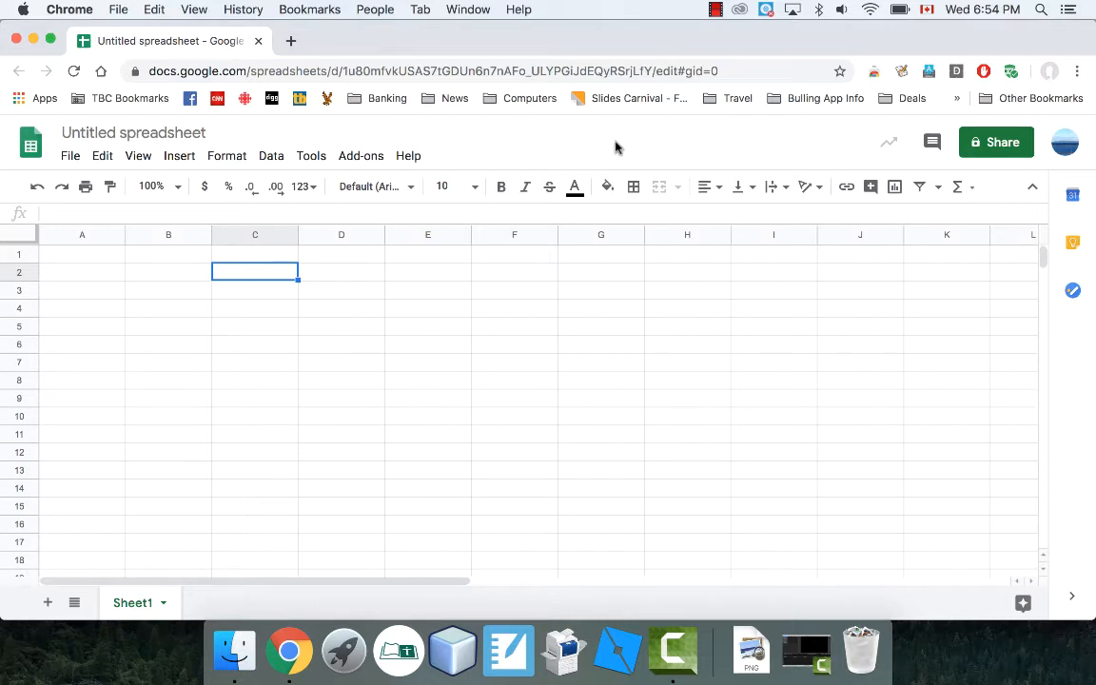
mouse_move(209, 238)
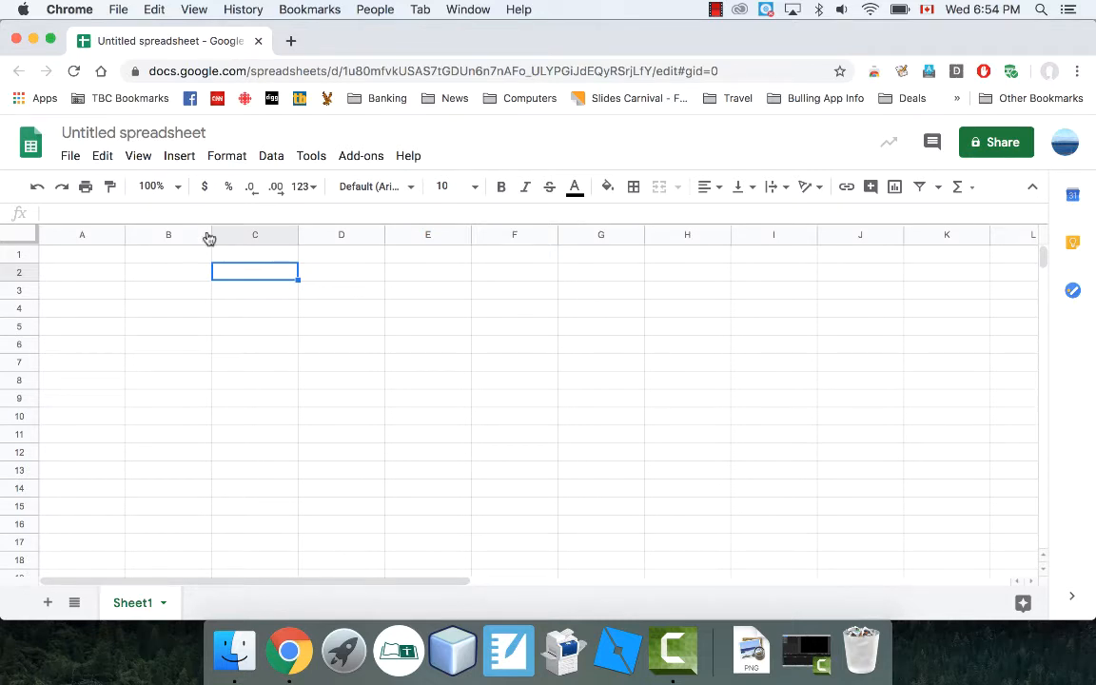
mouse_move(107, 258)
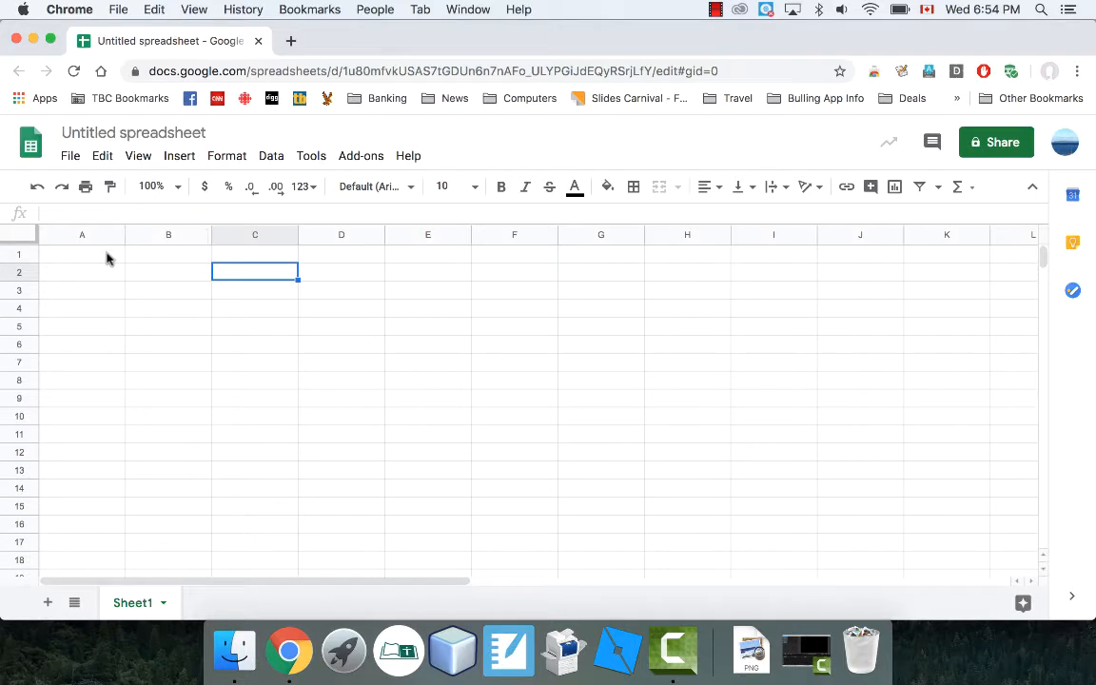
Add Item and Price headers in A1 and B1
click(81, 254)
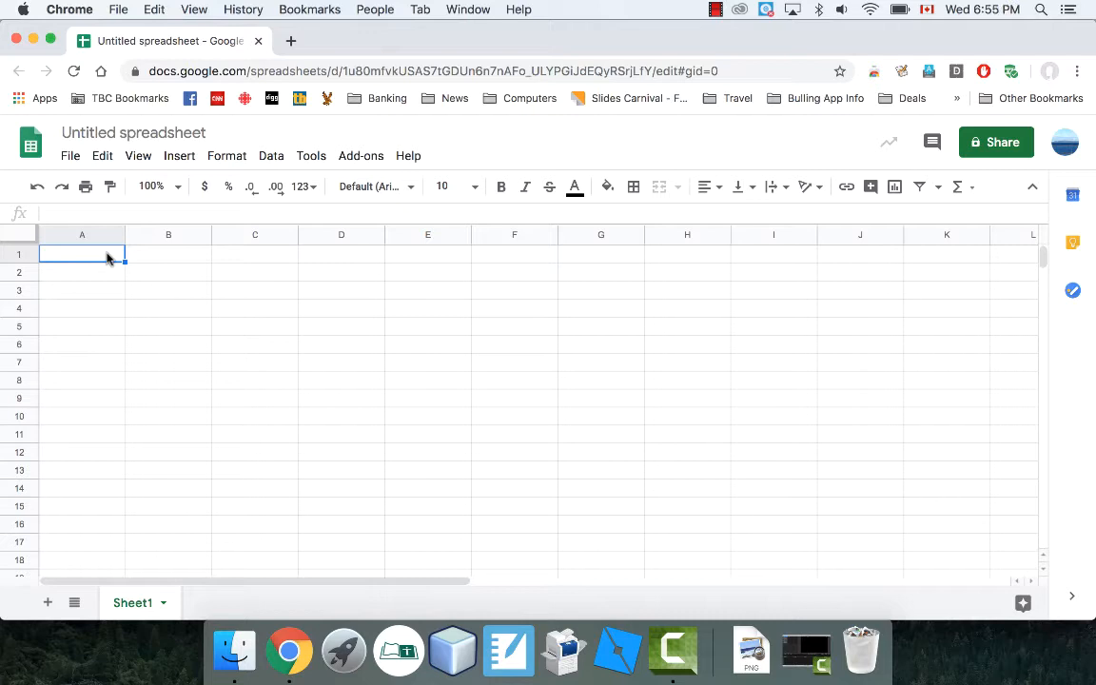
text(Item)
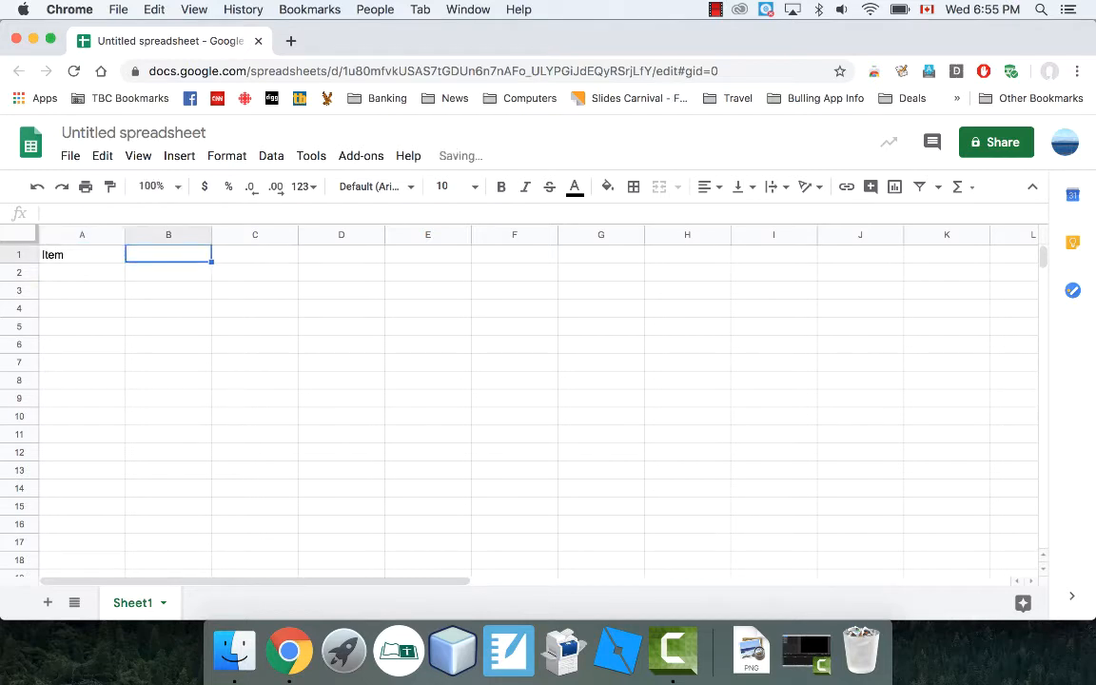
text(Price)
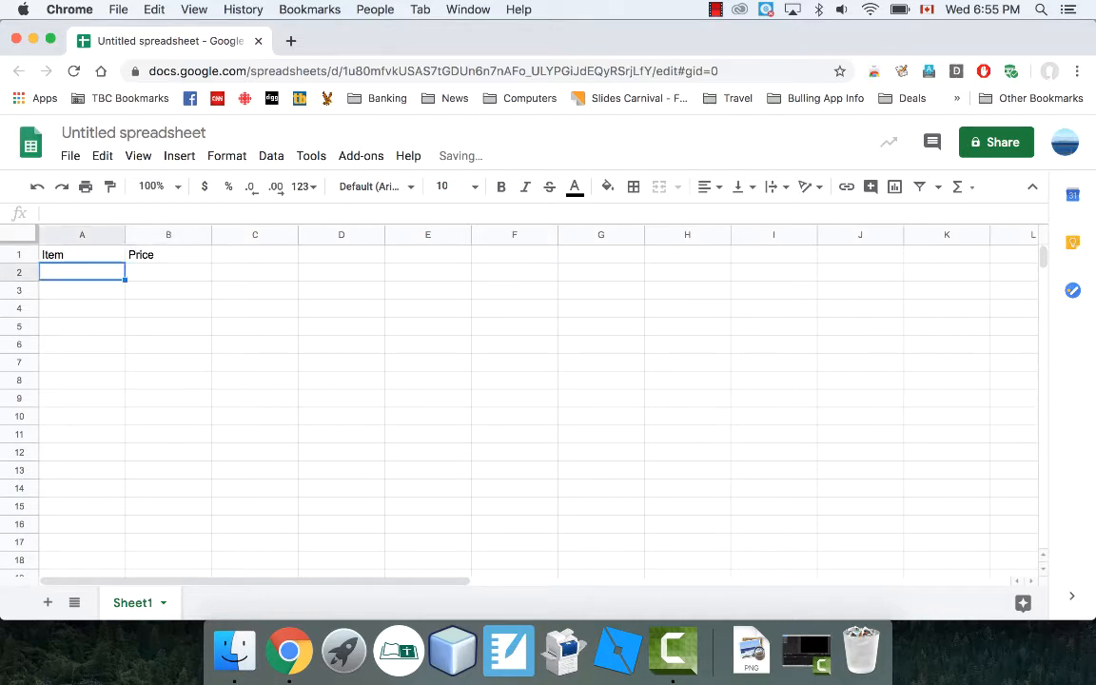
List Tshirt, Jacket, Pants, Shoes and Belt down the Item column
text(Tshi)
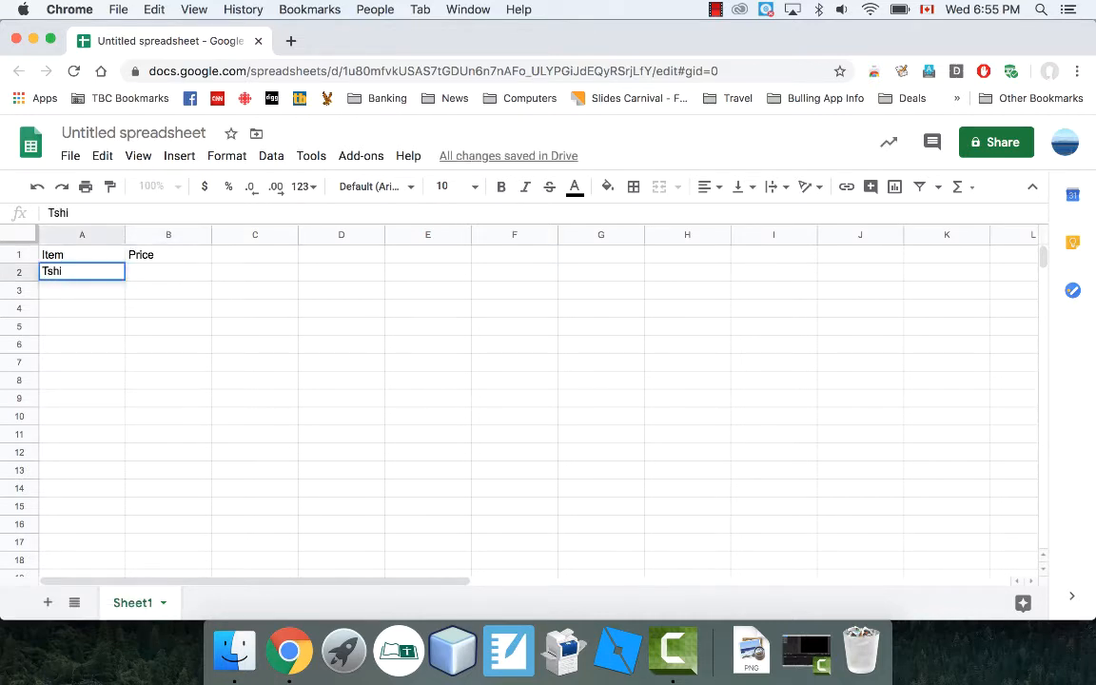
text(Jacket)
click(80, 308)
text(Pants)
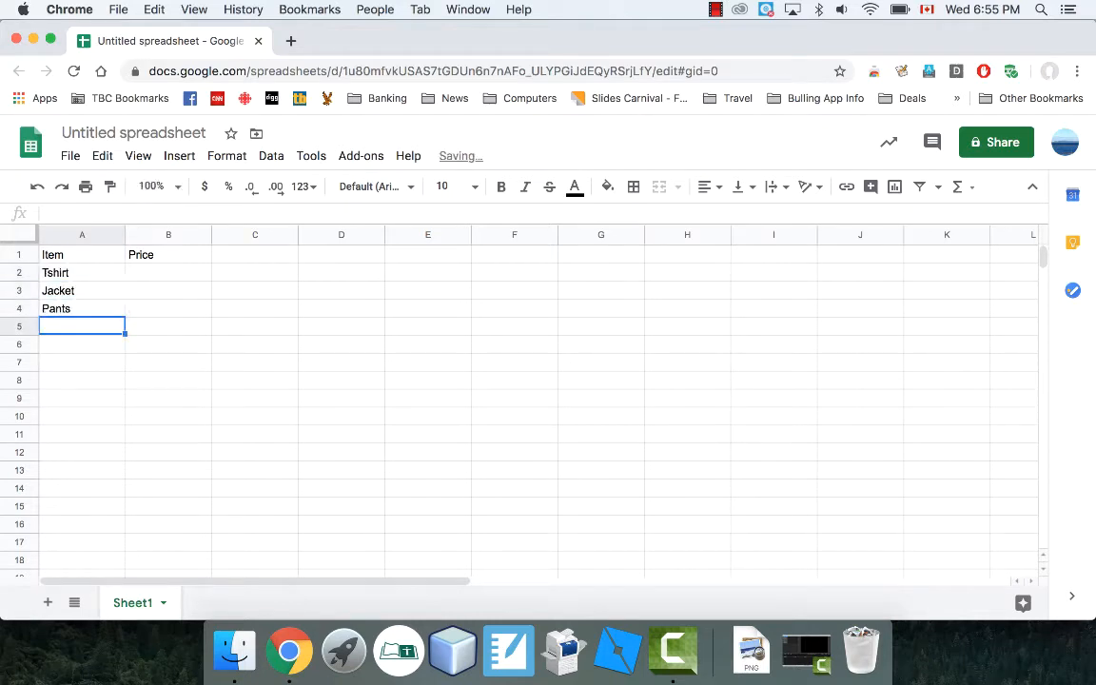
text(Shoes)
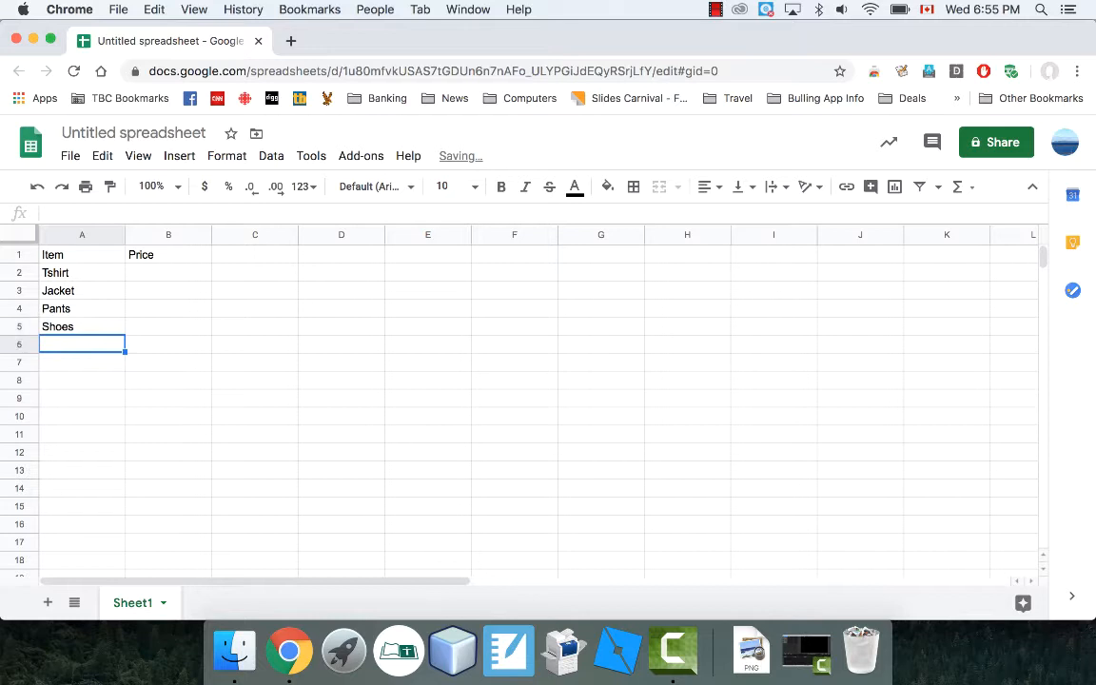
text(Belt)
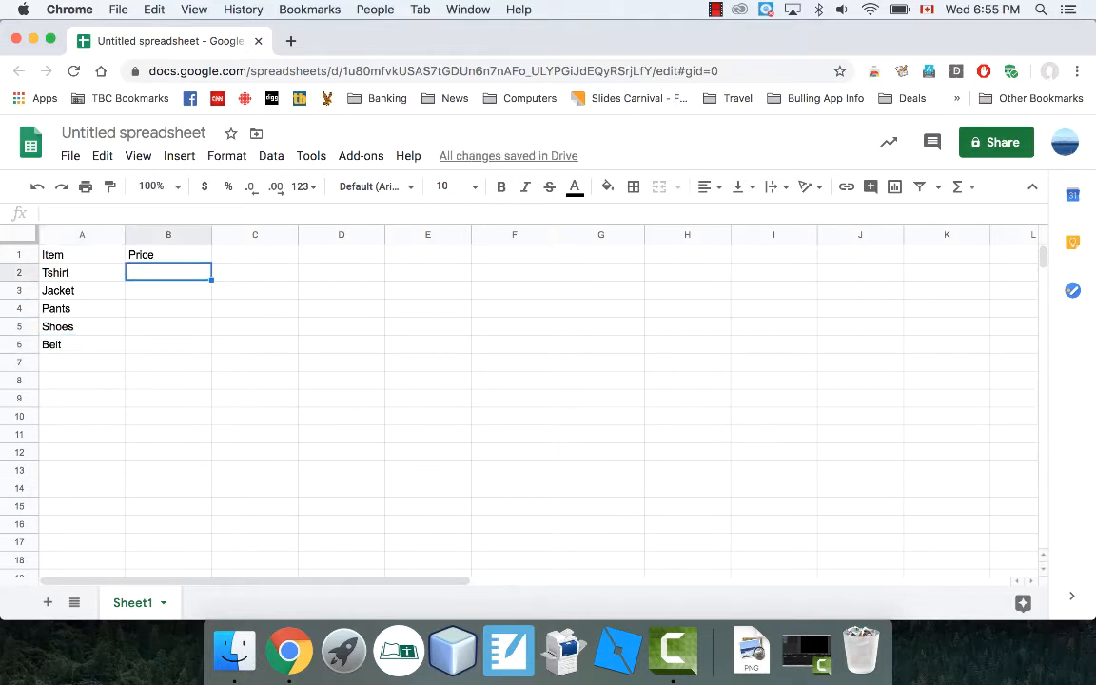
Fill column B with the prices 27.99, 125, 57, 89 and 17.5 beside the items
text(27.99)
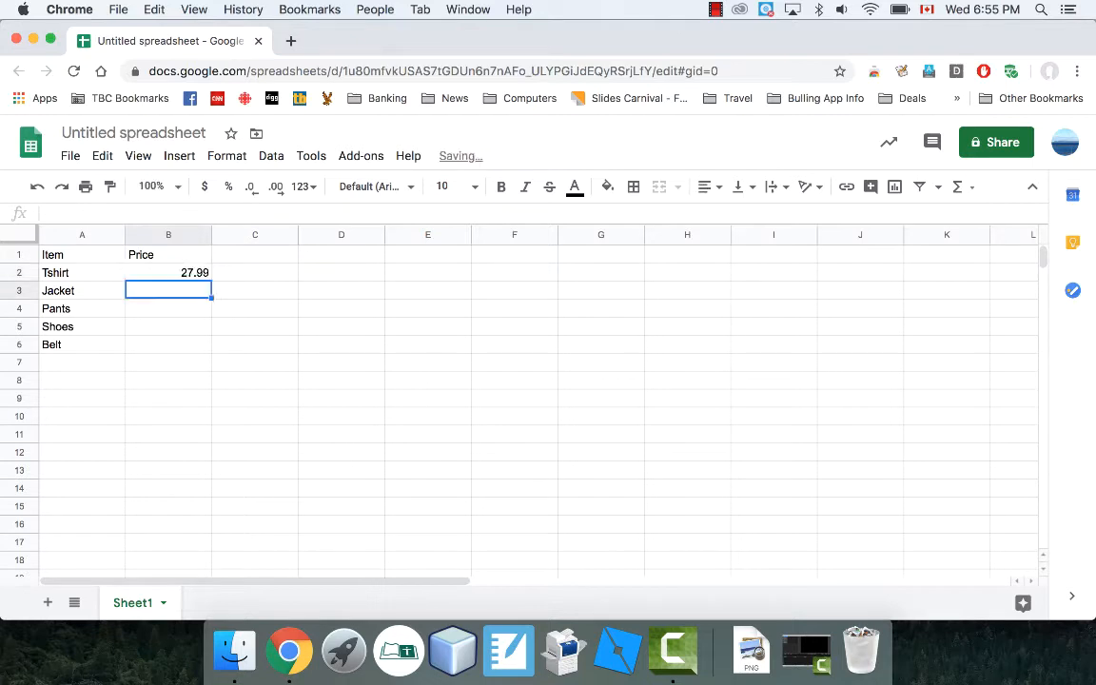
text(12)
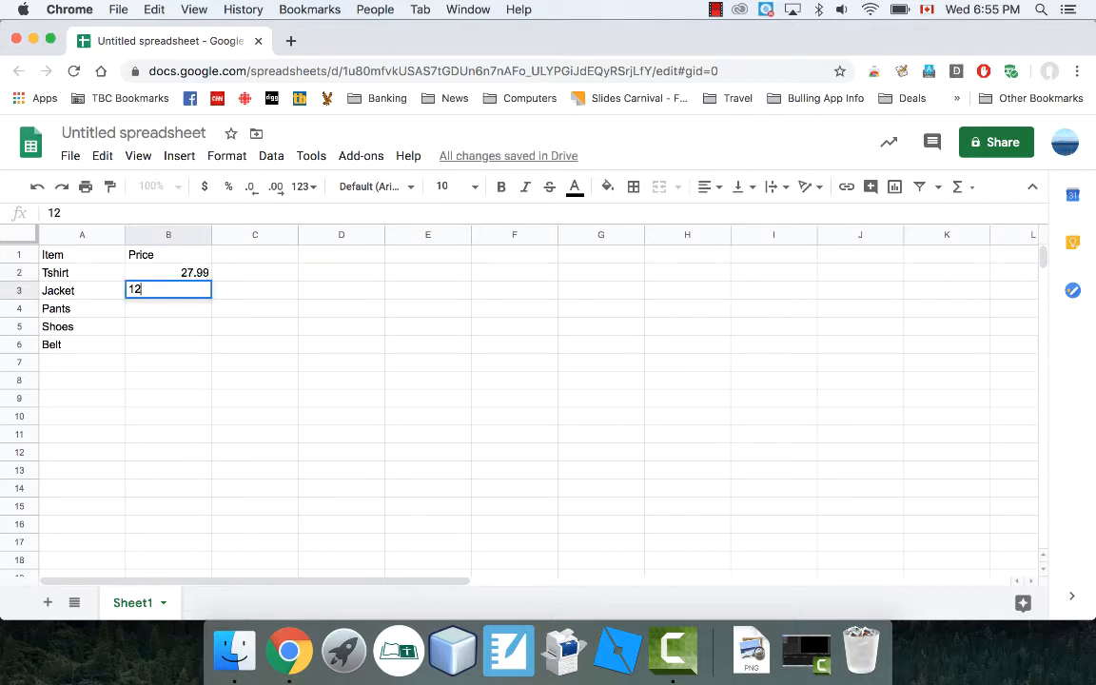
key(Enter)
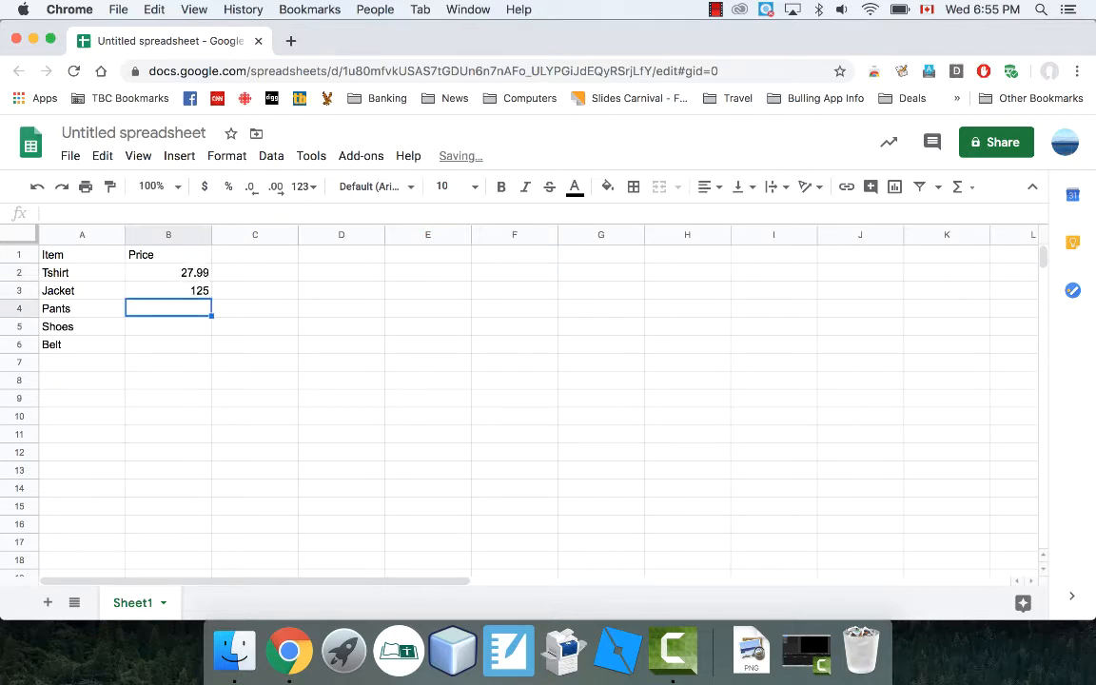
text(57)
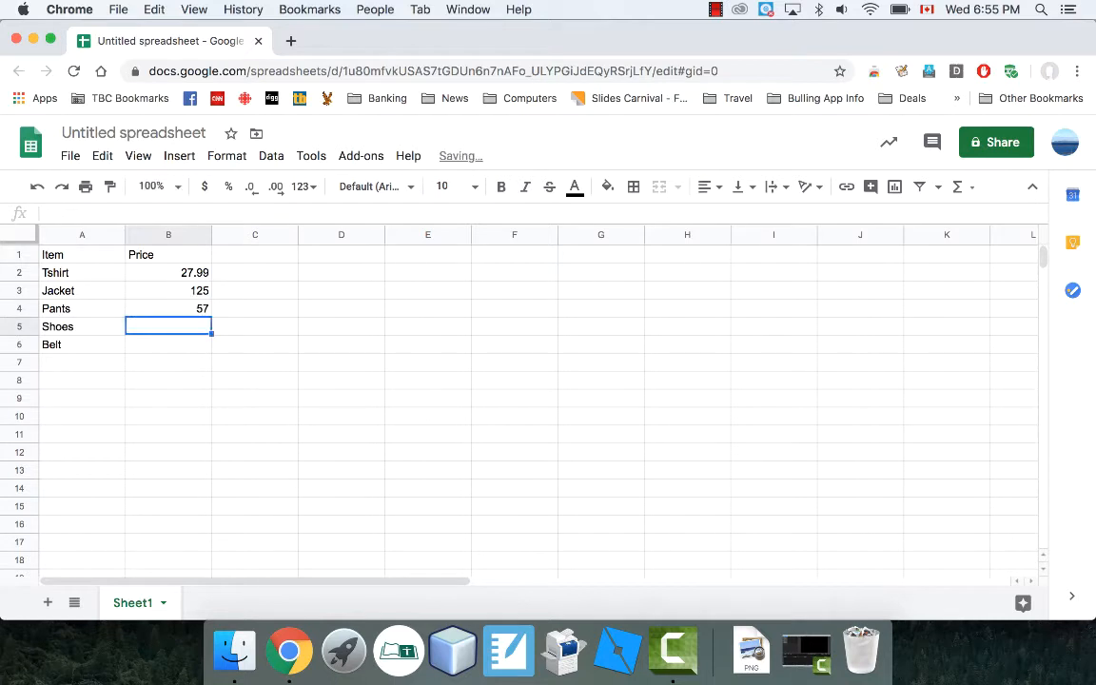
text(89)
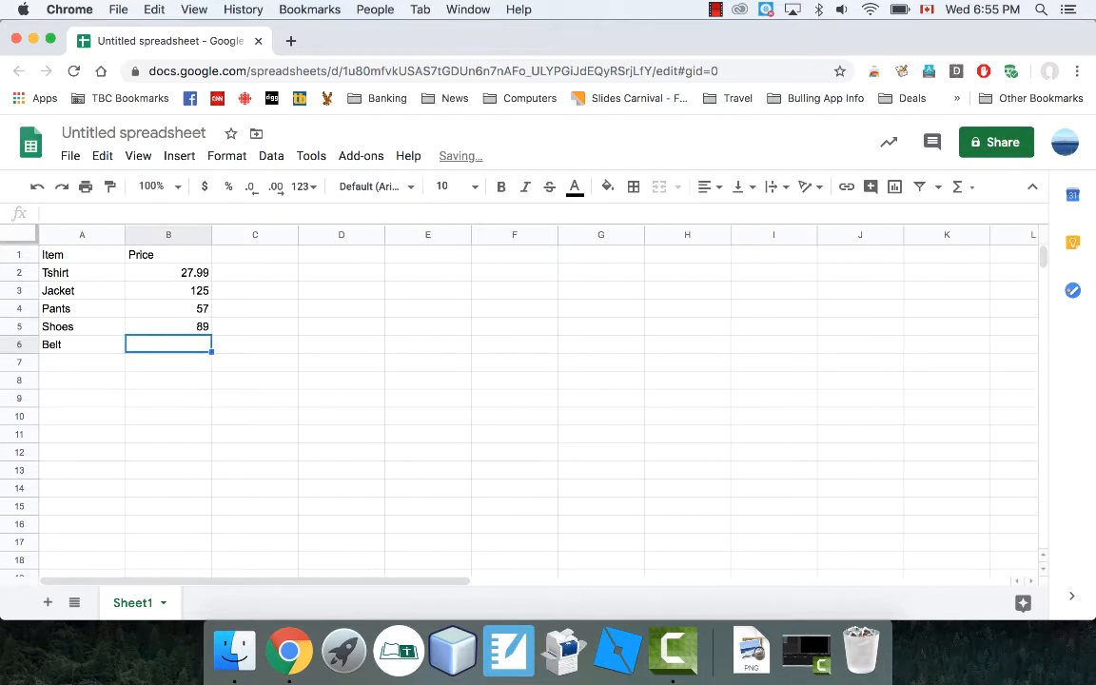
text(17.5)
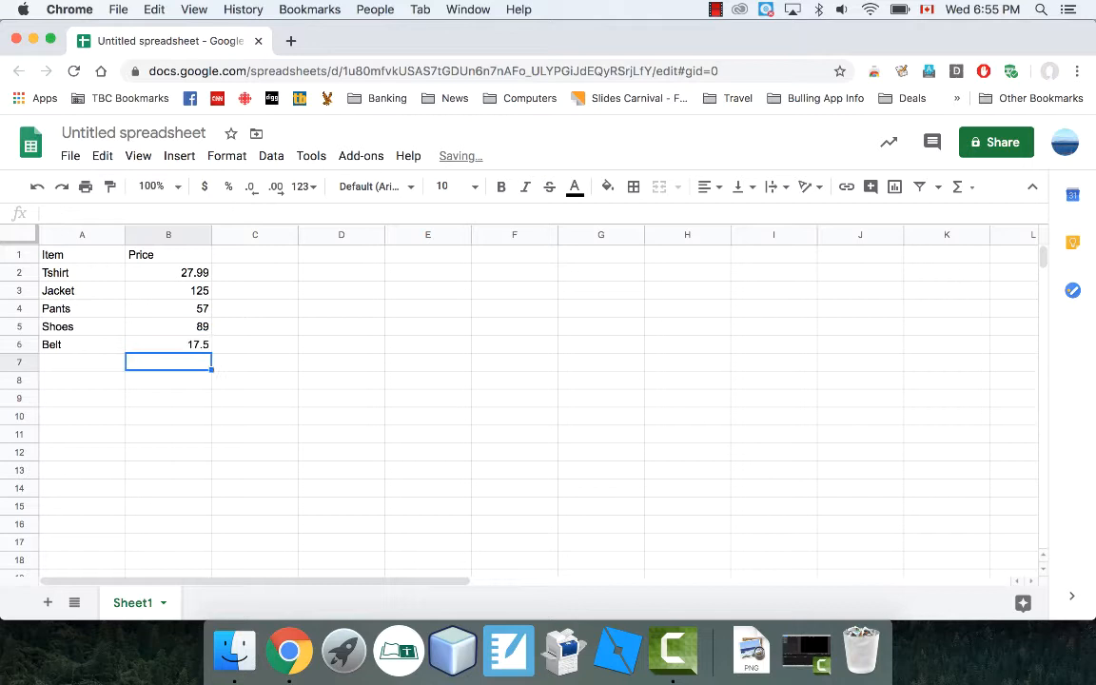
click(169, 272)
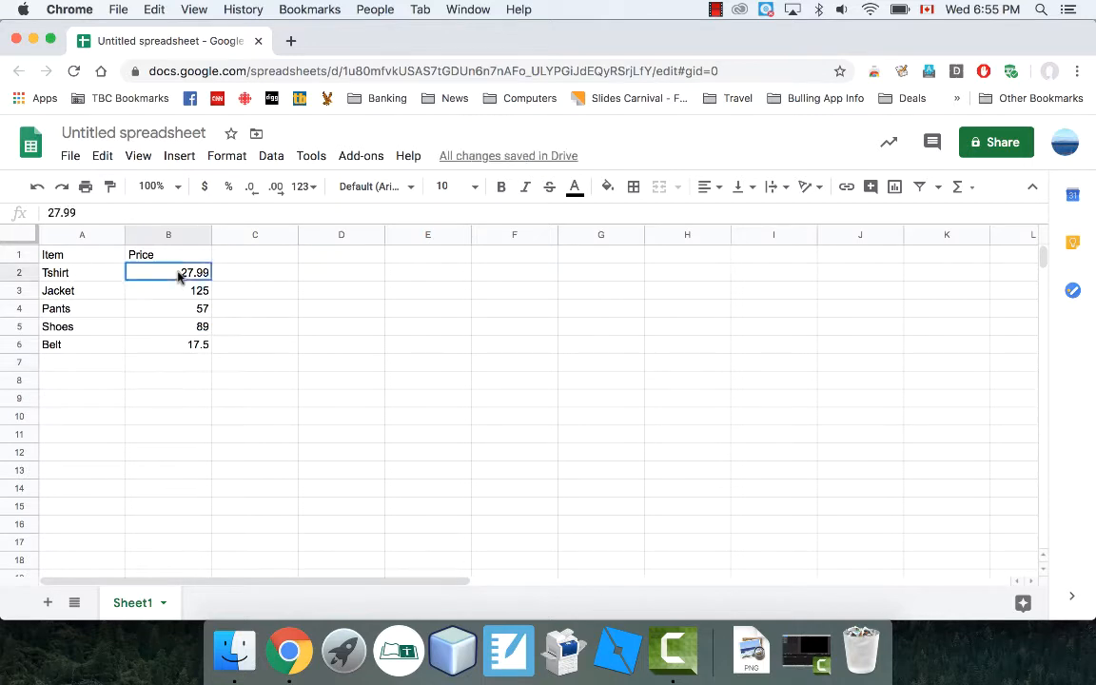
Format the prices B2:B6 as dollar currency with two decimals
drag(168, 272, 169, 344)
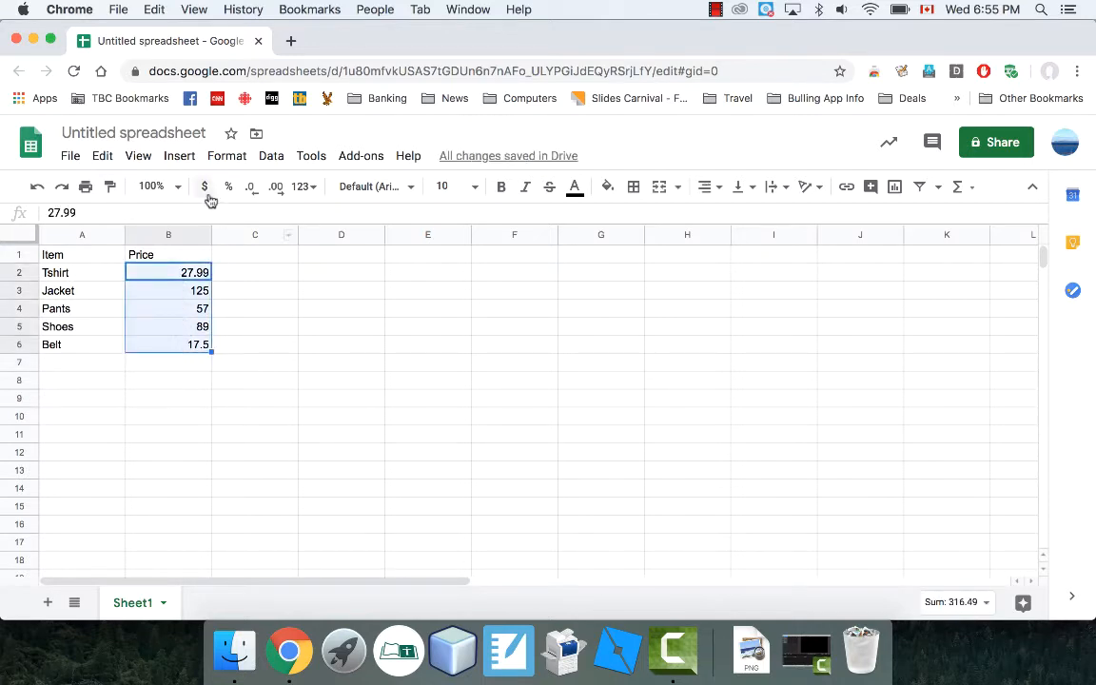
click(203, 186)
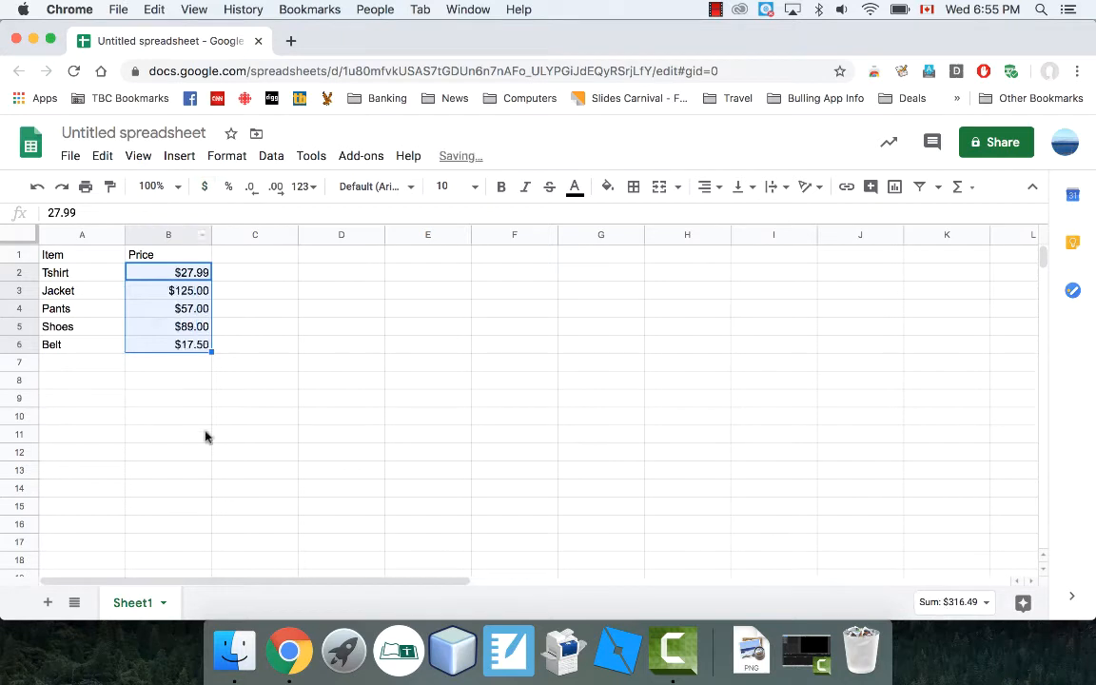
click(169, 380)
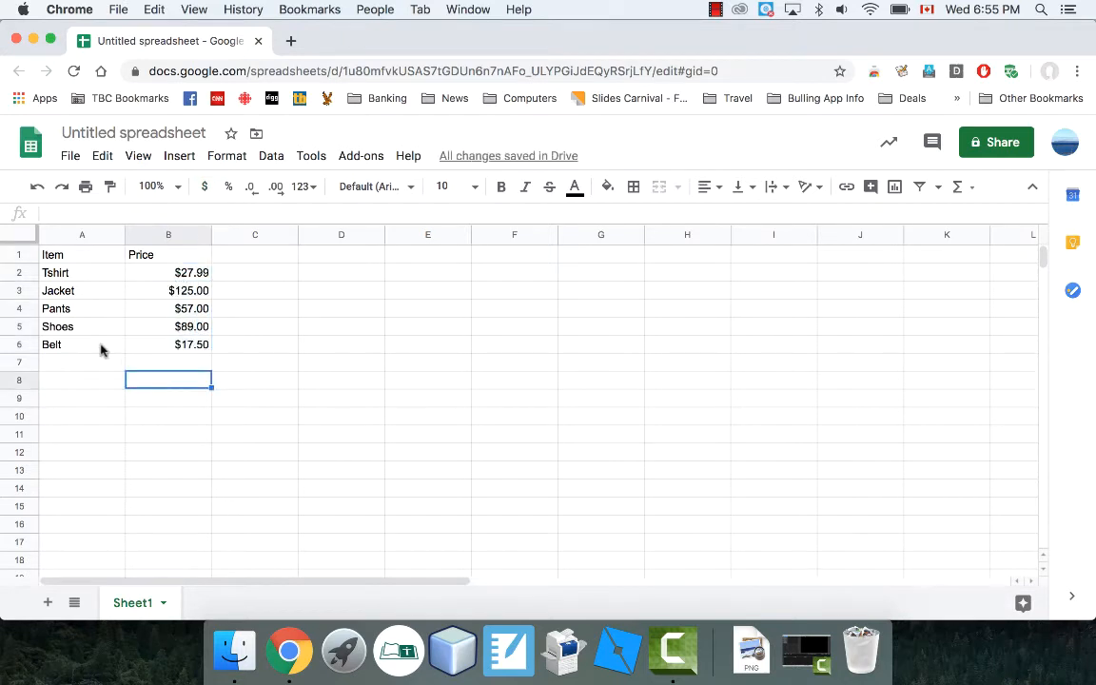
click(81, 380)
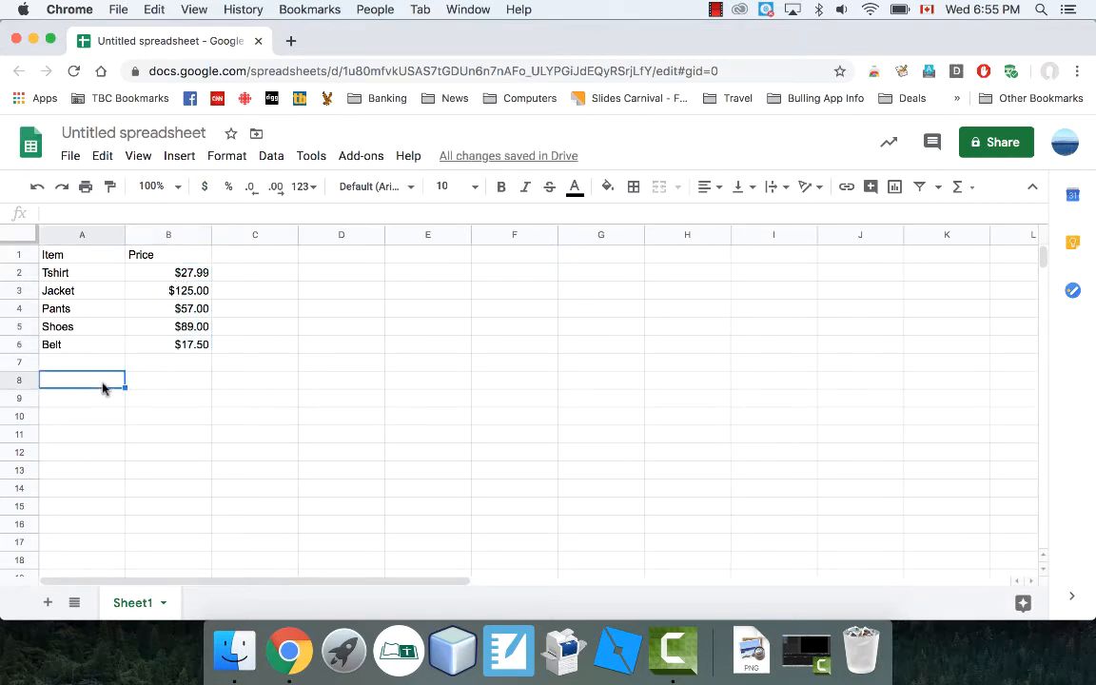
Add a Total row in row 8 with a SUM formula over the prices B2:B6
text(Total)
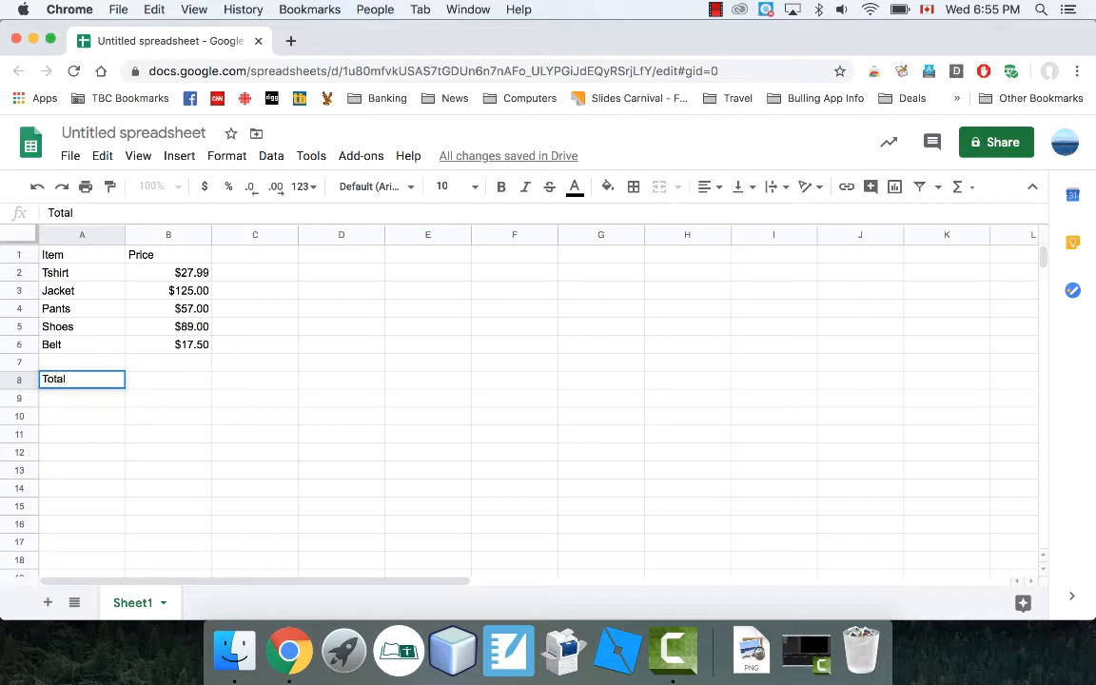
click(168, 379)
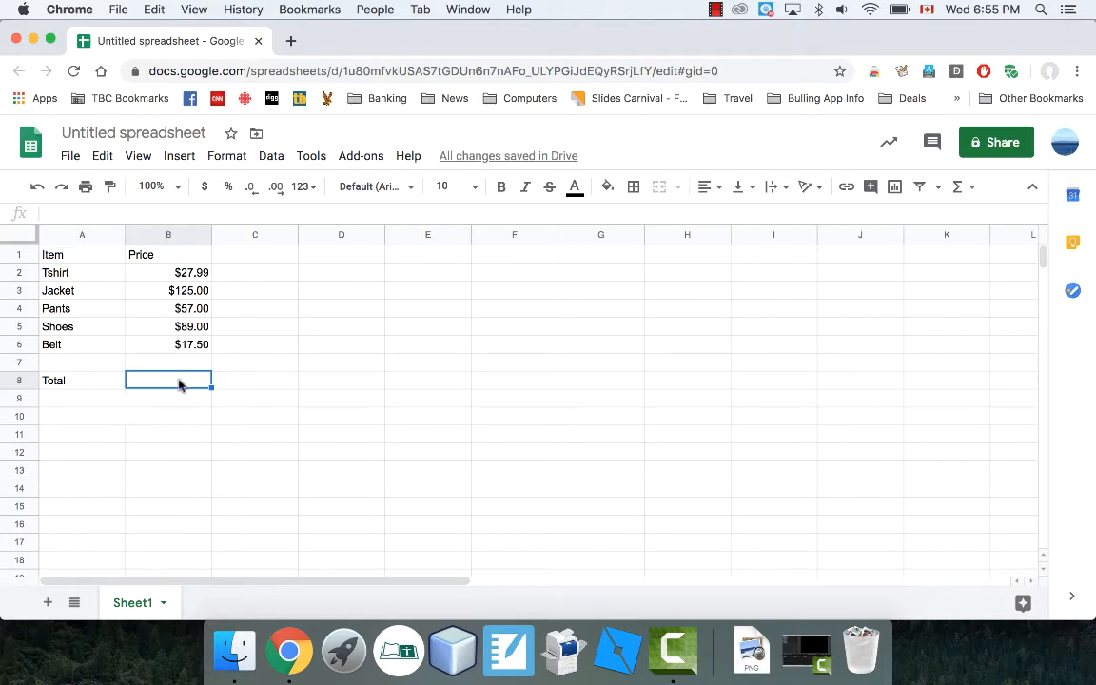
text(=)
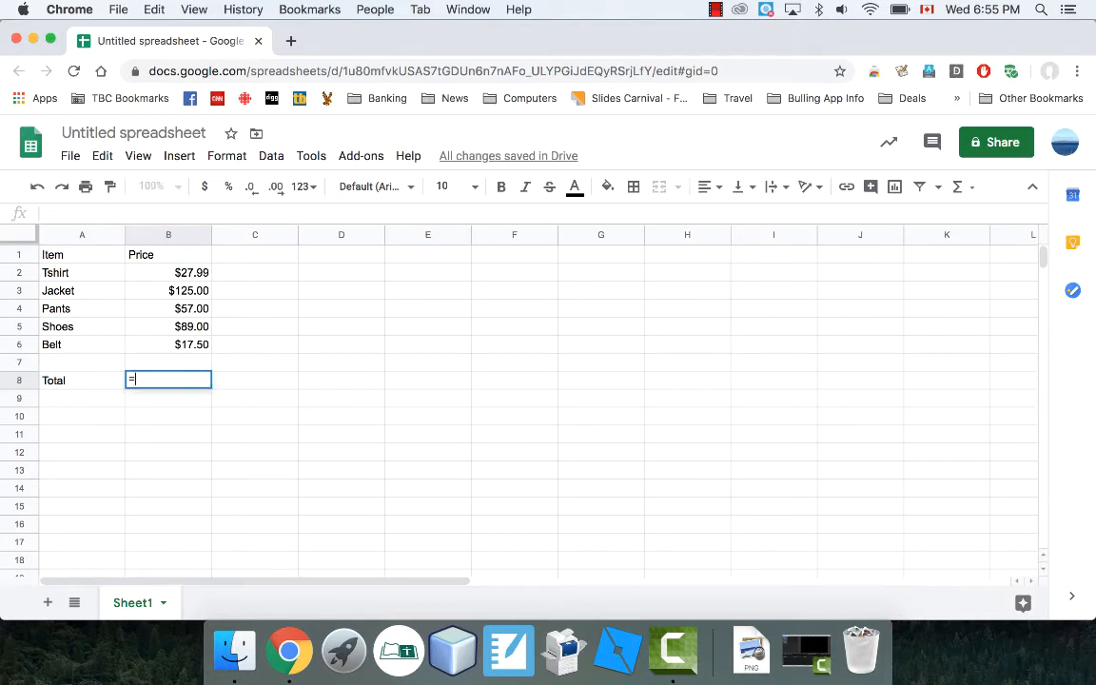
text(sum()
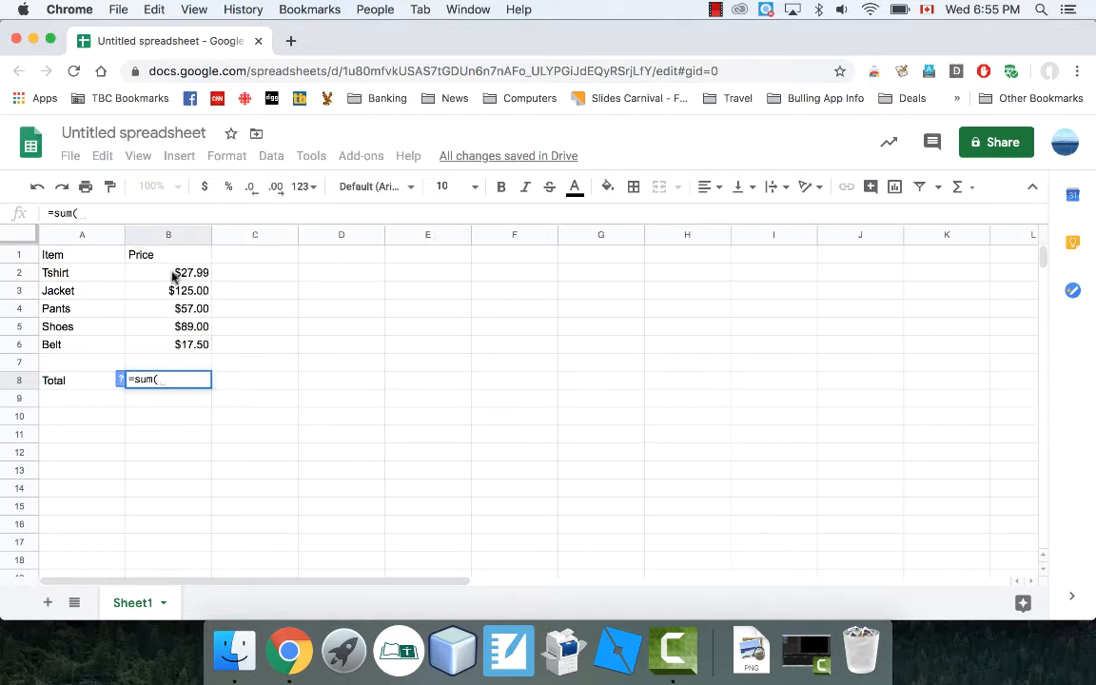
drag(169, 272, 168, 345)
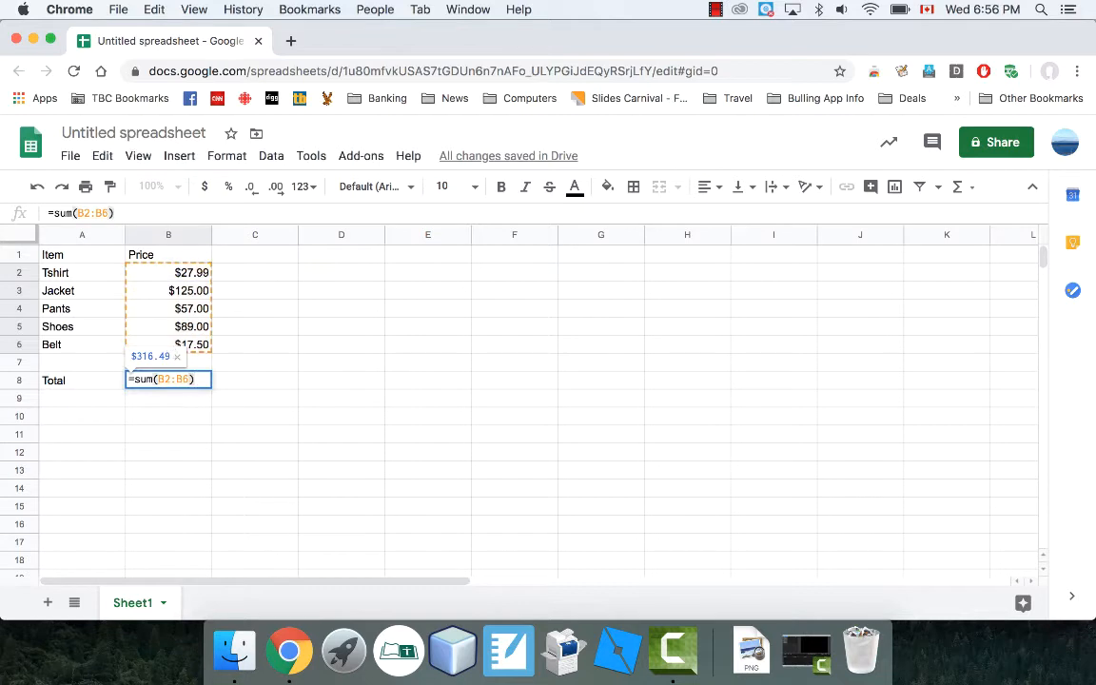
key(Enter)
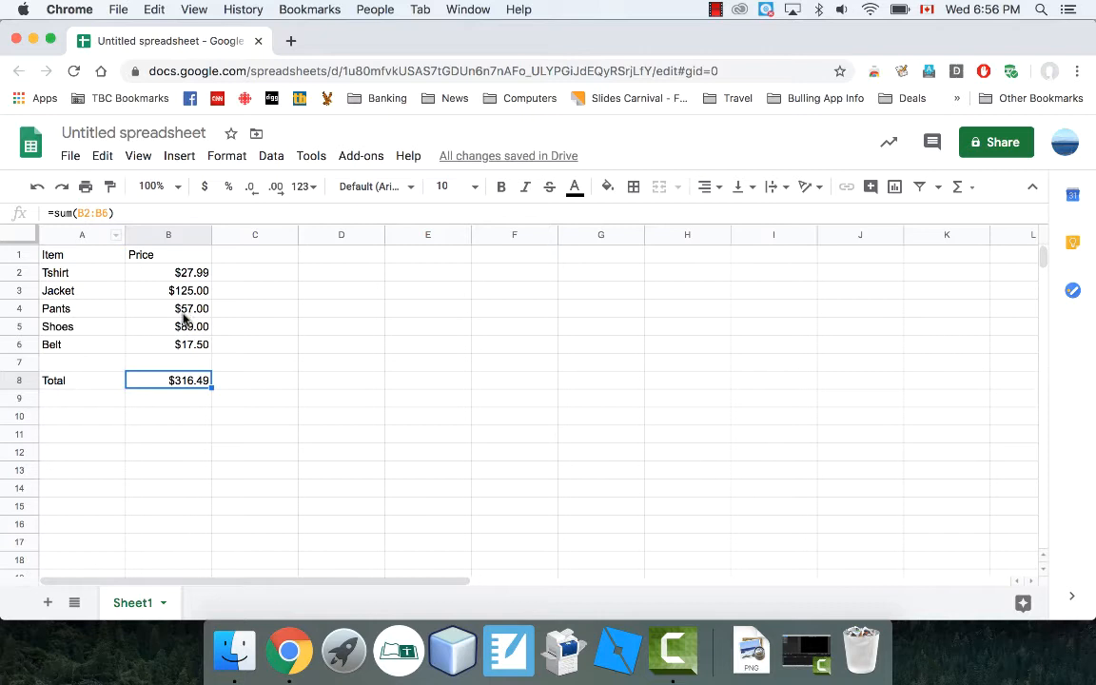
Raise the Pants price in B4 to 90 so the total becomes $349.49
click(168, 309)
text(90)
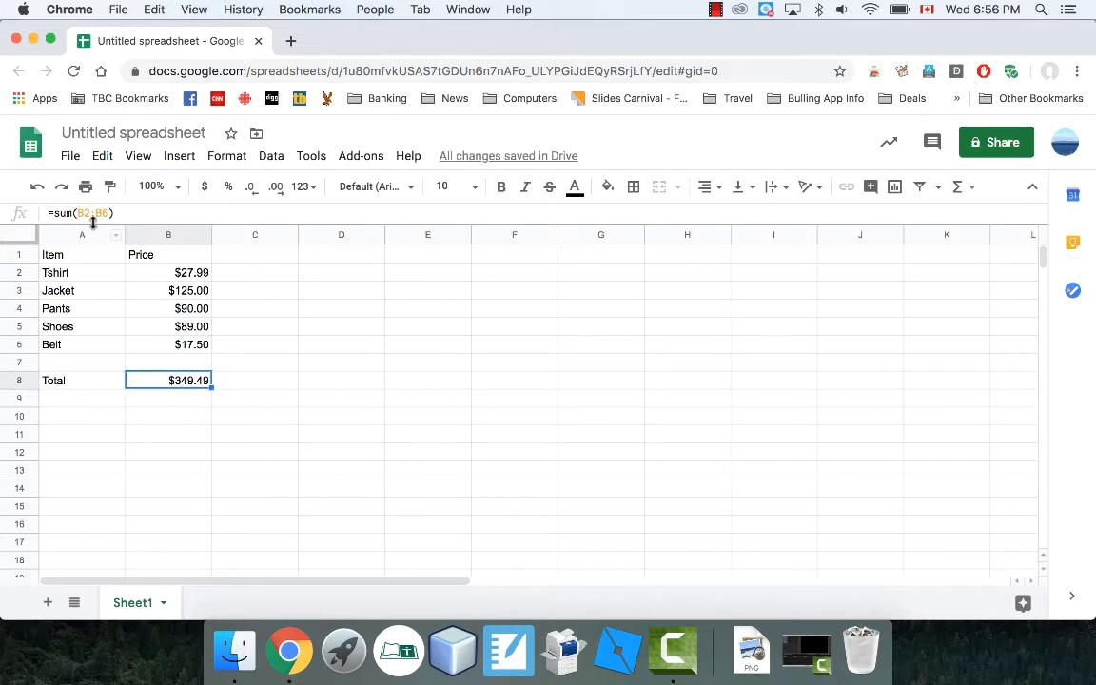
mouse_move(228, 388)
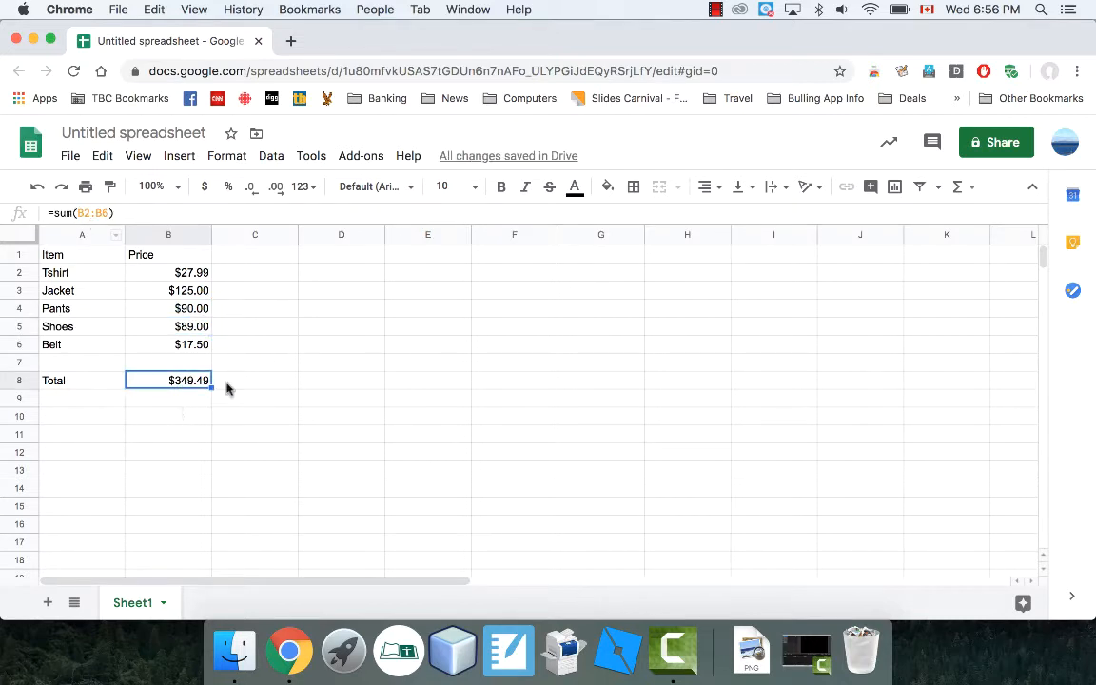
Label A10 'Most Expensive Item', replacing the mistyped 'Largest It'
click(81, 415)
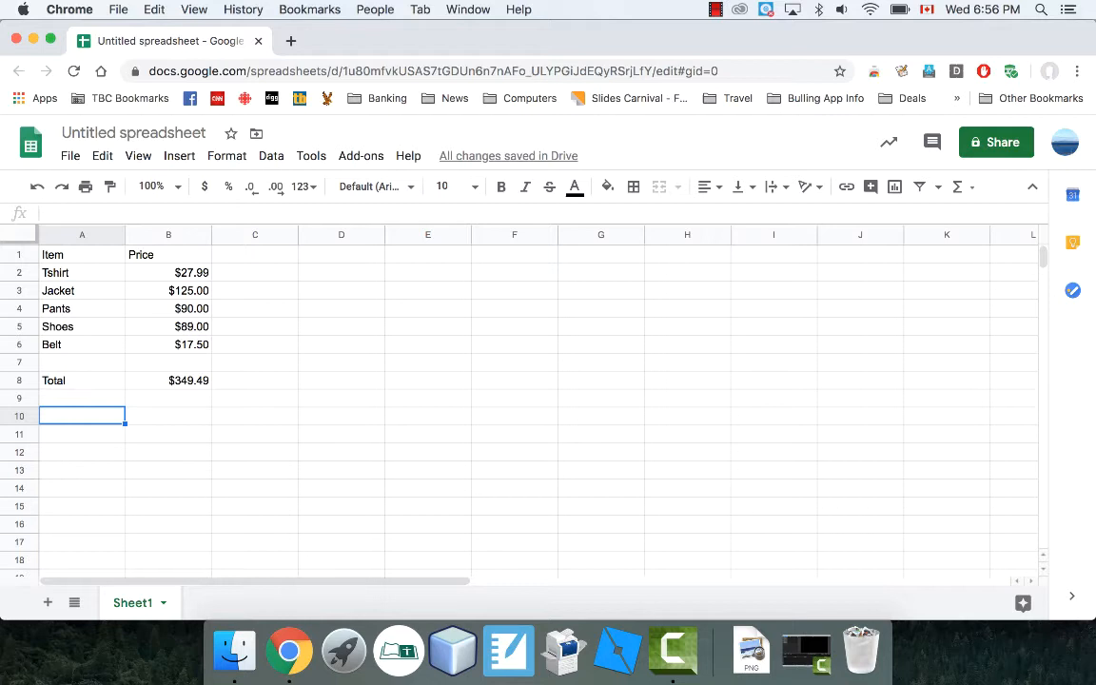
text(Largest It)
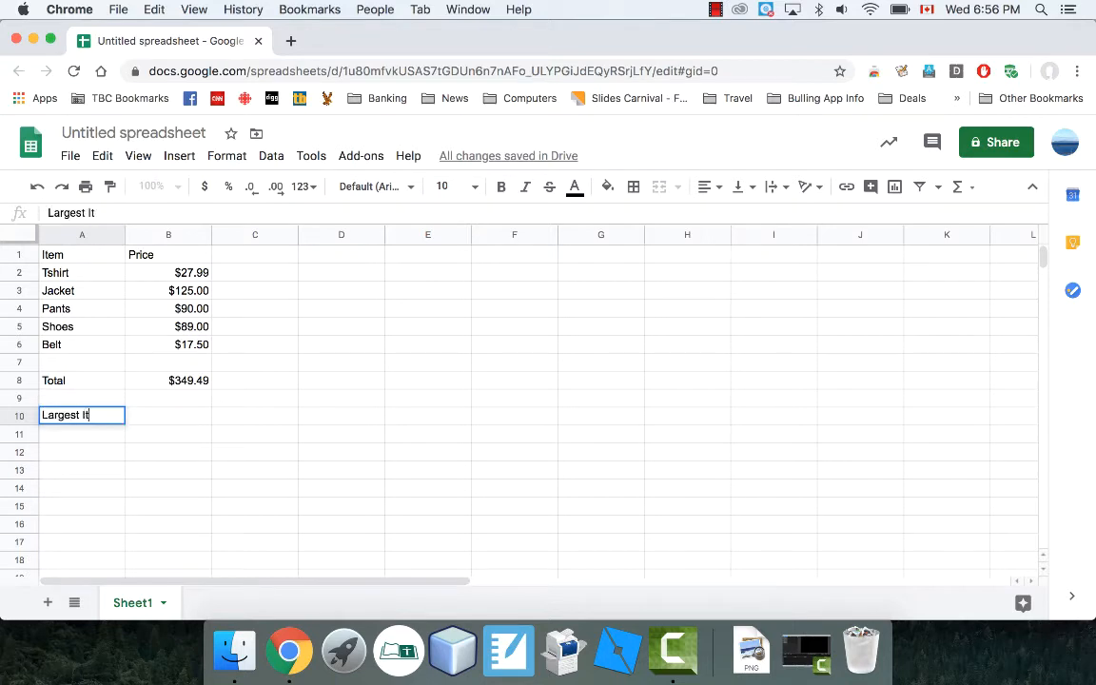
key(Backspace)
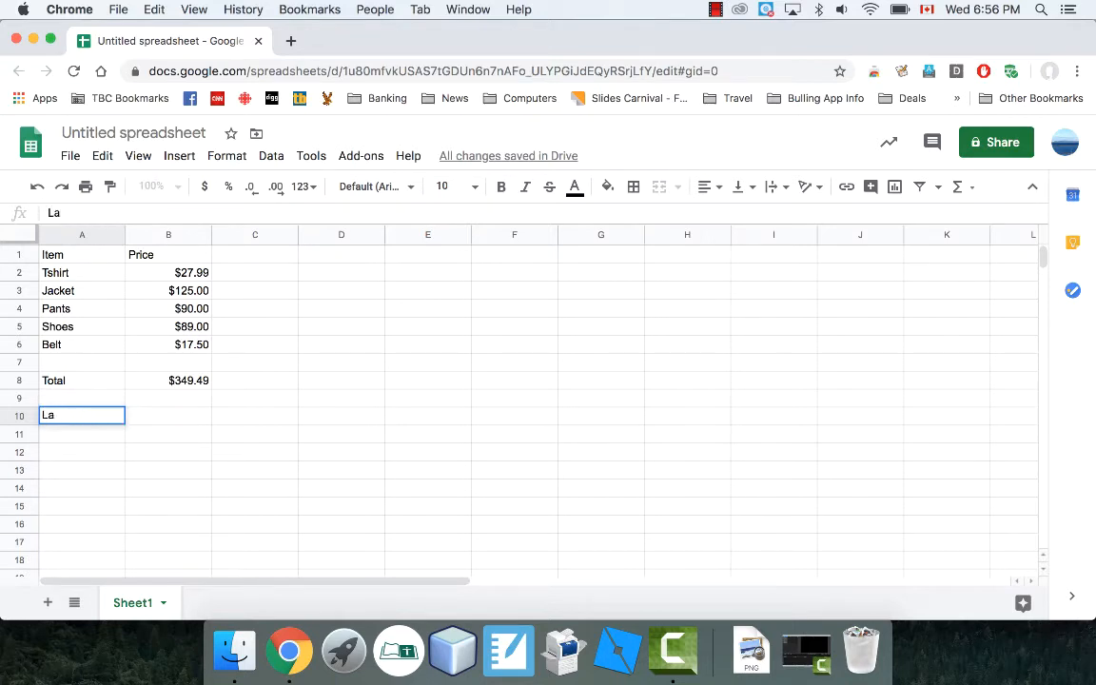
text(Most E)
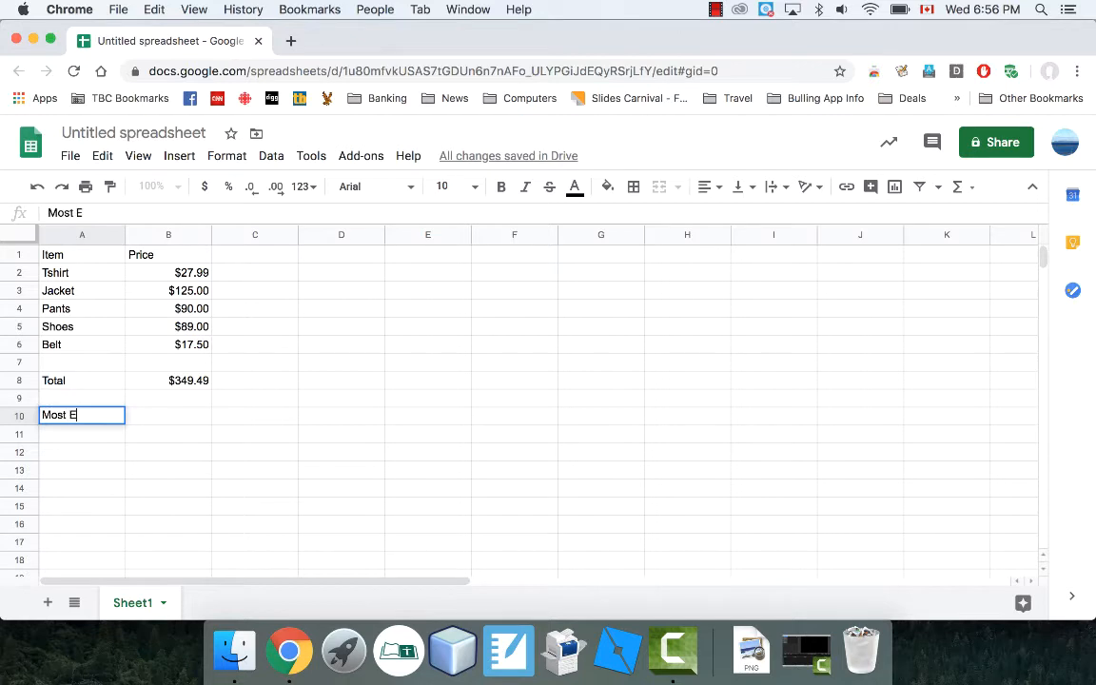
text(xpensive Item)
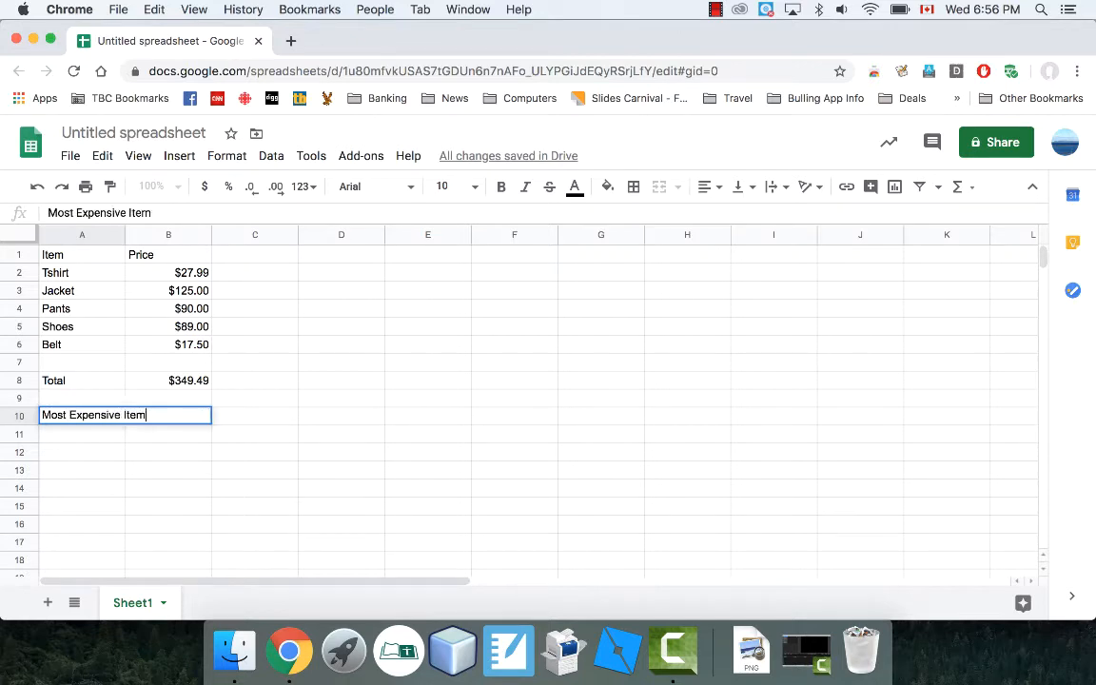
key(enter)
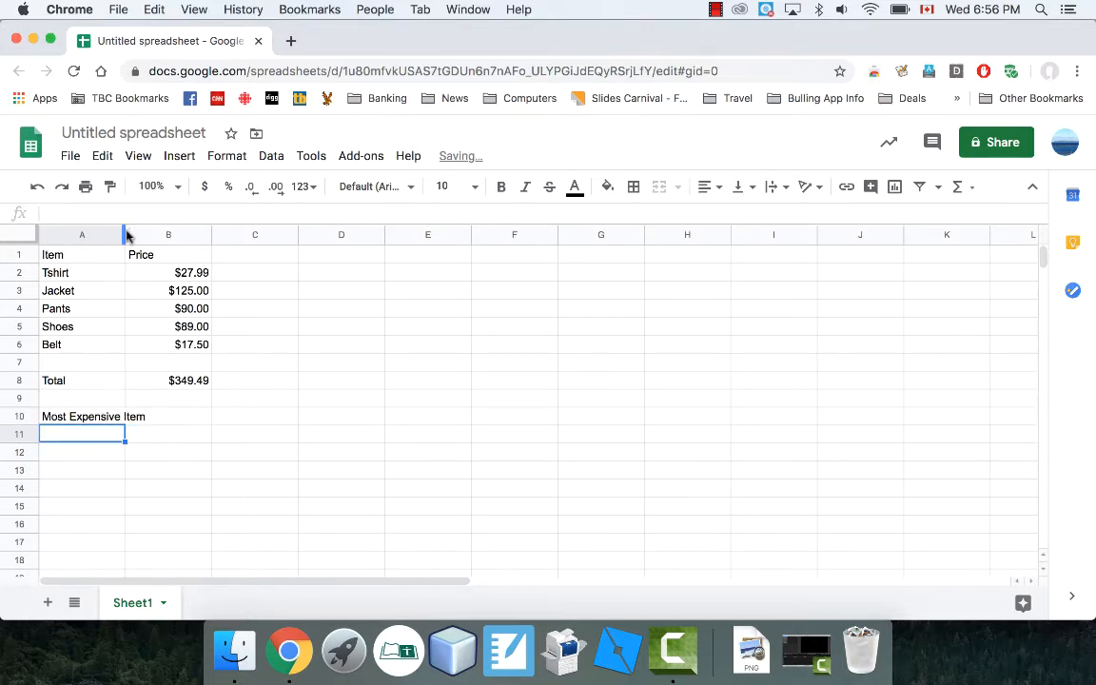
Widen column A and compute =max(B2:B6) in B10, giving $125.00
drag(123, 235, 155, 235)
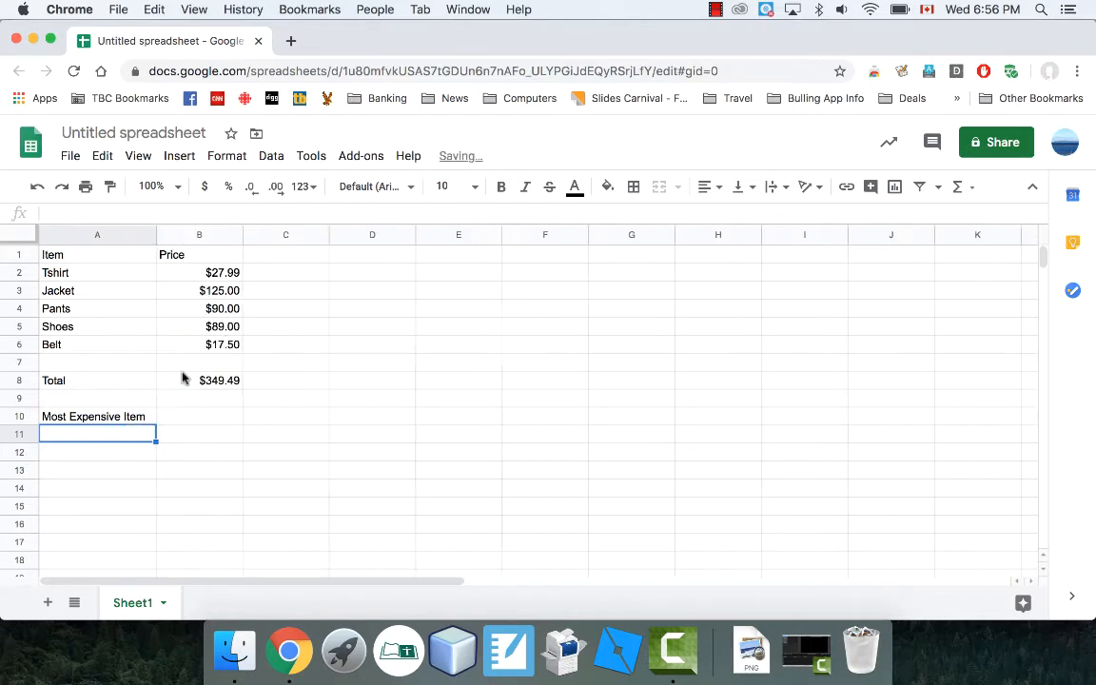
click(199, 416)
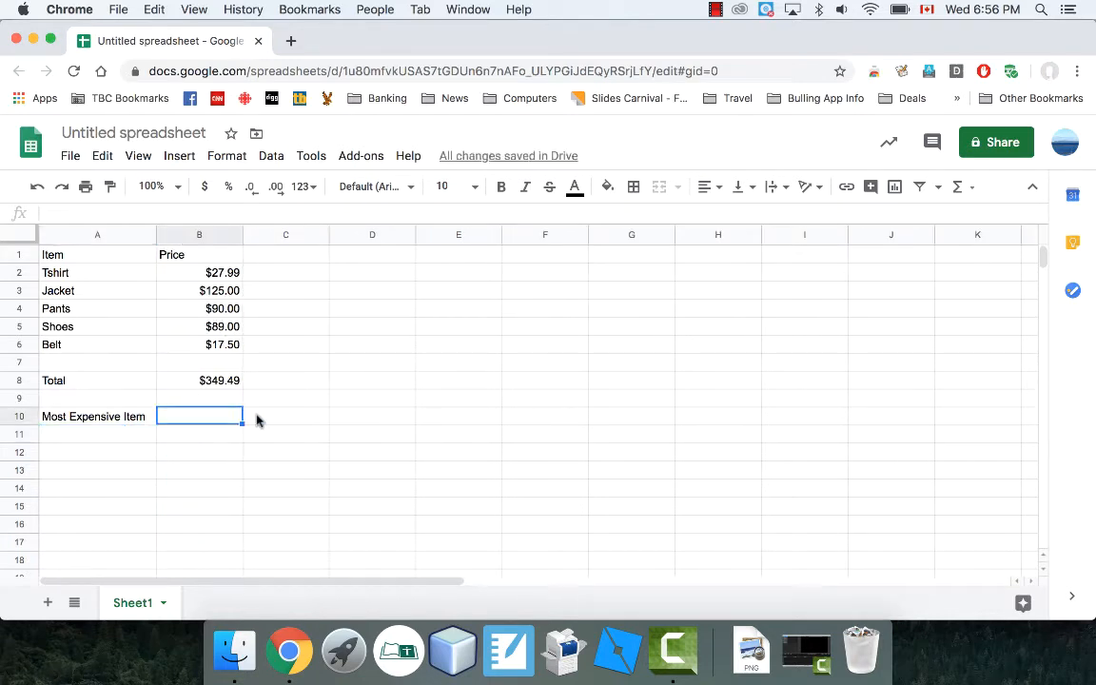
mouse_move(272, 345)
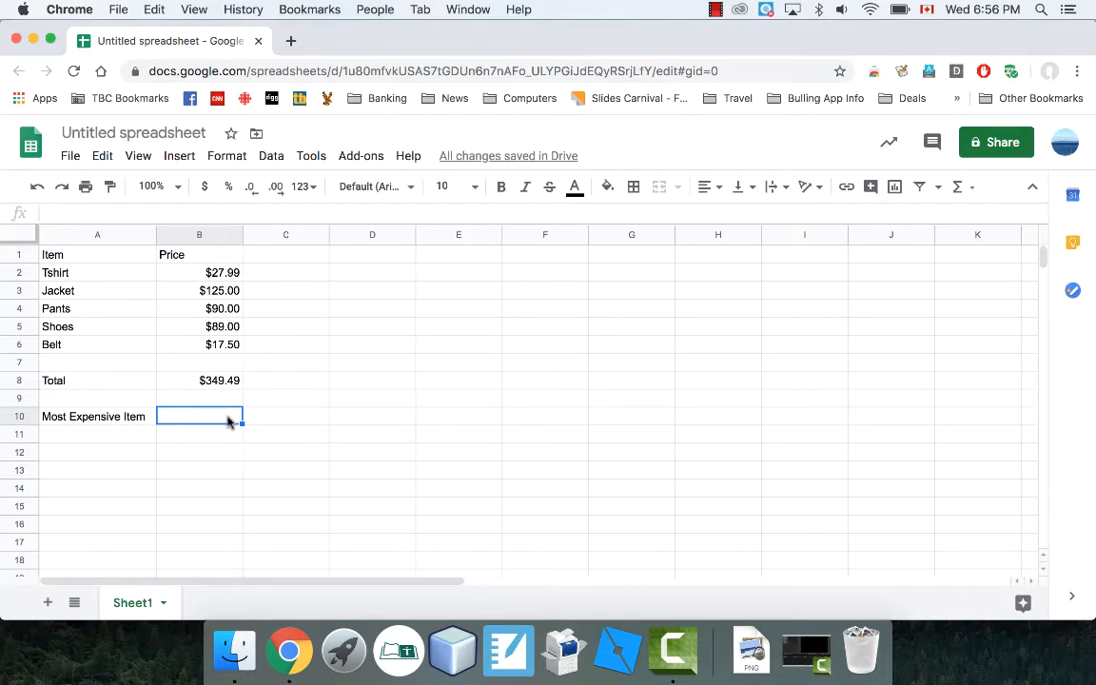
text(=)
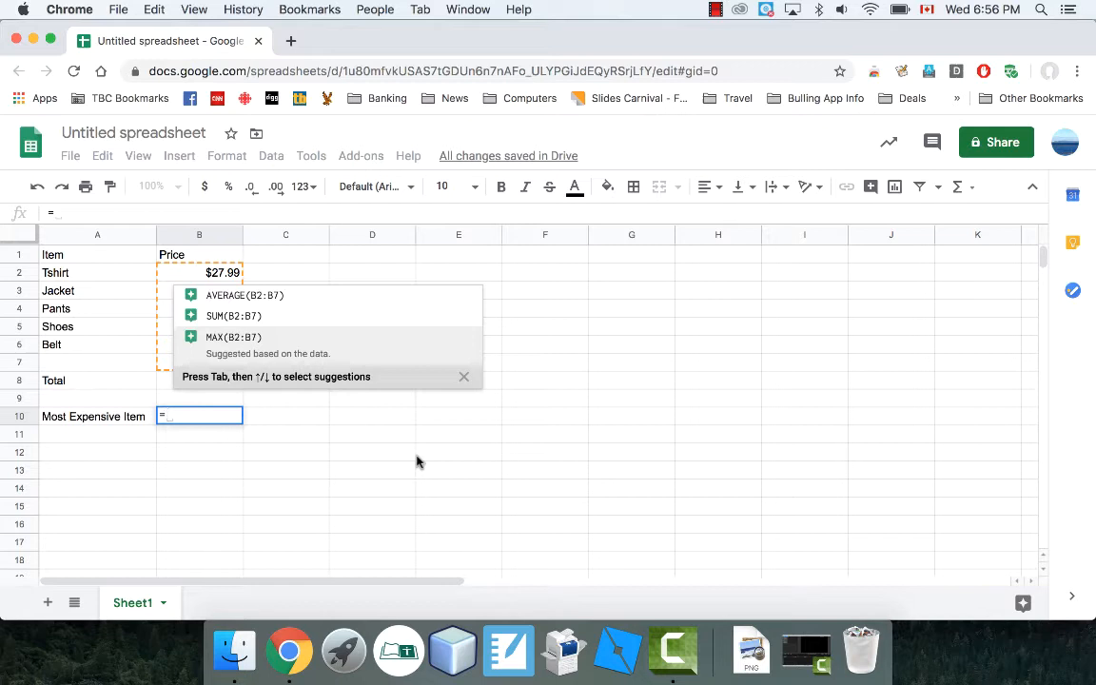
text(max()
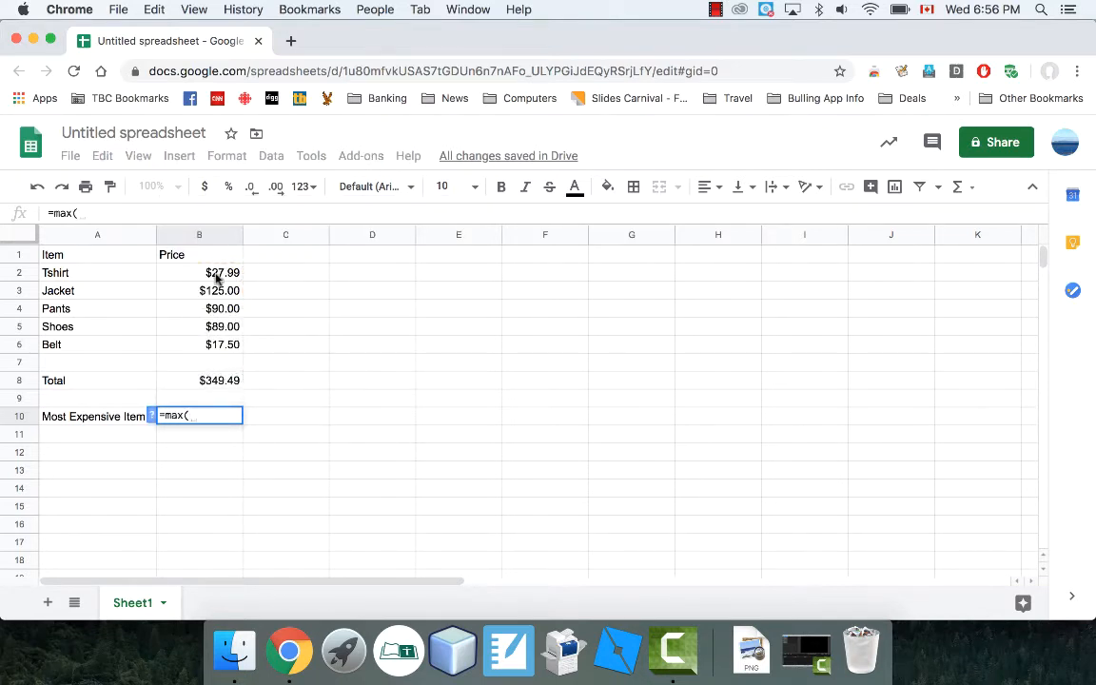
drag(199, 273, 199, 344)
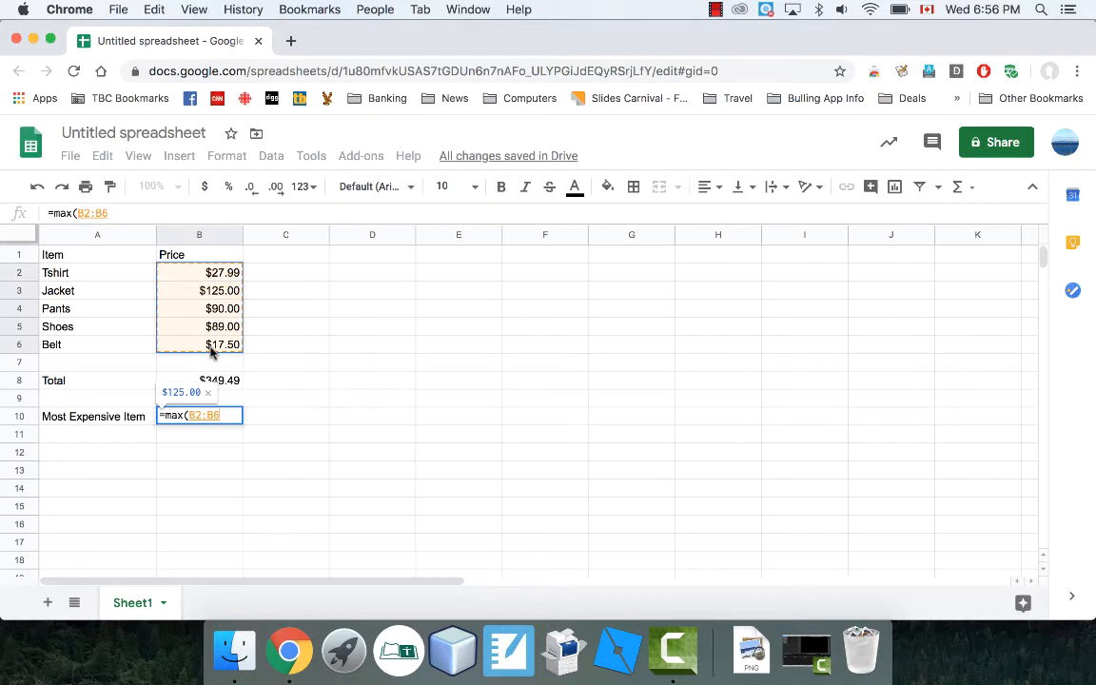
text())
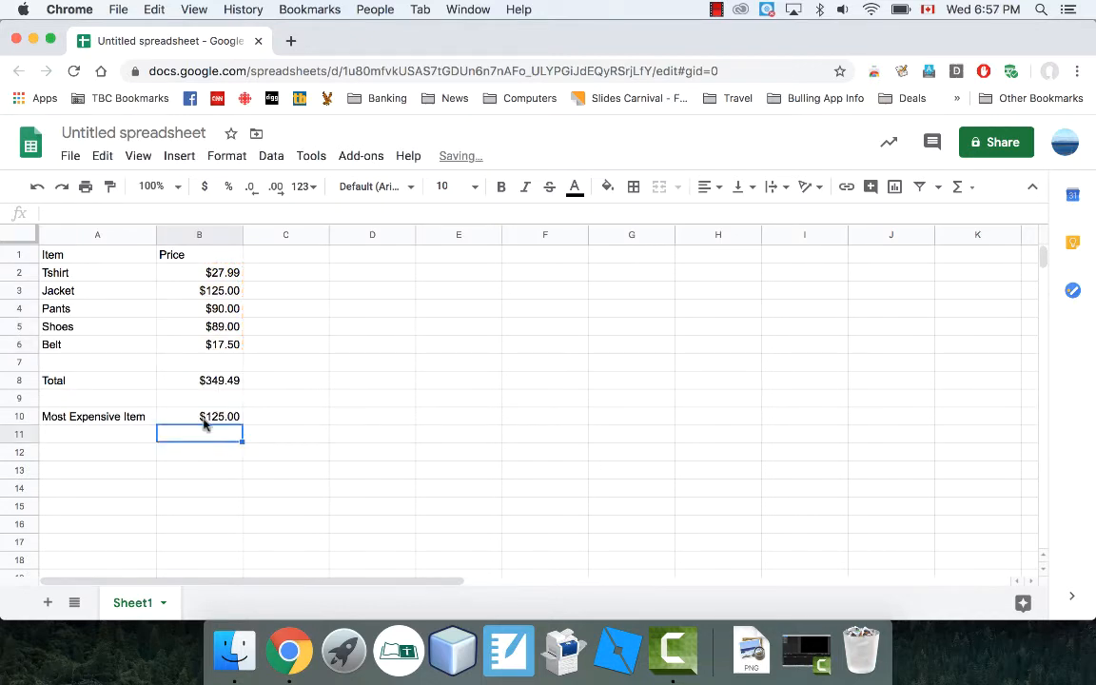
click(219, 416)
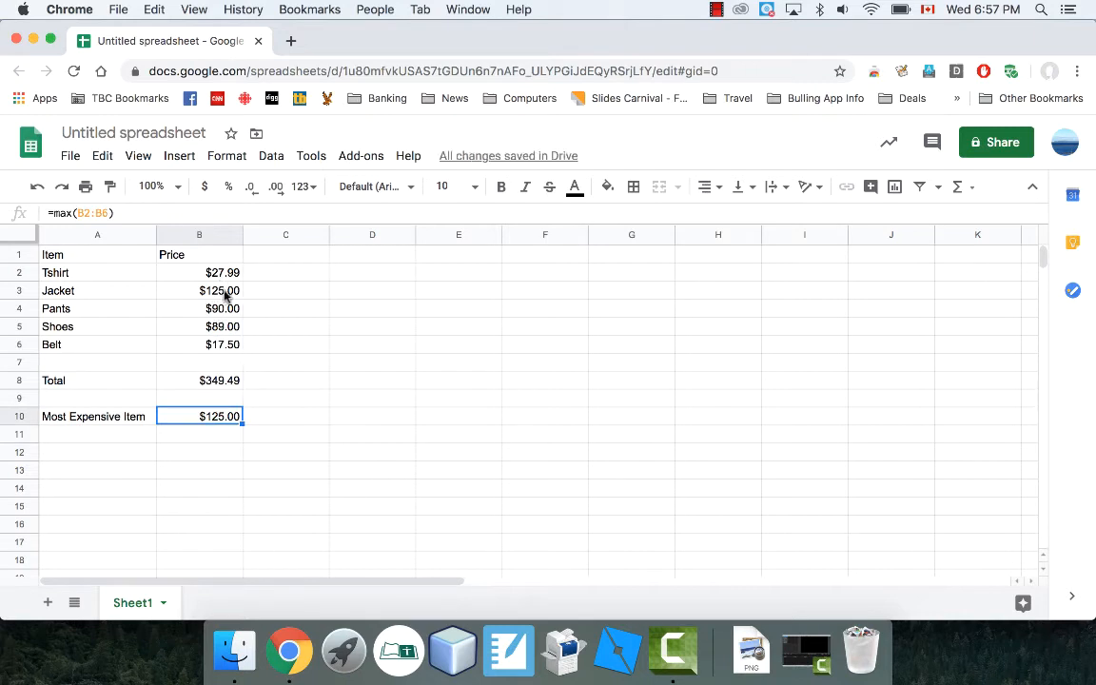
mouse_move(60, 293)
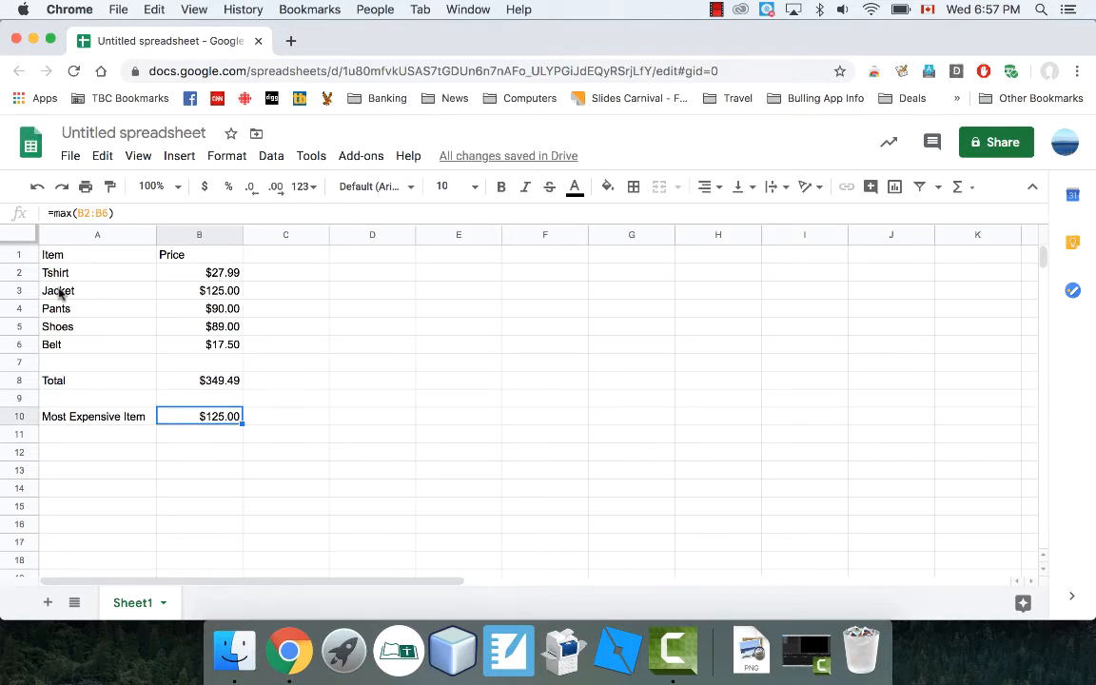
mouse_move(164, 408)
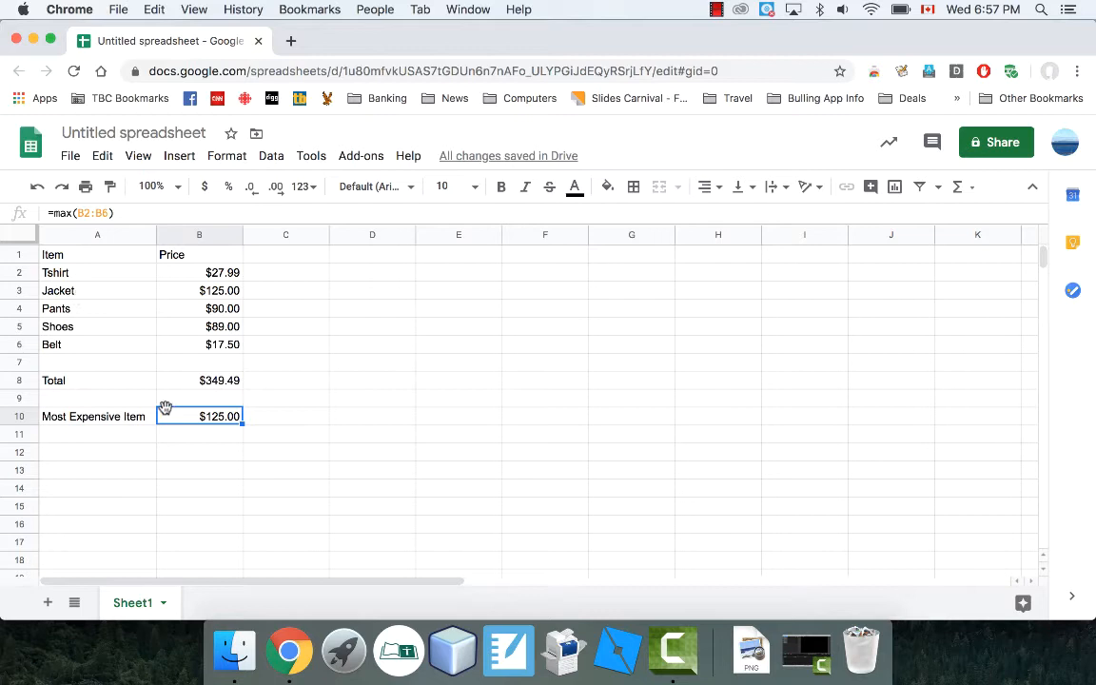
mouse_move(214, 290)
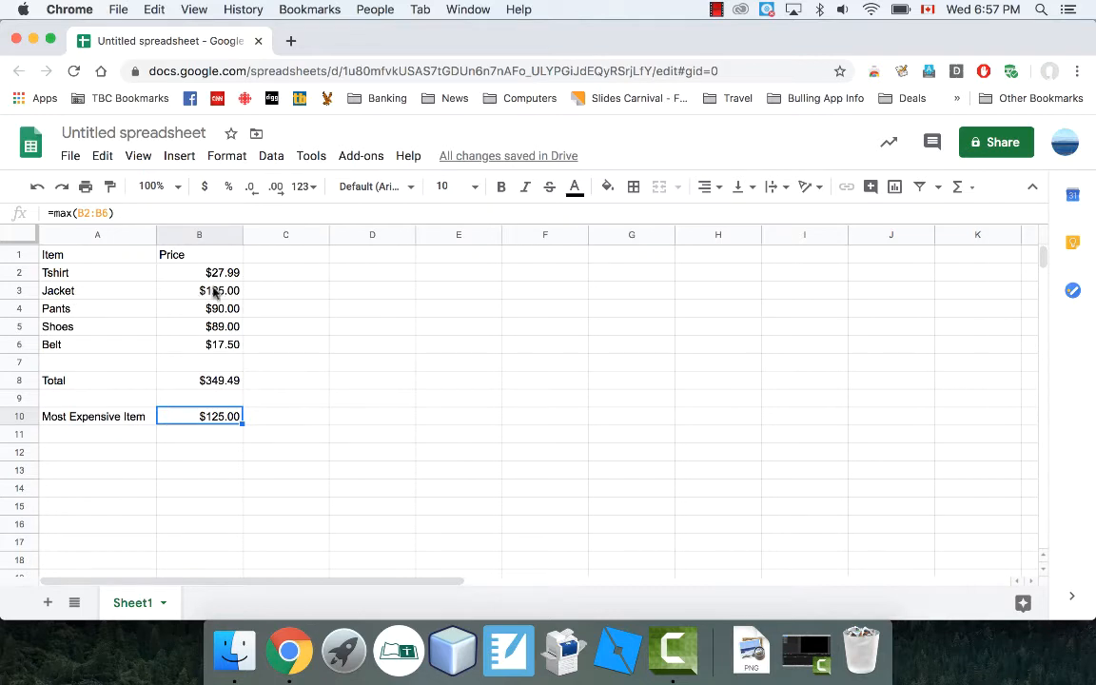
Label A11 'Least Expensive' below the Most Expensive Item row
click(97, 434)
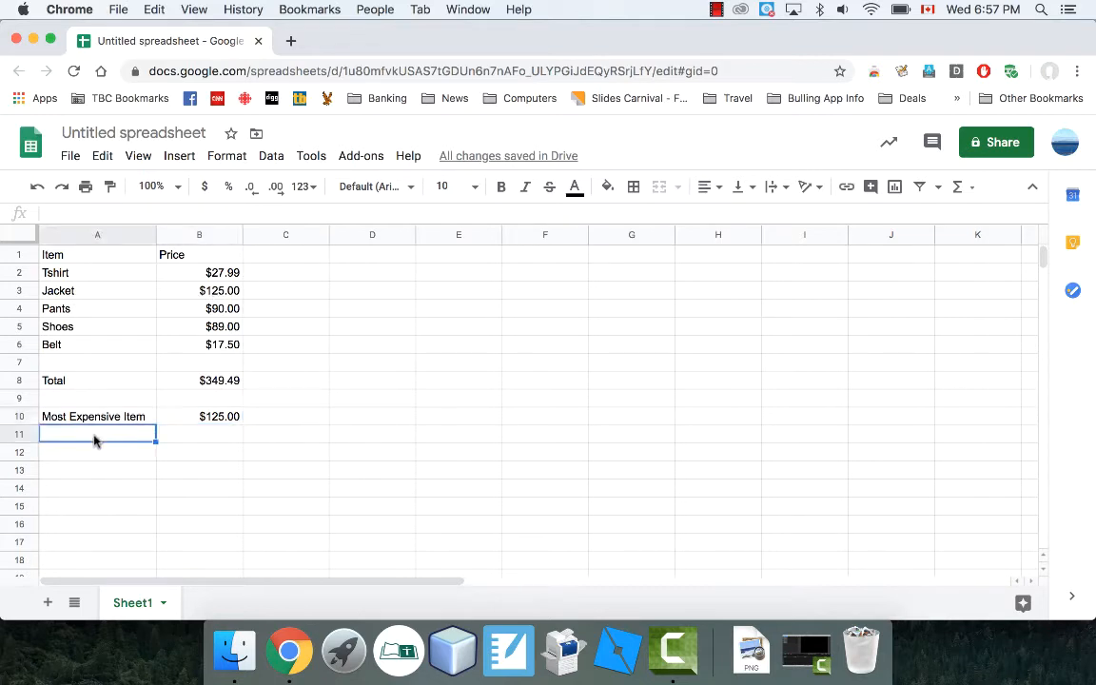
text(L)
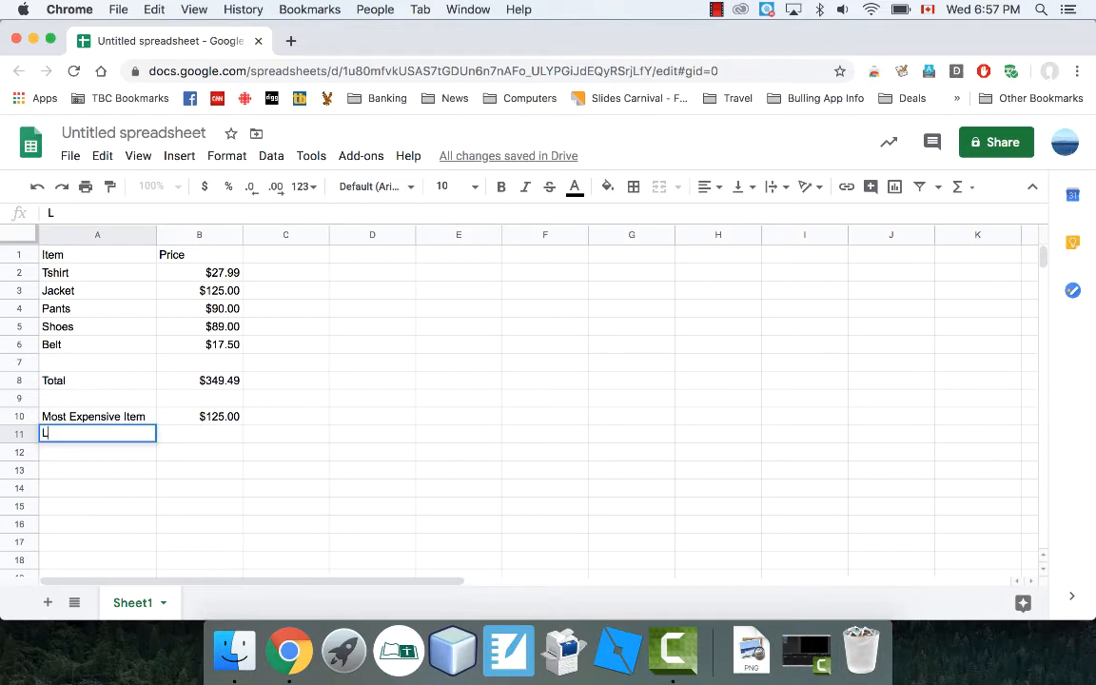
text(east)
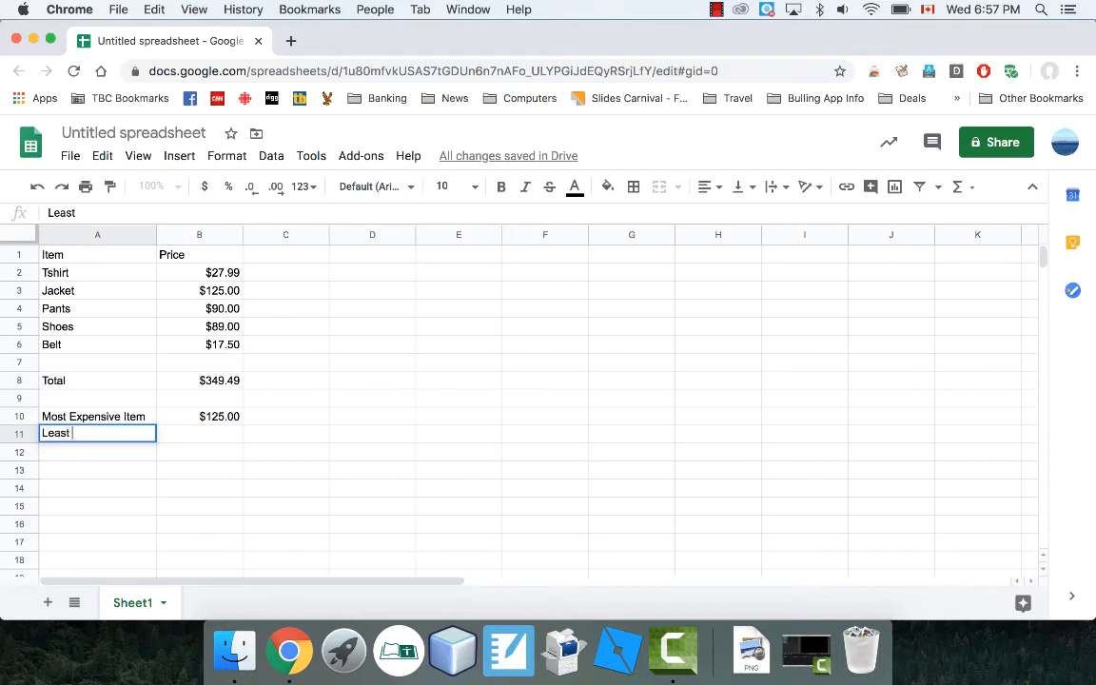
text(Exps)
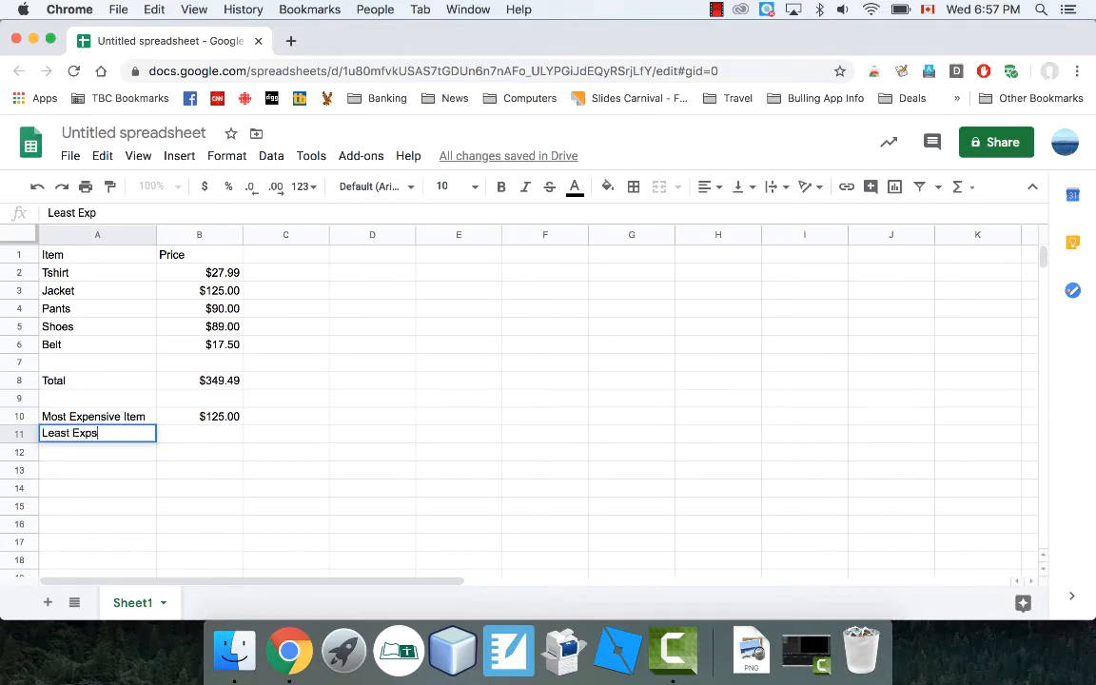
key(Backspace)
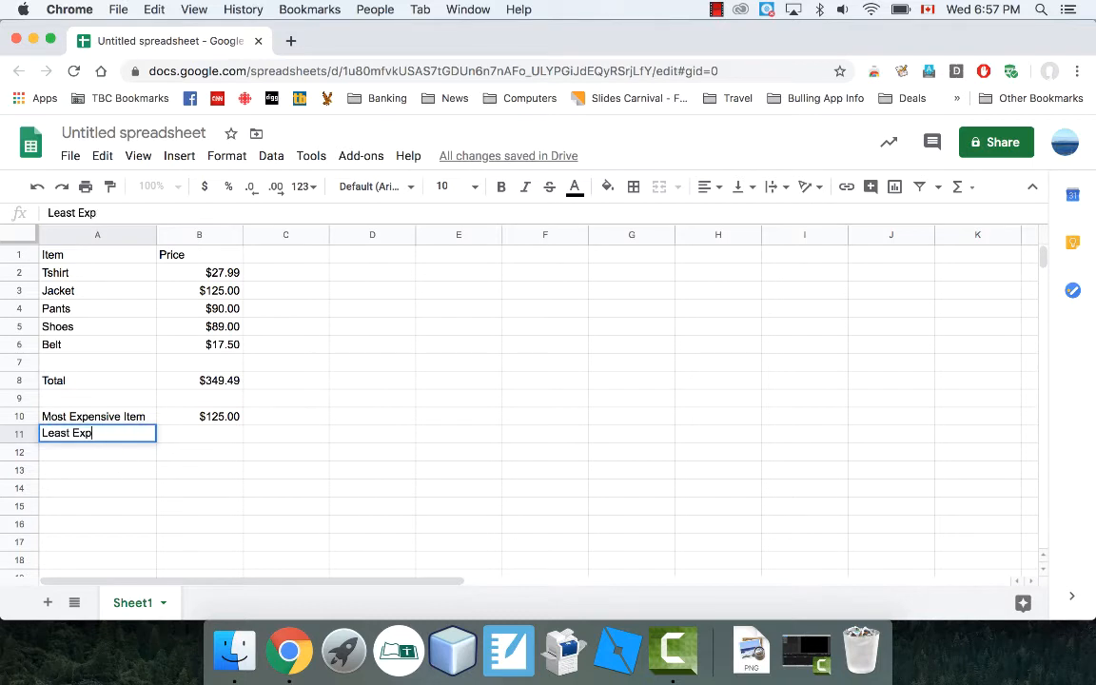
text(ensive Item)
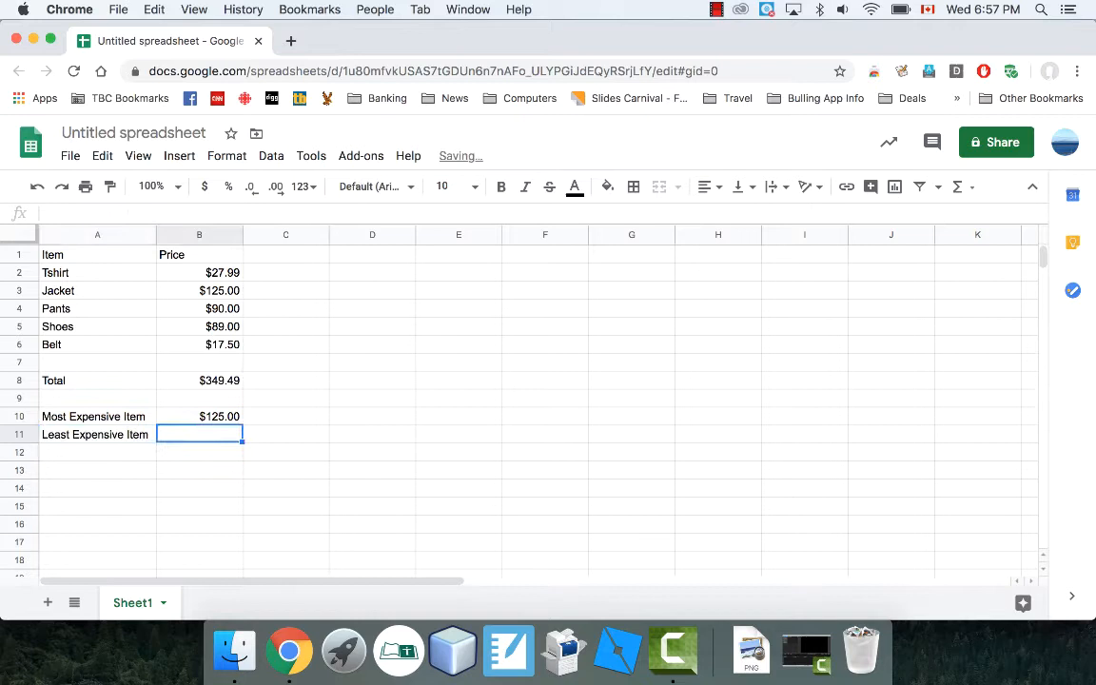
click(200, 415)
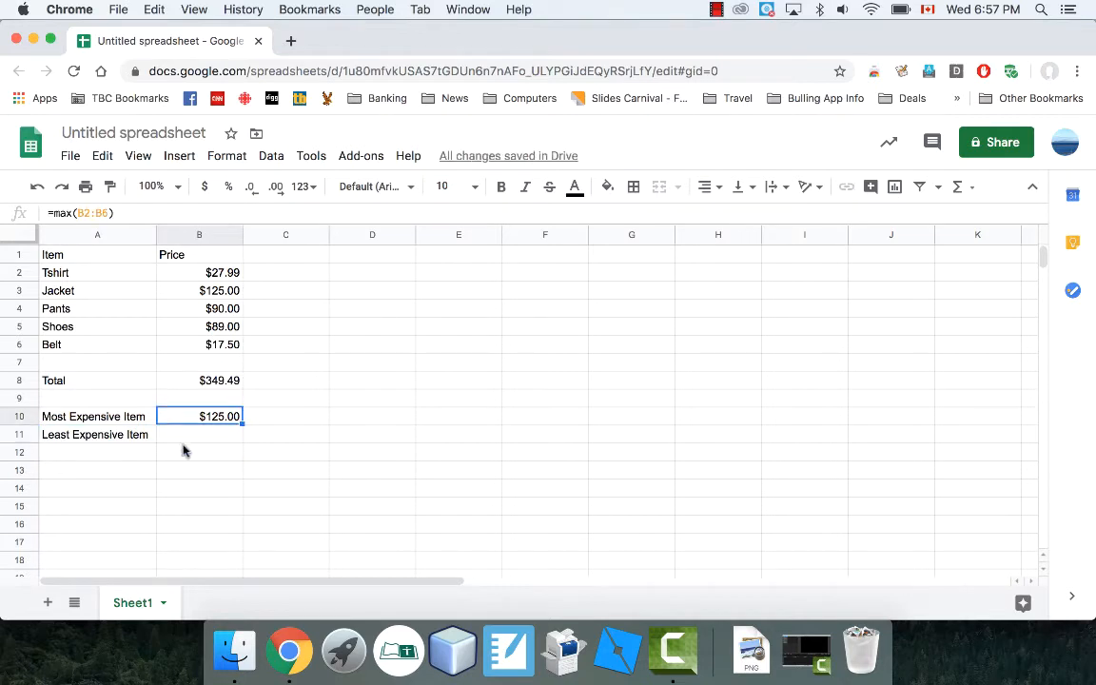
Compute =min(B2:B6) in B11, giving the lowest price $17.50
click(198, 434)
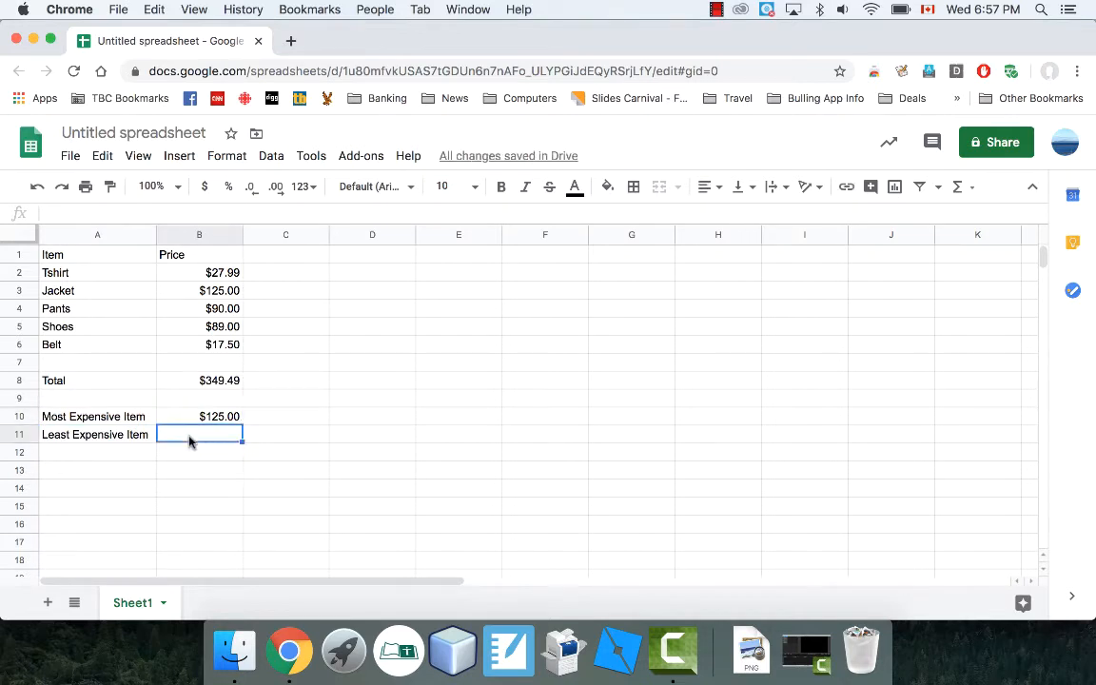
text(=)
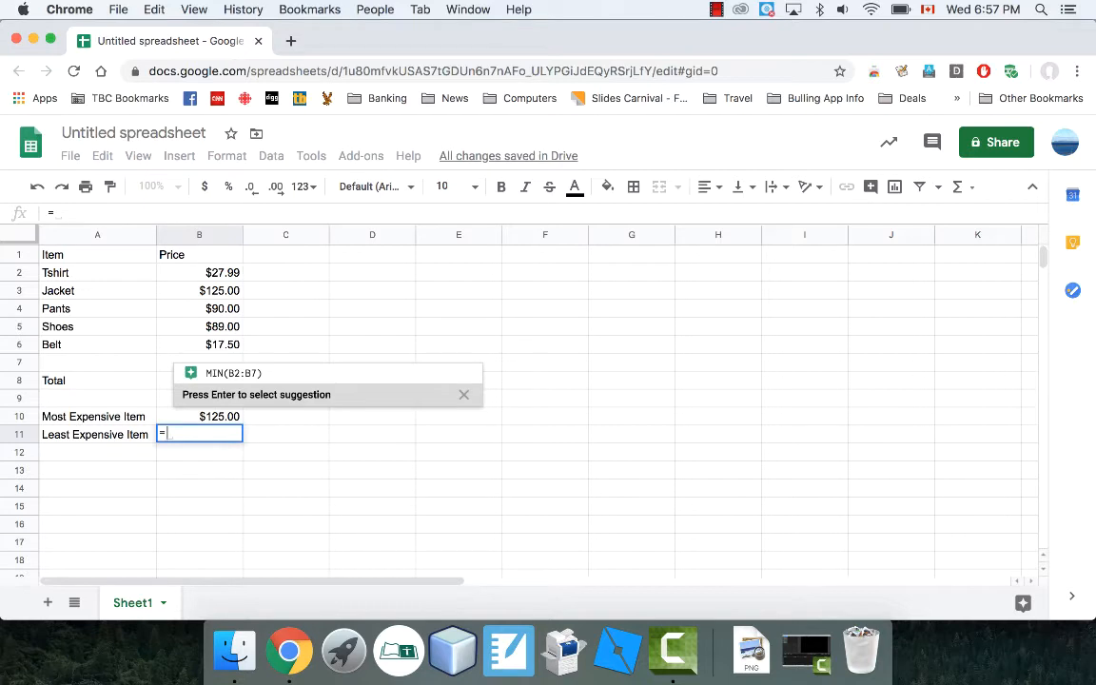
text(min()
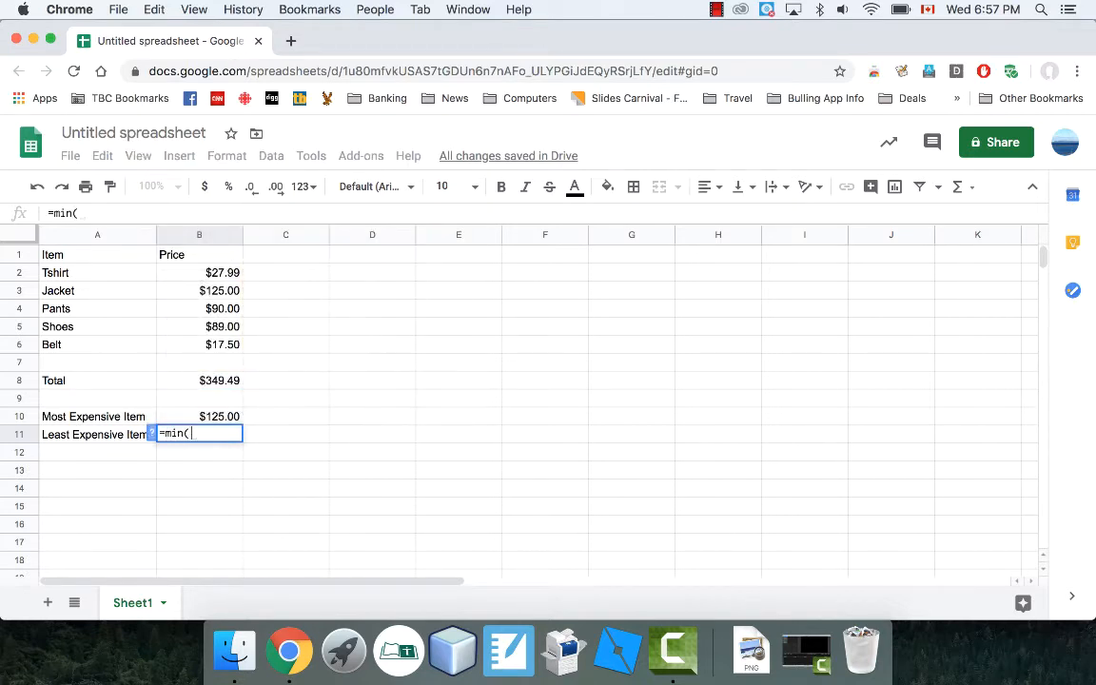
drag(199, 272, 199, 345)
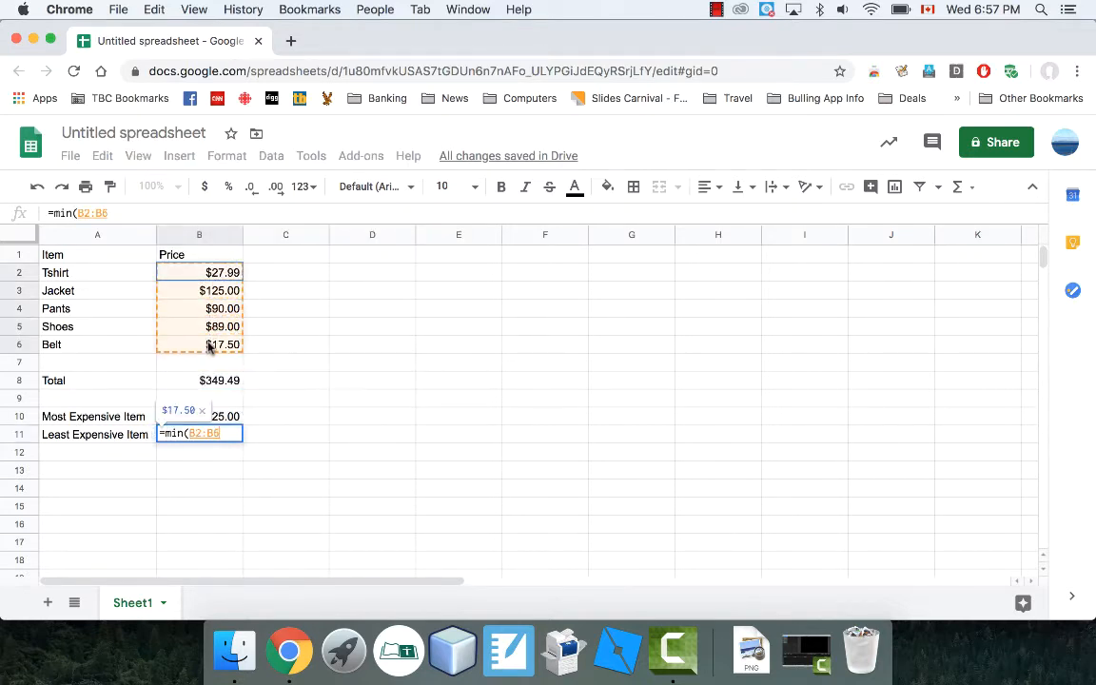
text())
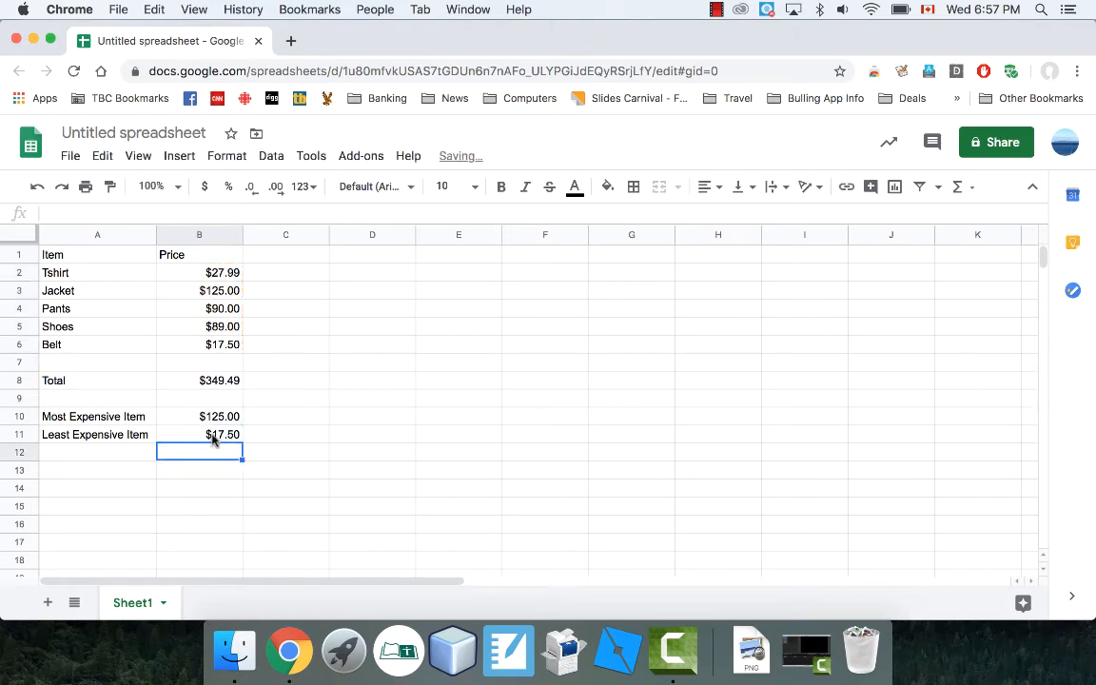
click(199, 433)
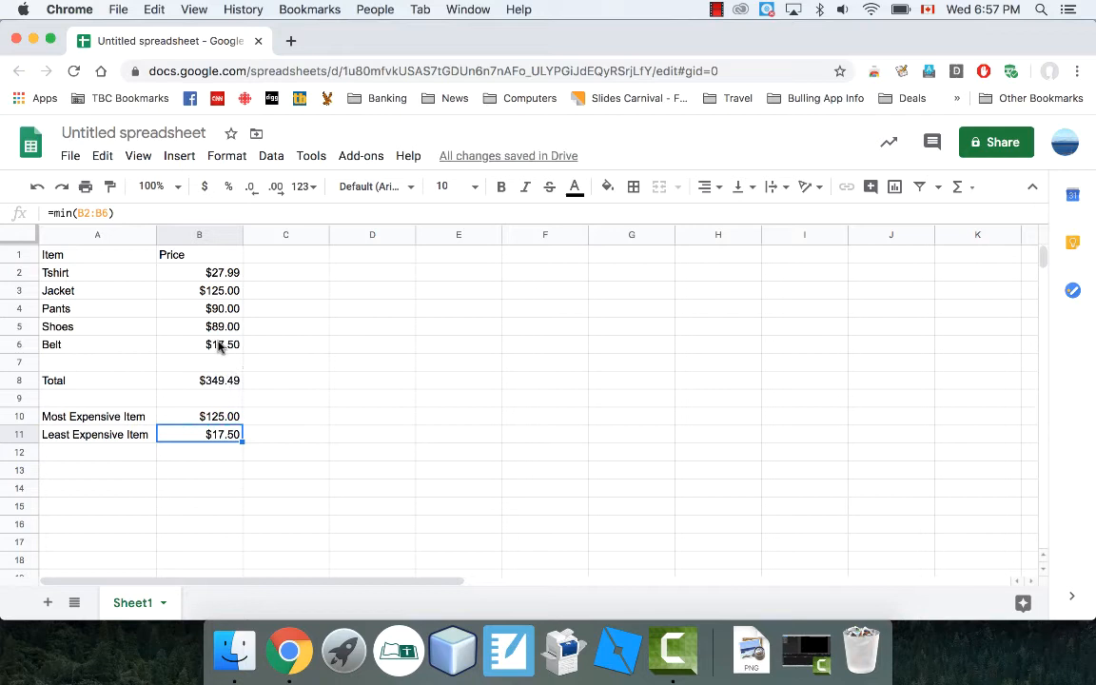
click(97, 451)
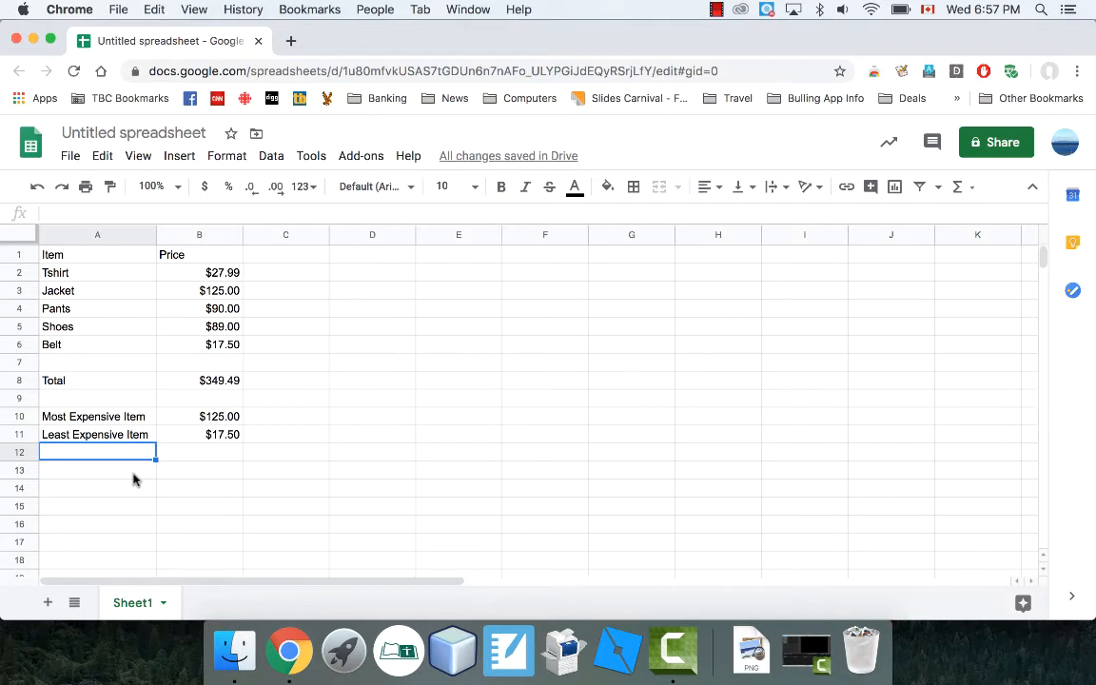
Label A12 'Average Expense'
text(Average)
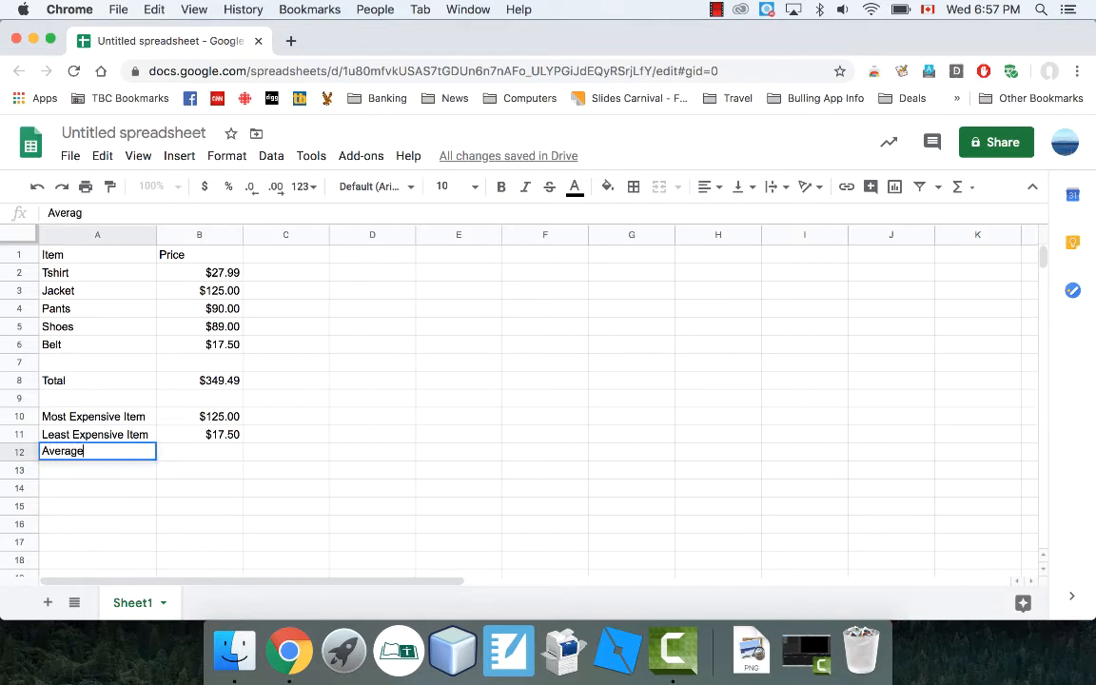
text(Expense)
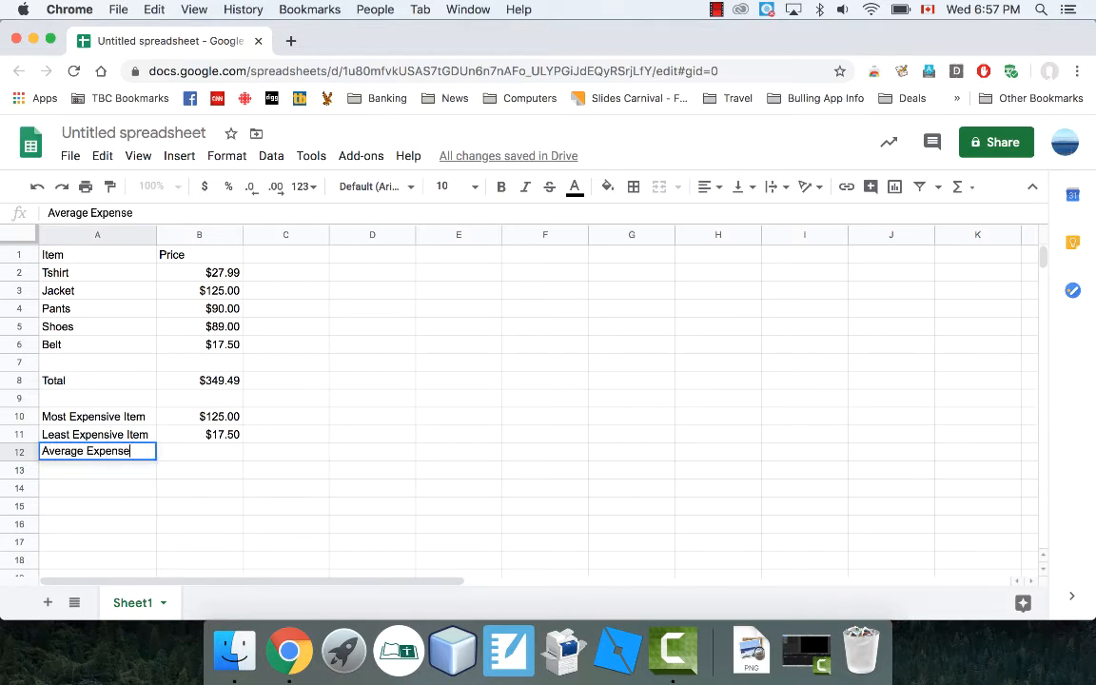
key(Tab)
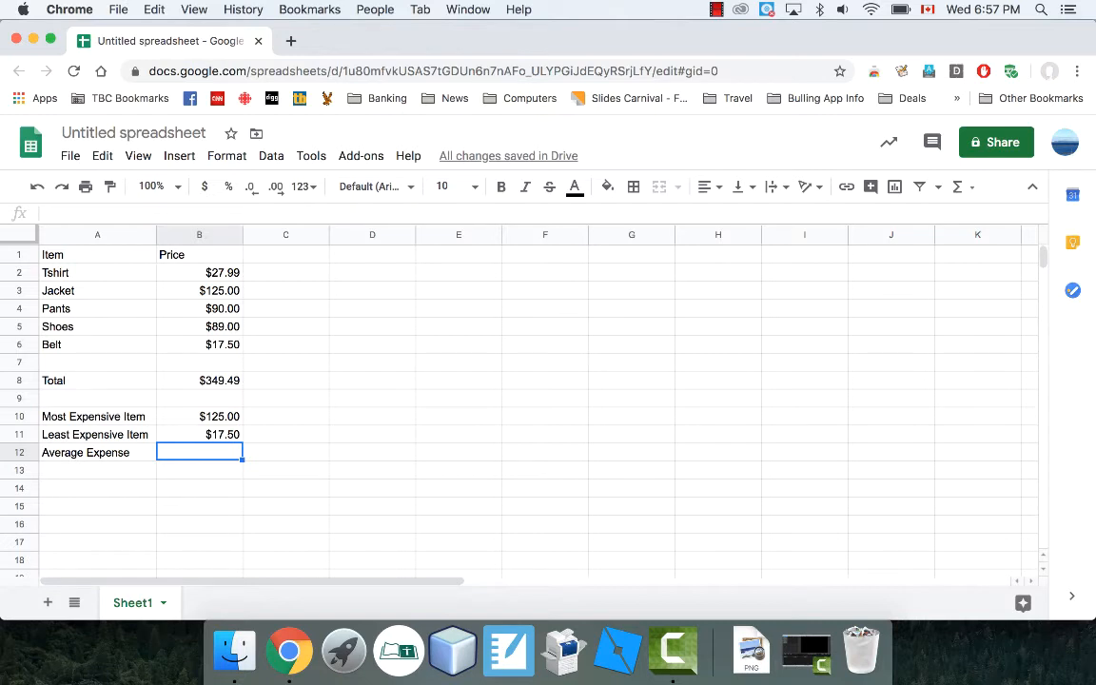
Compute =AVERAGE(B2:B6) in B12, giving $69.90
text(=)
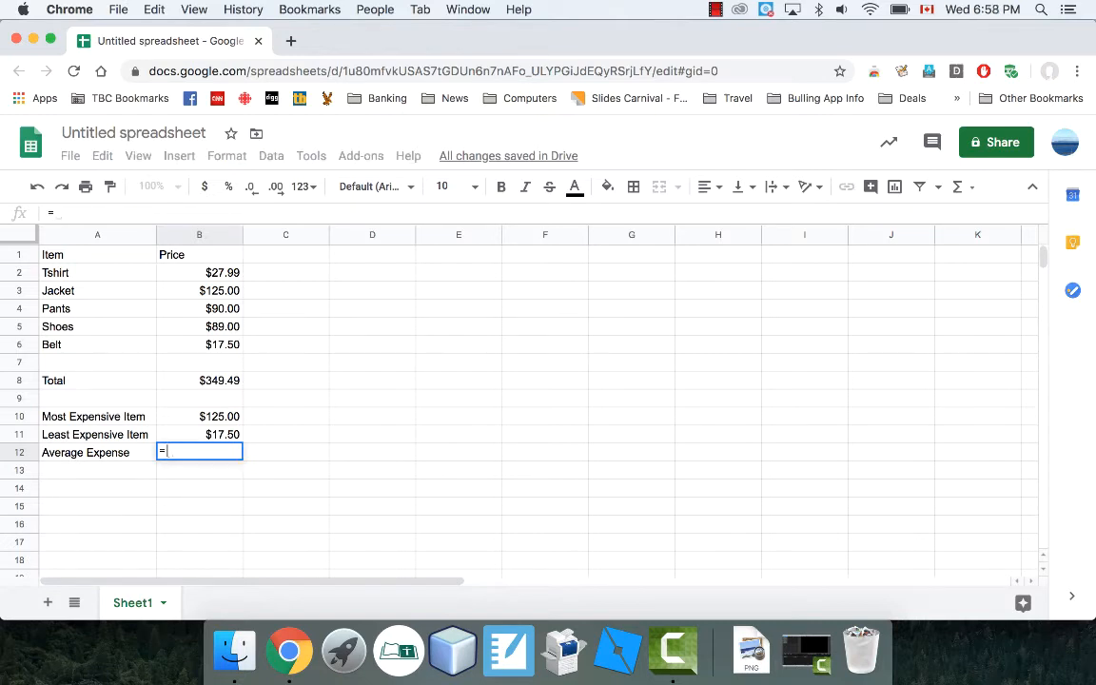
text(avera)
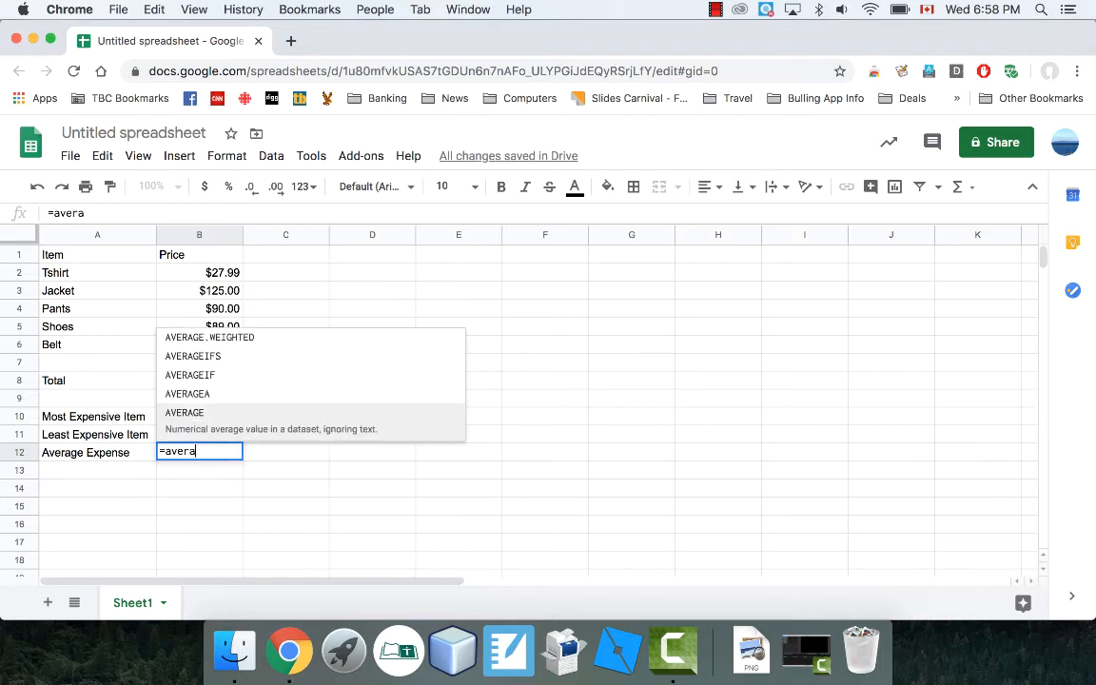
text(g)
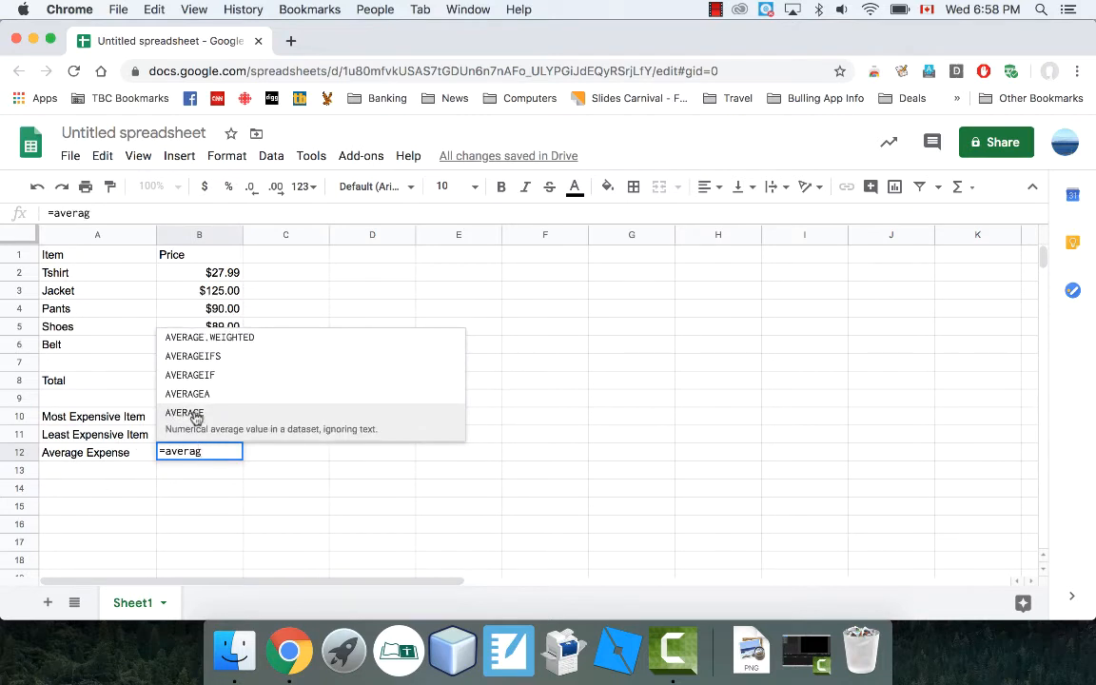
mouse_move(287, 424)
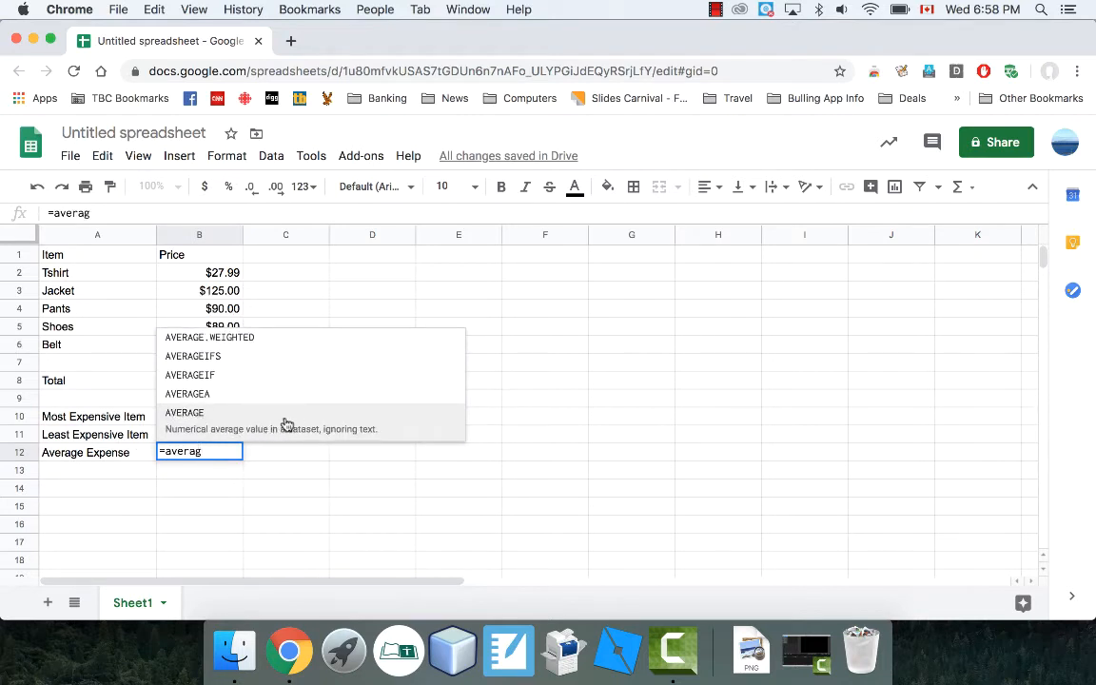
click(183, 412)
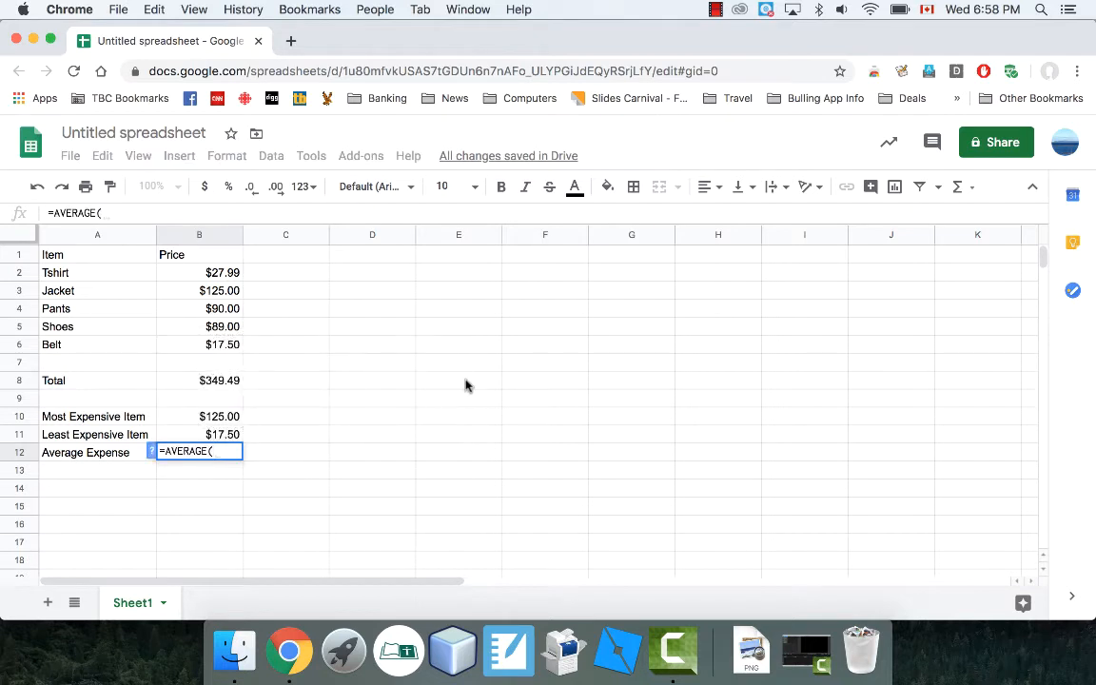
click(198, 272)
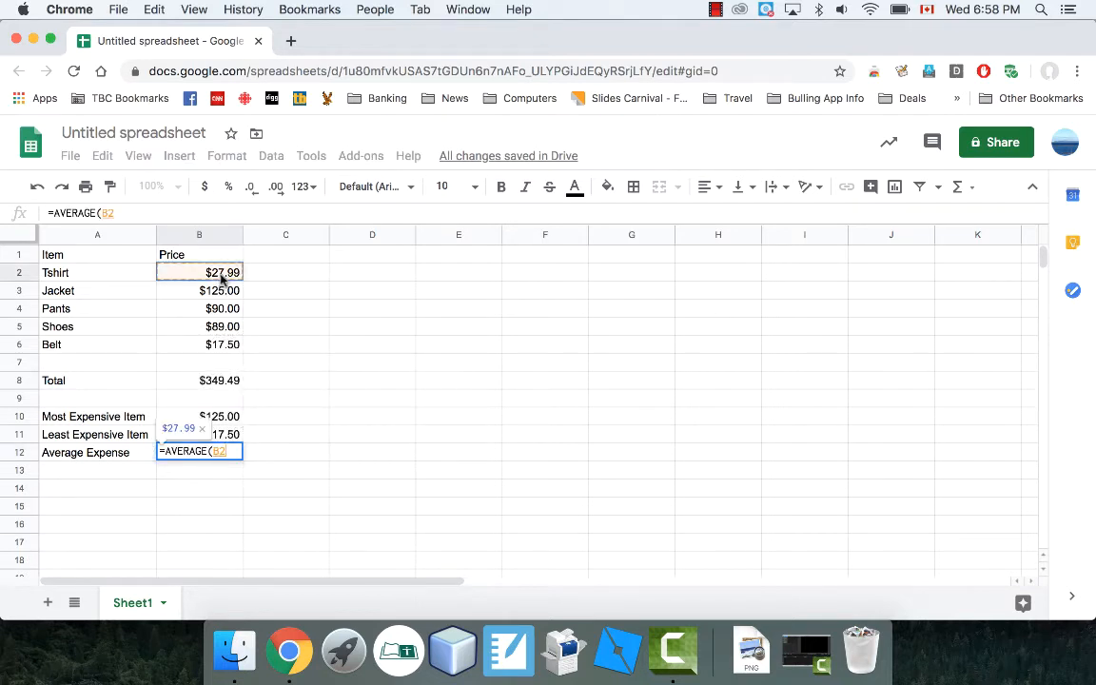
drag(199, 272, 198, 345)
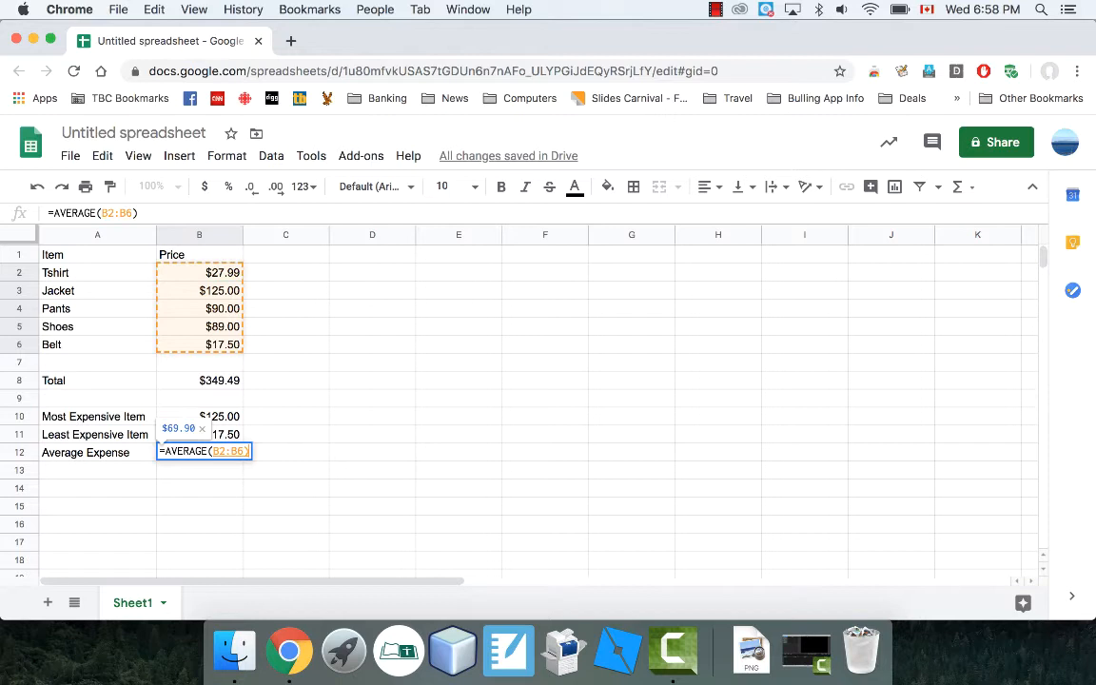
mouse_move(431, 417)
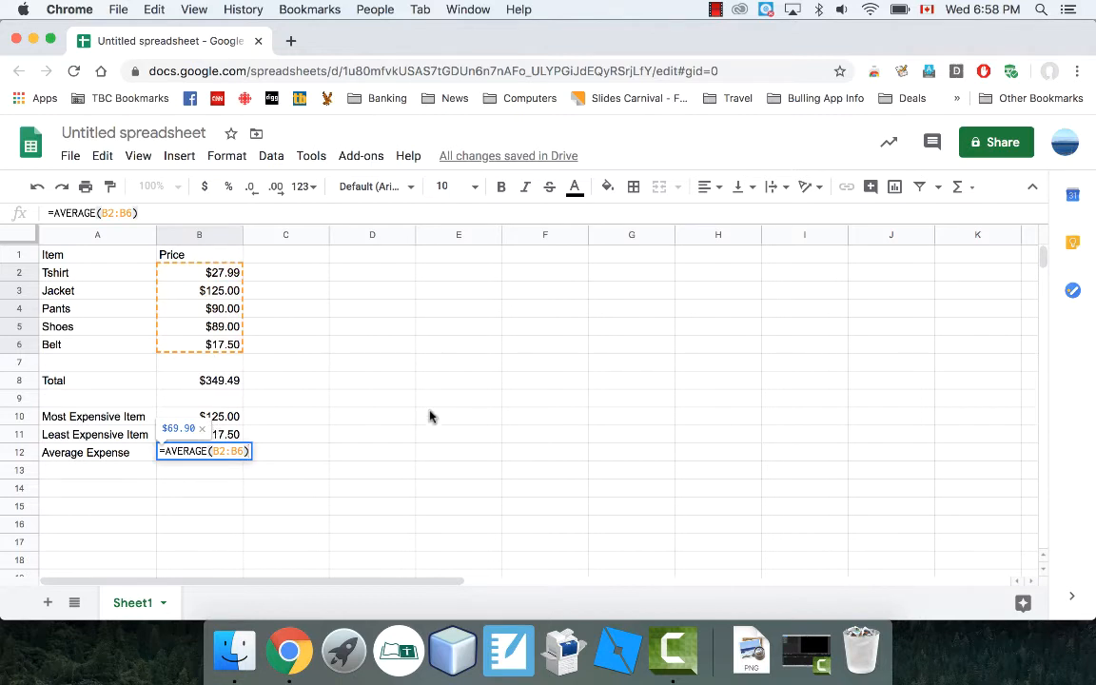
key(enter)
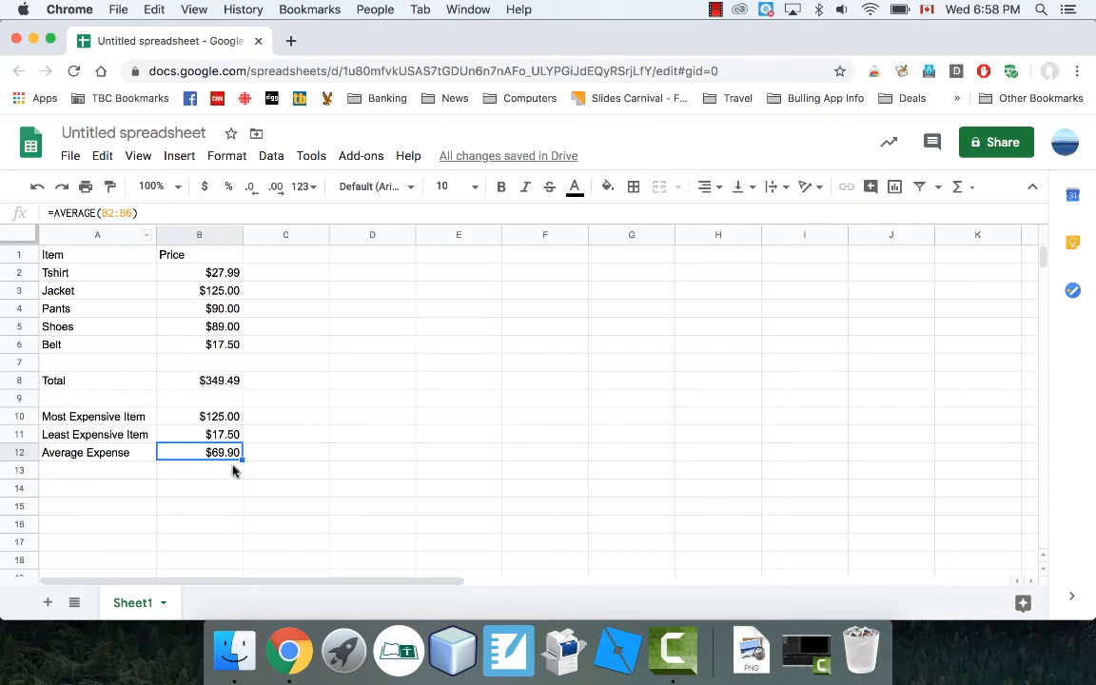
mouse_move(206, 464)
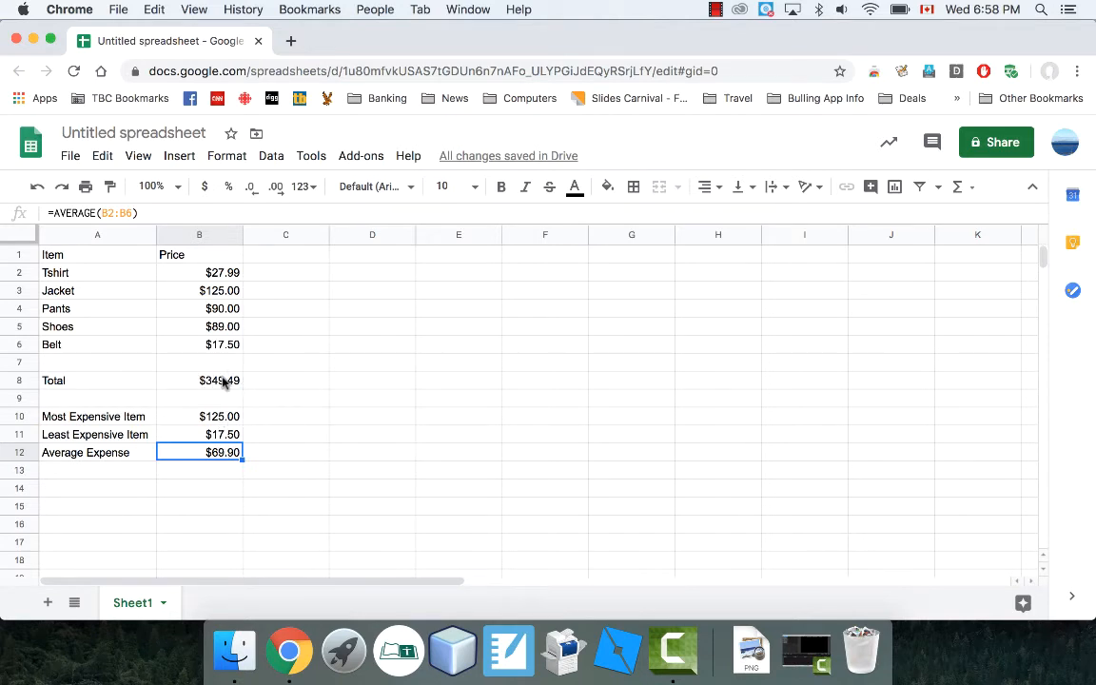
mouse_move(214, 388)
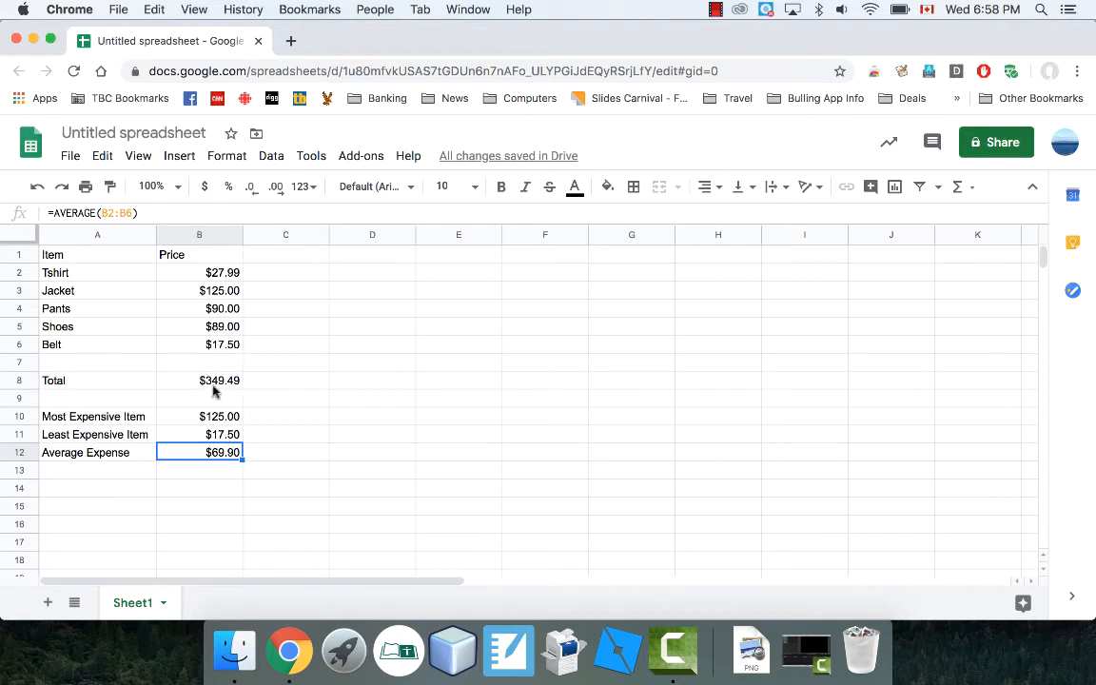
mouse_move(241, 387)
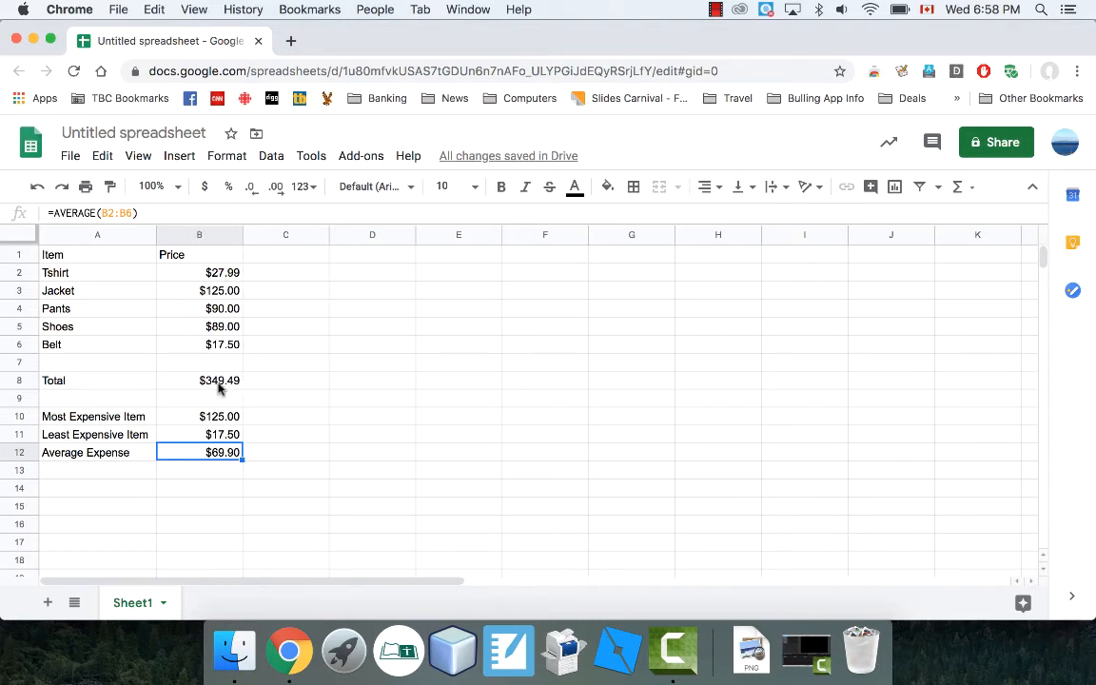
click(97, 469)
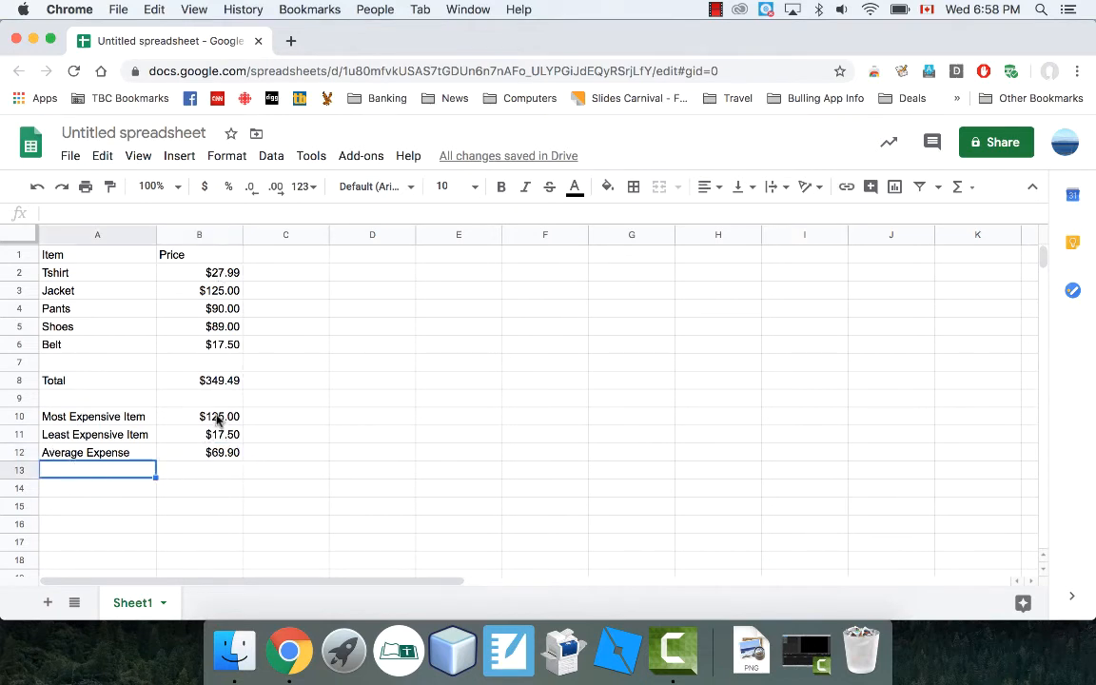
Label A13 'Number of Expenses'
click(199, 434)
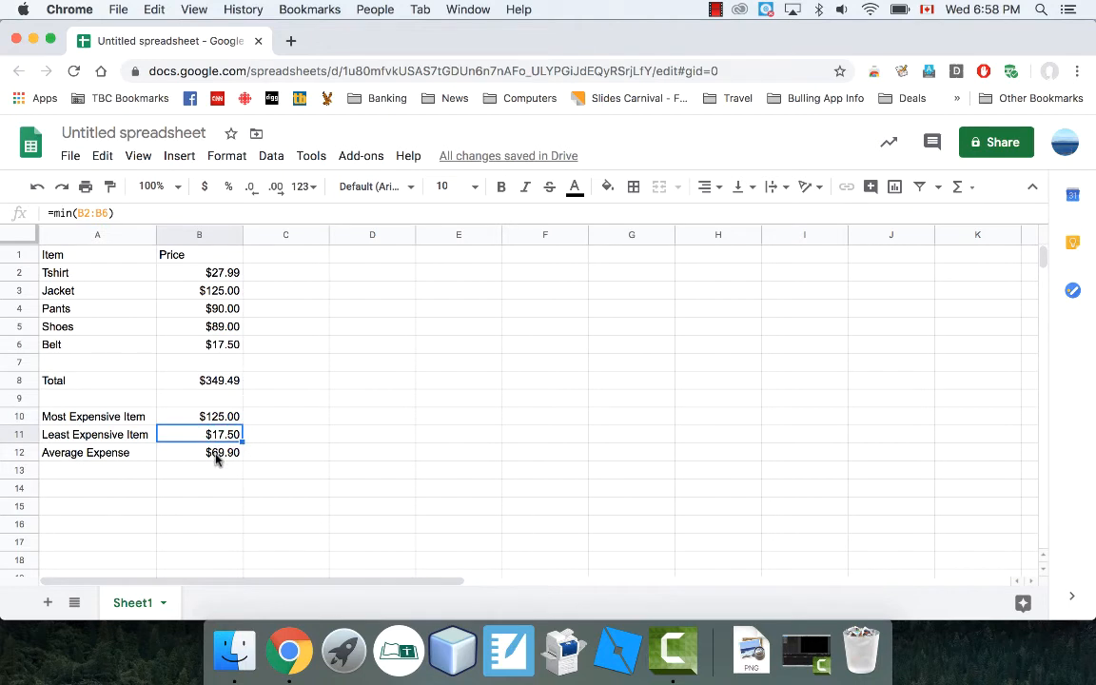
click(97, 469)
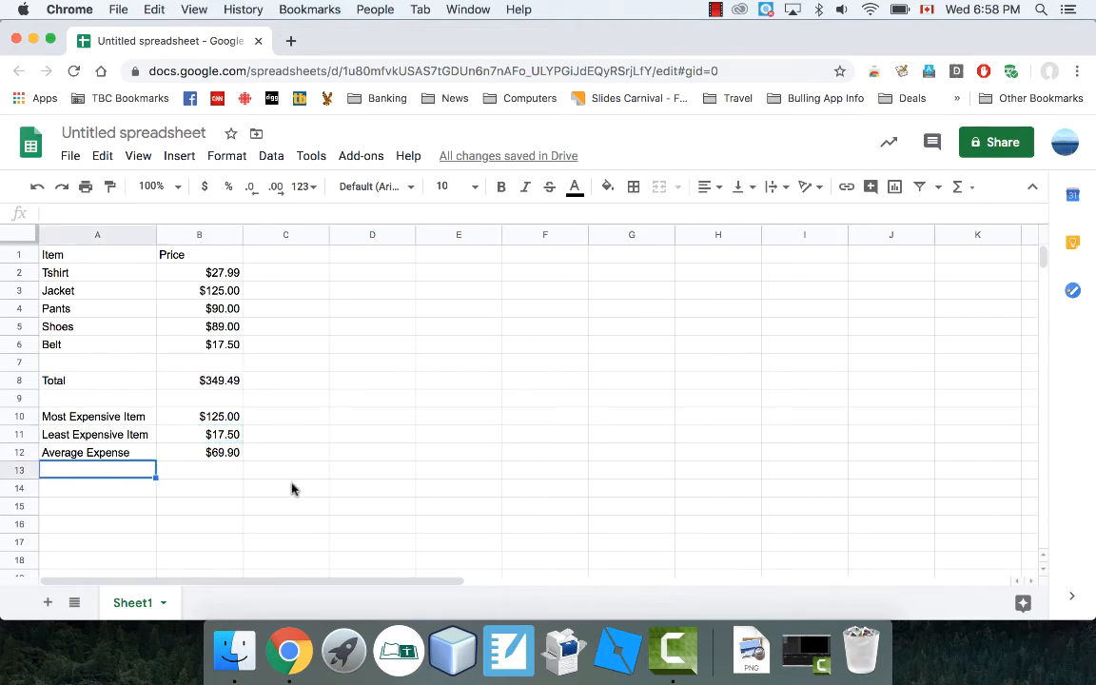
text(Number of Expenses)
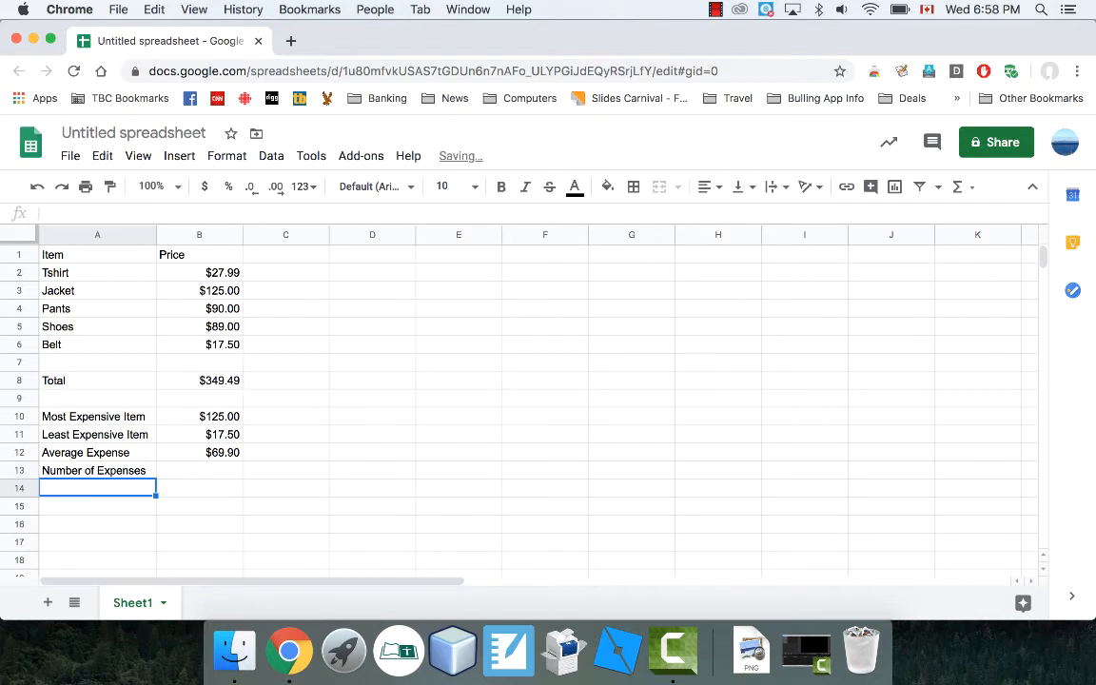
click(199, 470)
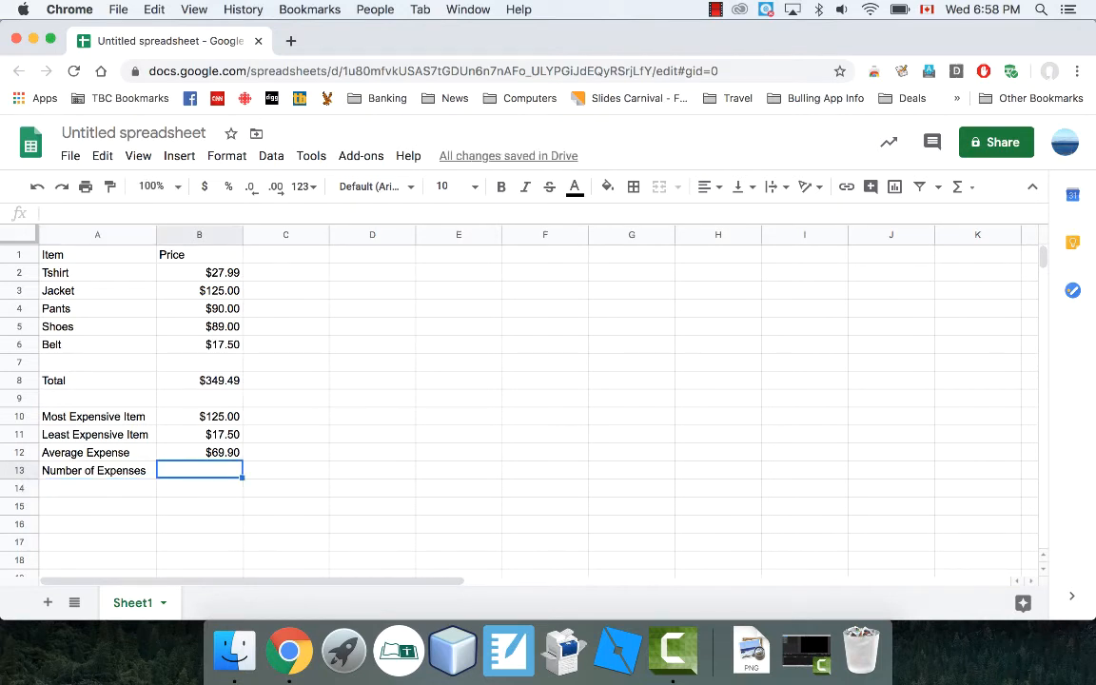
Compute =COUNT(B2:B6) in B13, counting the five prices
text(=co)
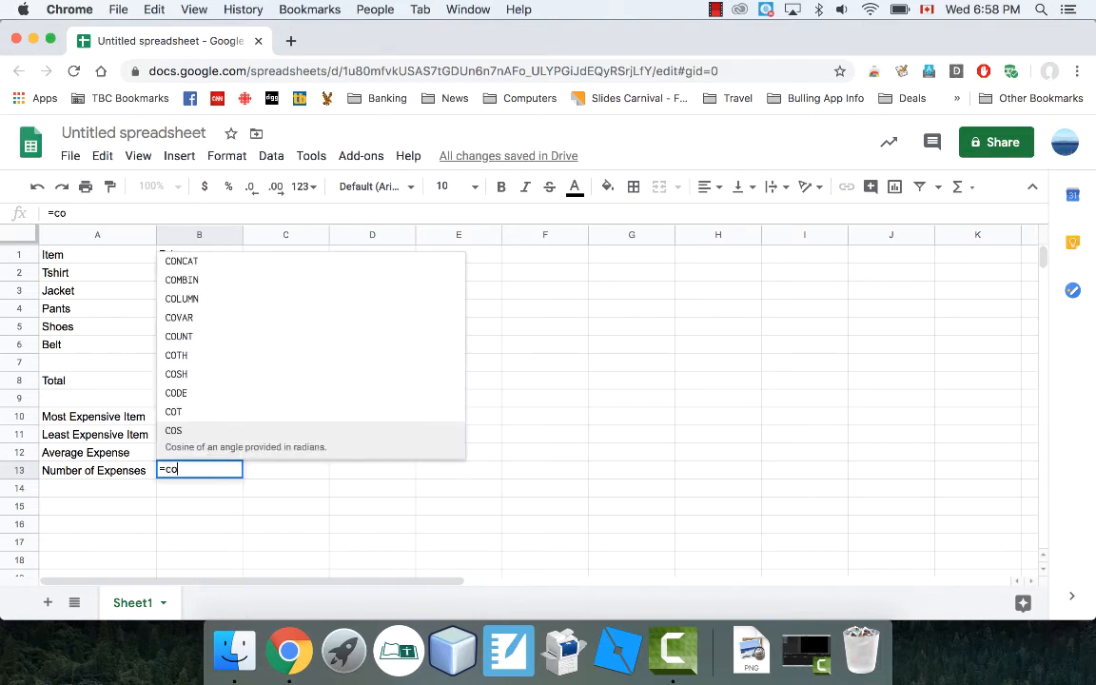
text(unt)
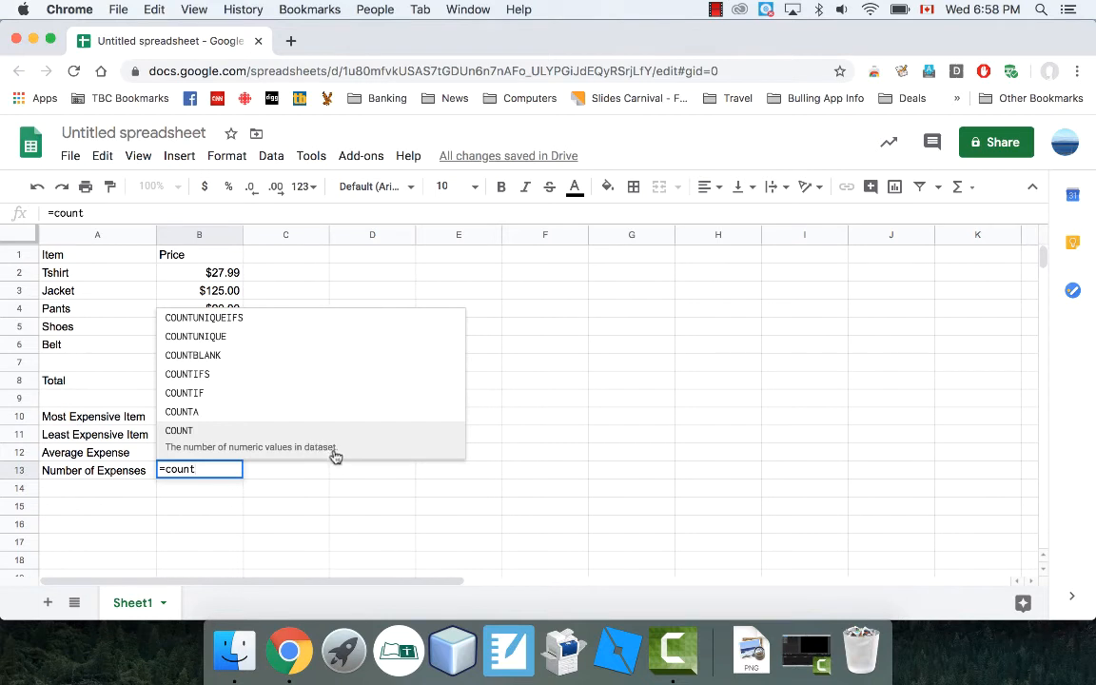
click(178, 430)
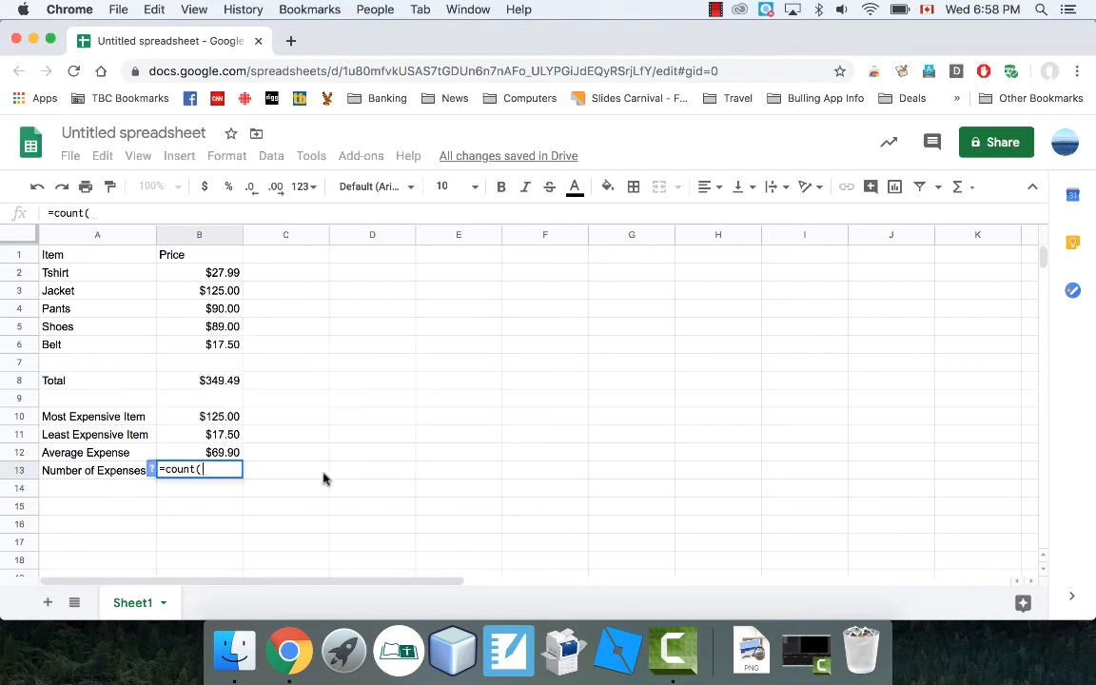
drag(199, 272, 199, 345)
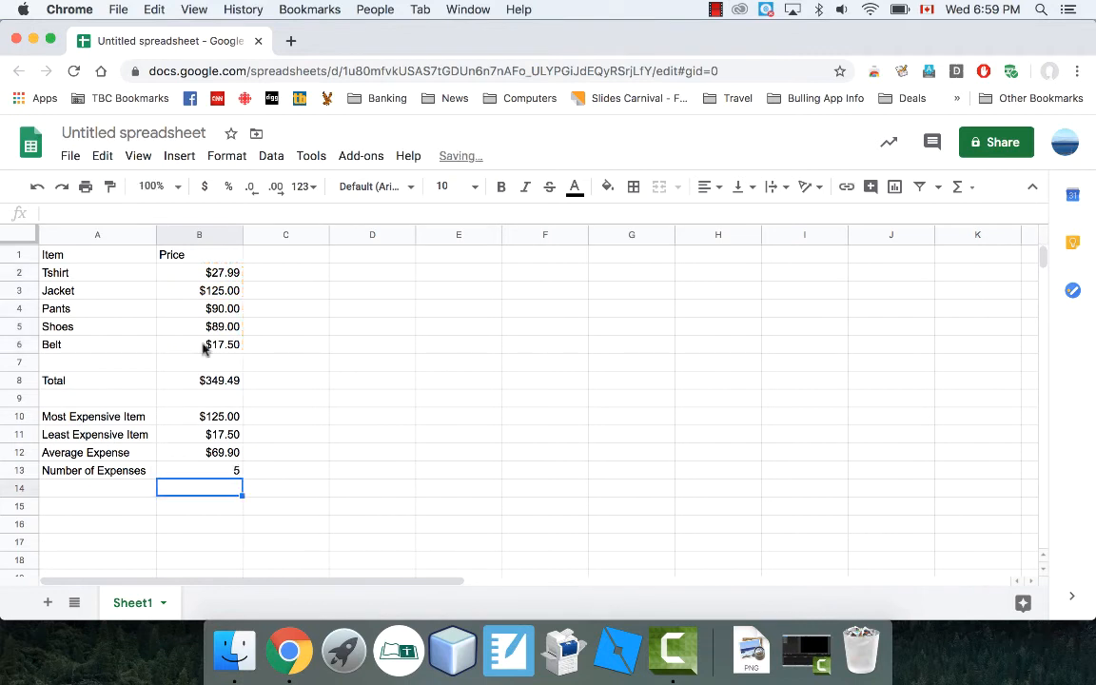
mouse_move(212, 317)
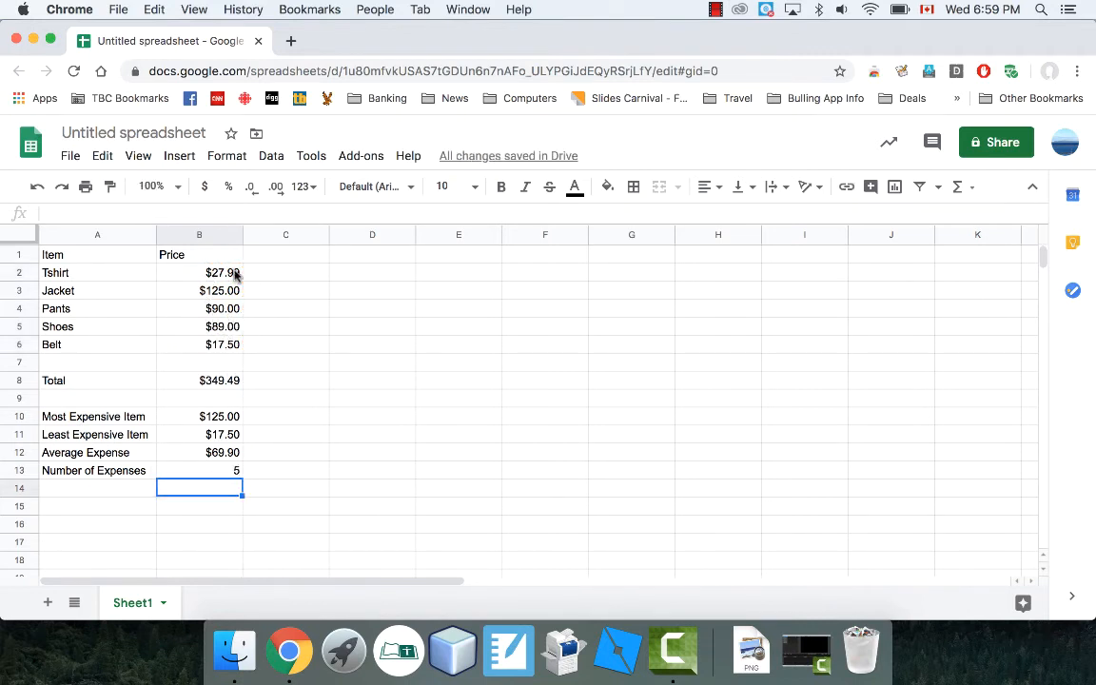
mouse_move(335, 306)
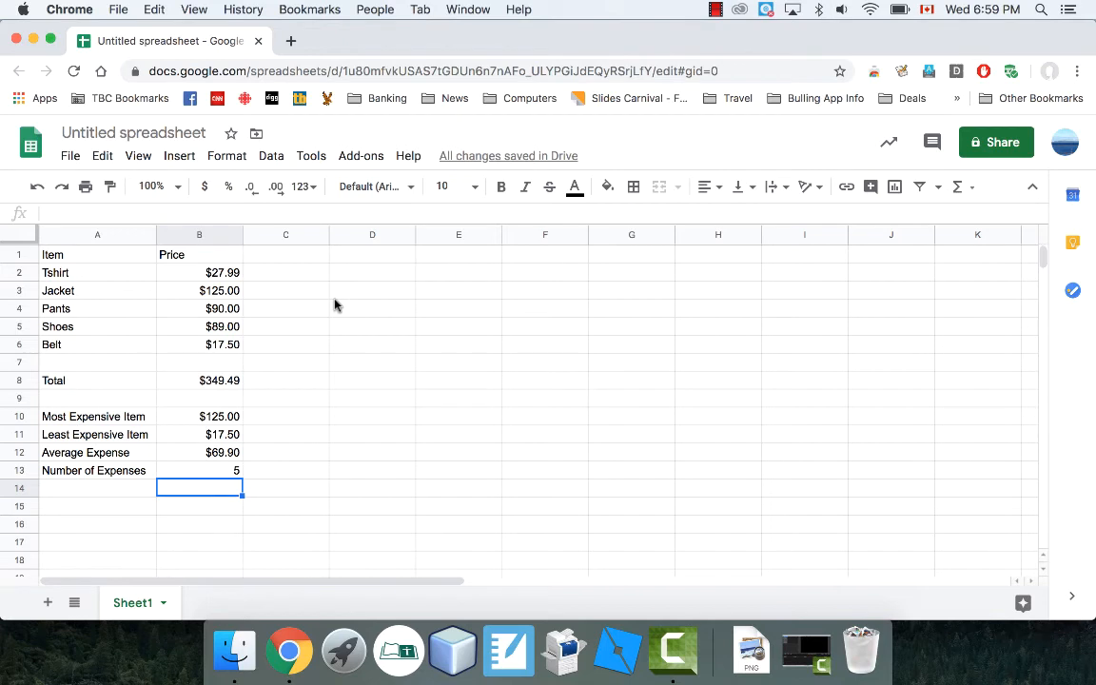
mouse_move(371, 281)
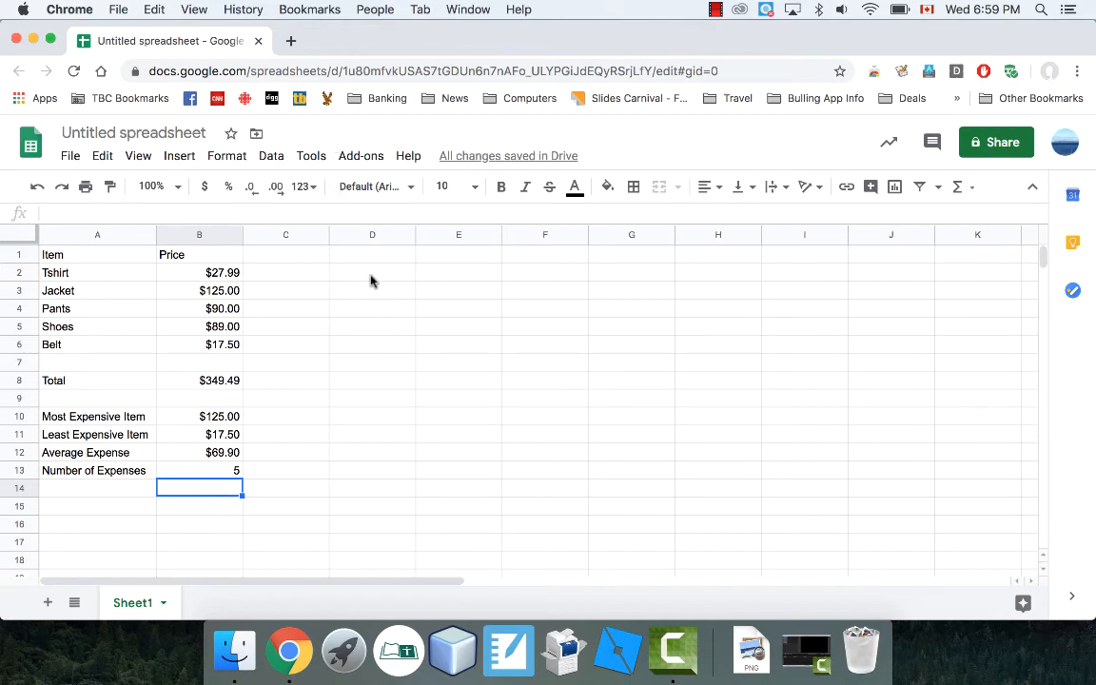
click(372, 272)
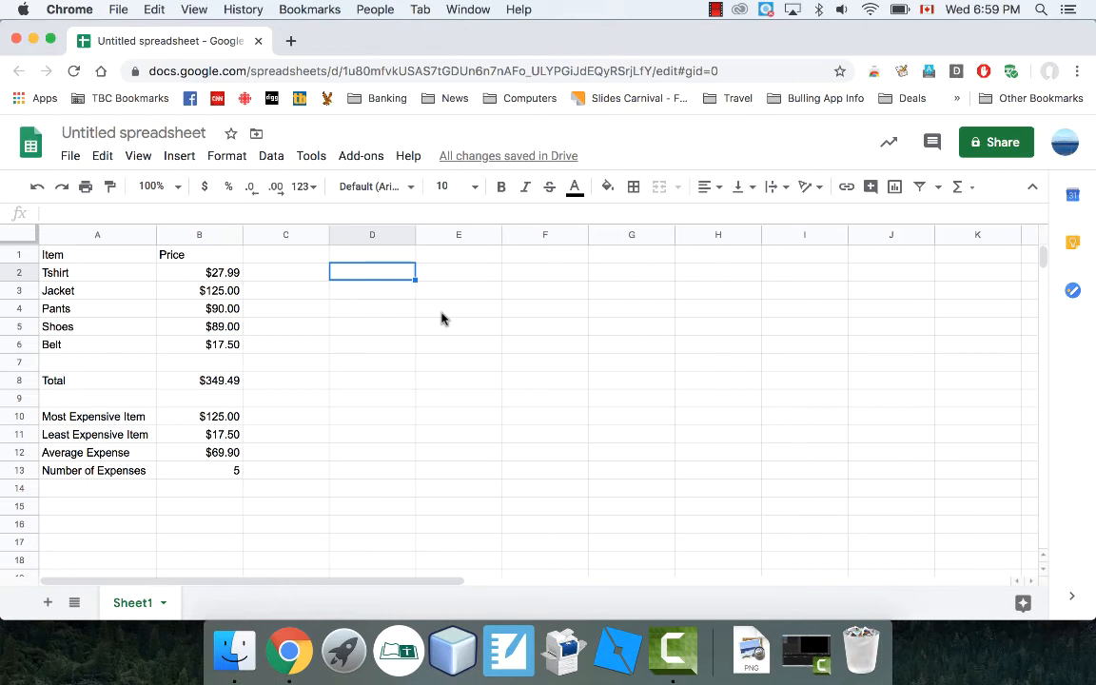
mouse_move(348, 406)
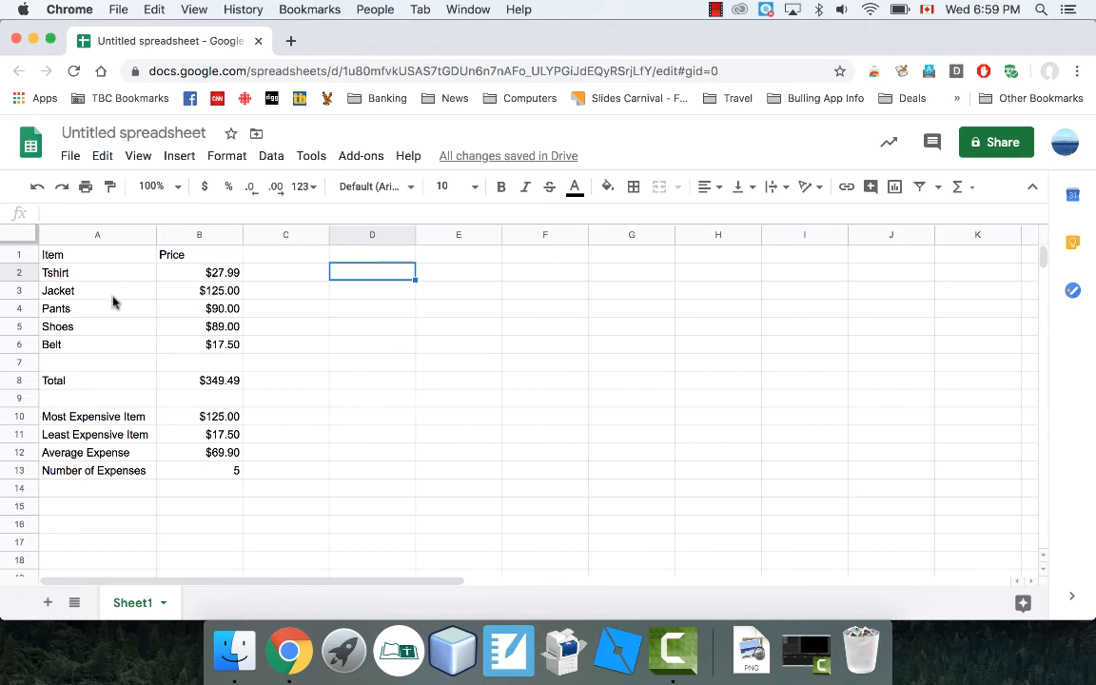
click(199, 326)
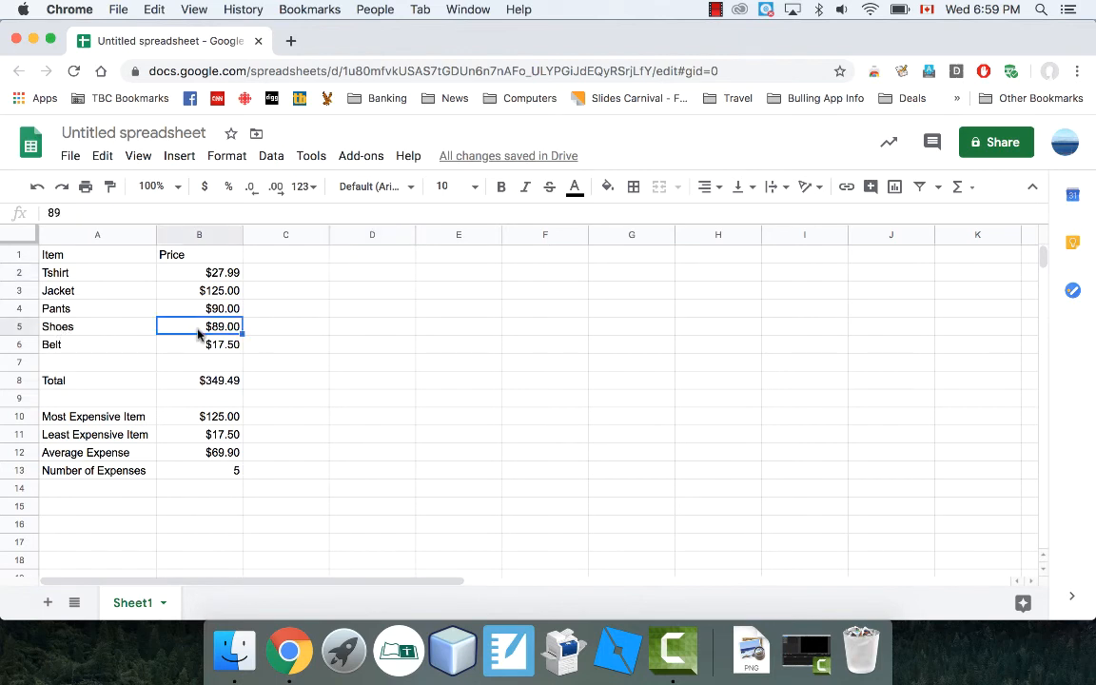
key(Delete)
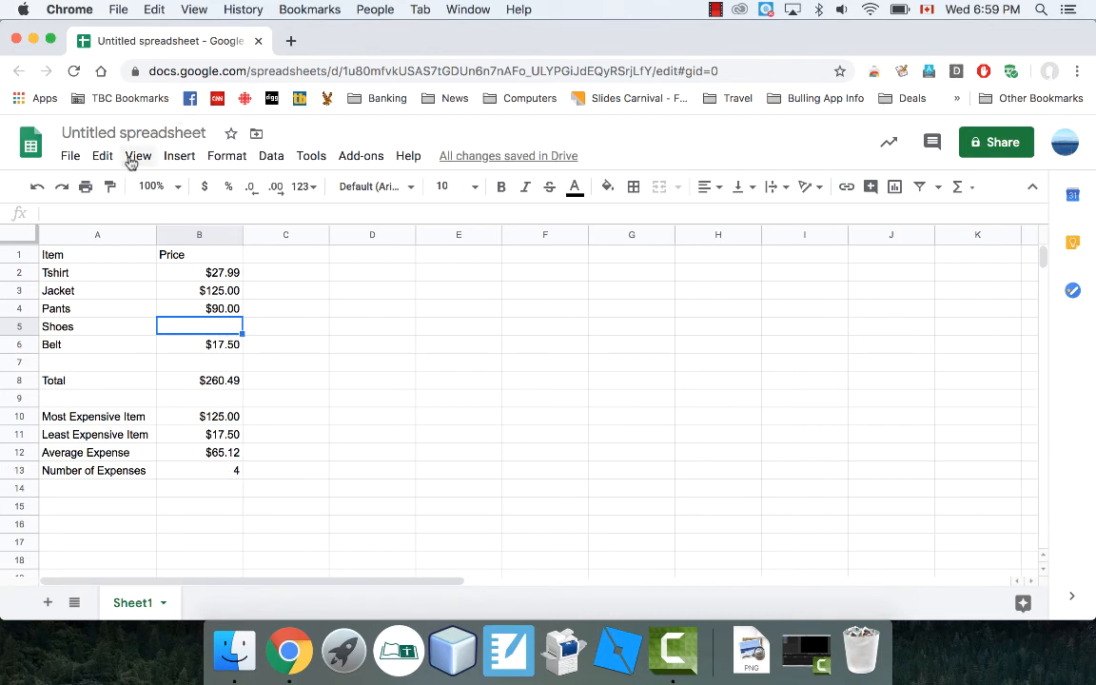
text(89.00)
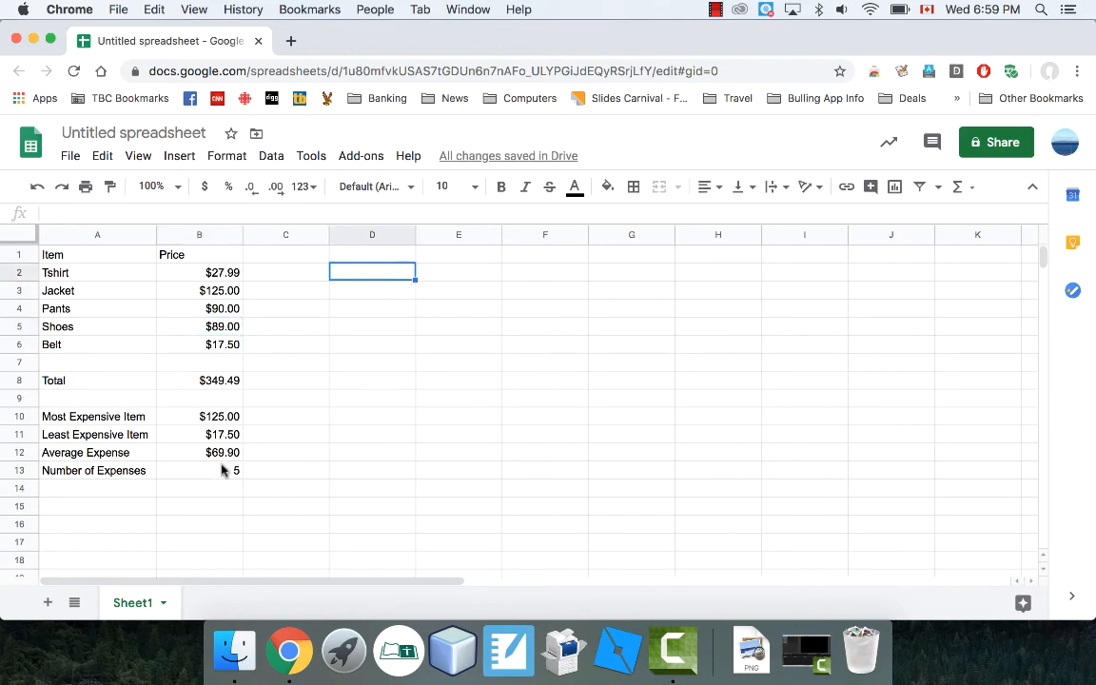
text(54)
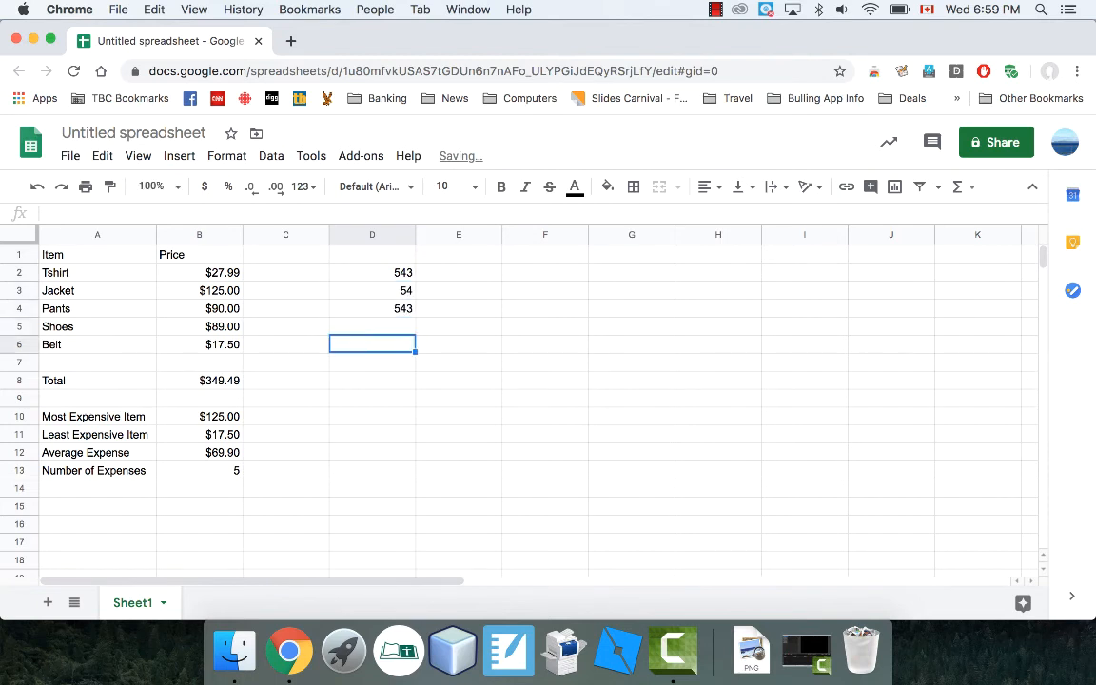
text(4324)
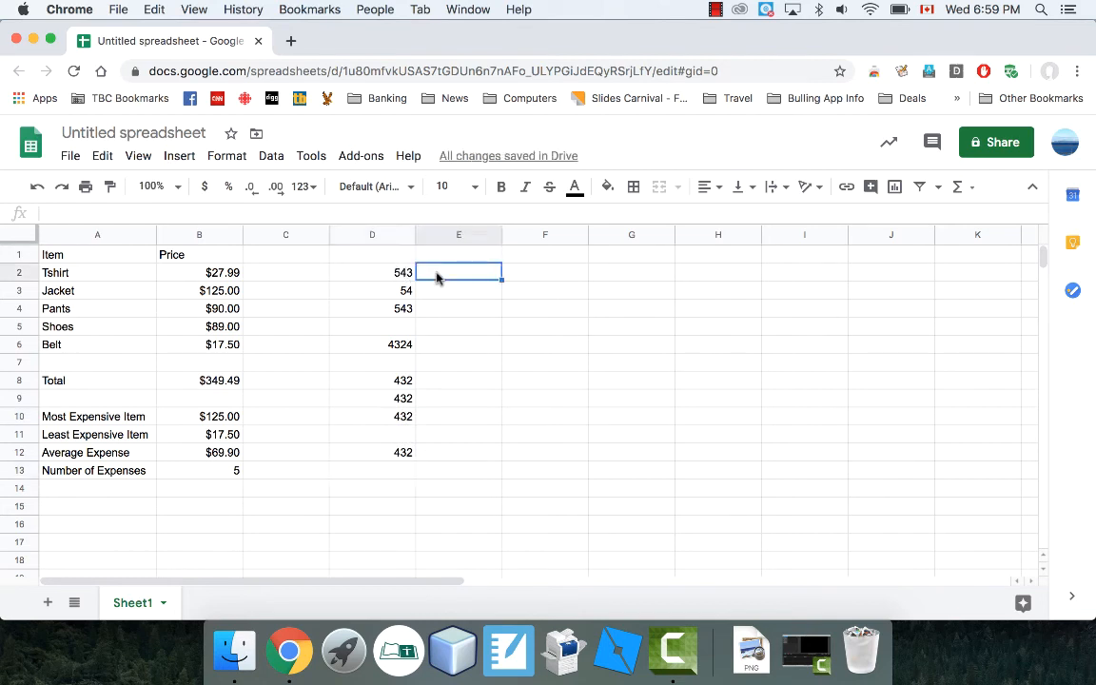
text(=count)
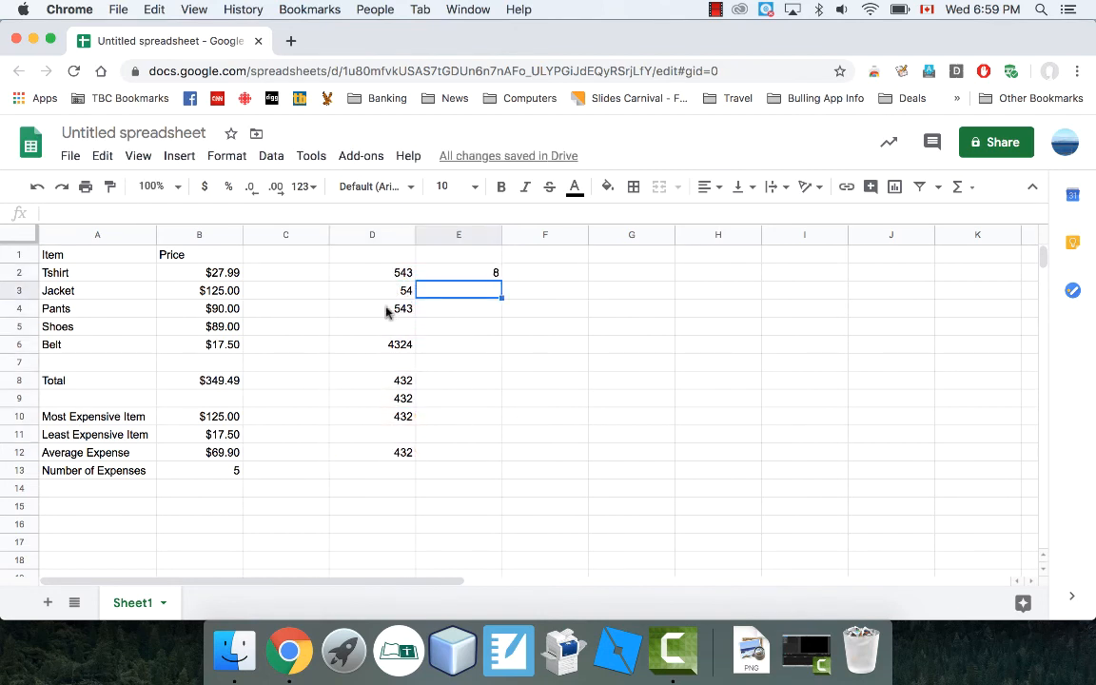
click(458, 272)
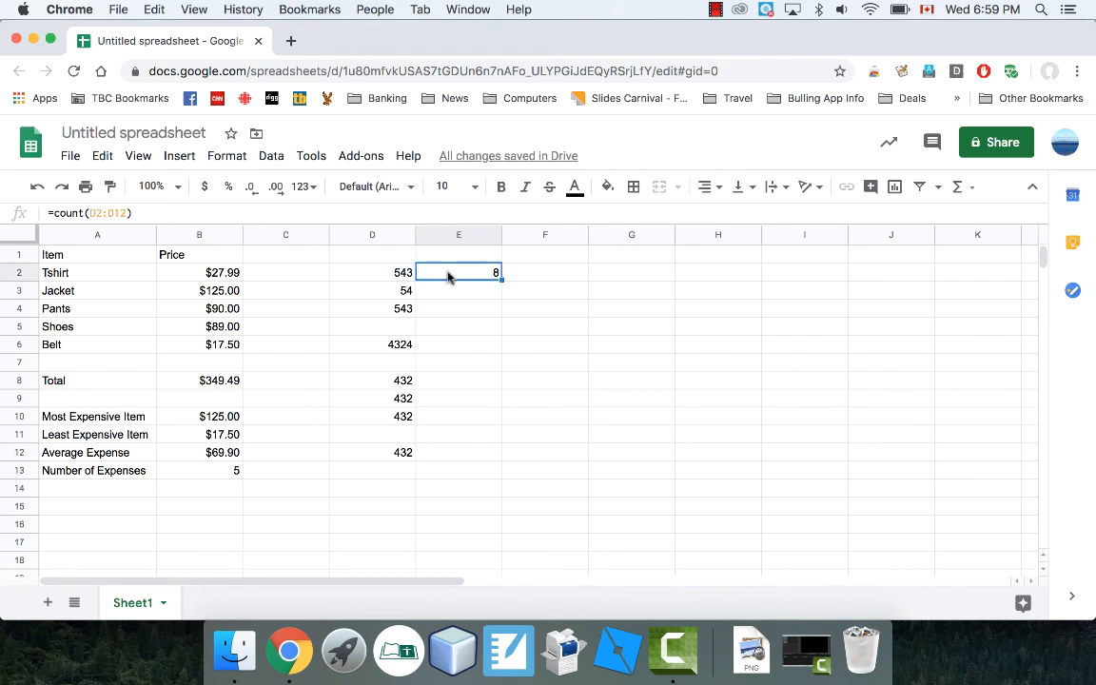
click(371, 272)
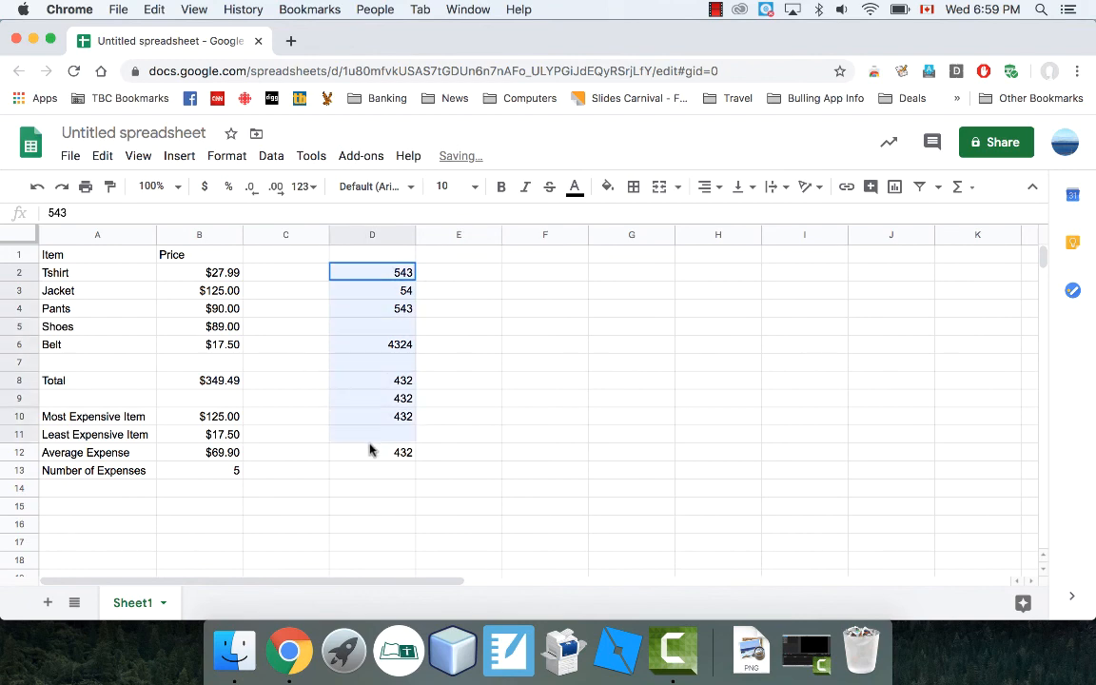
key(Delete)
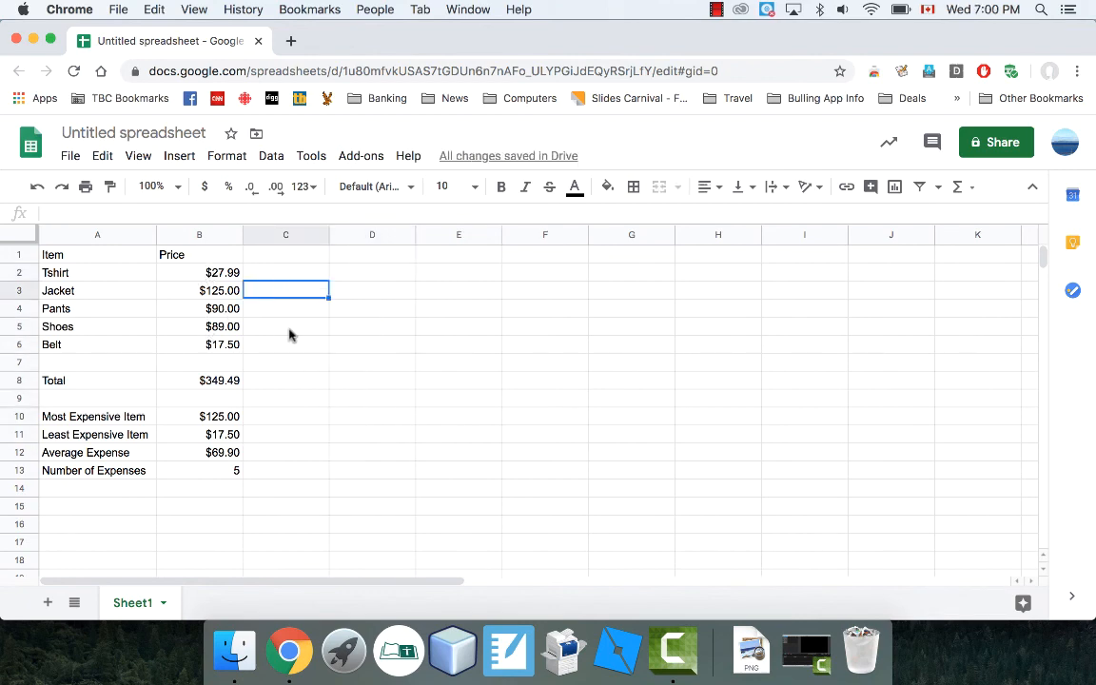
mouse_move(183, 422)
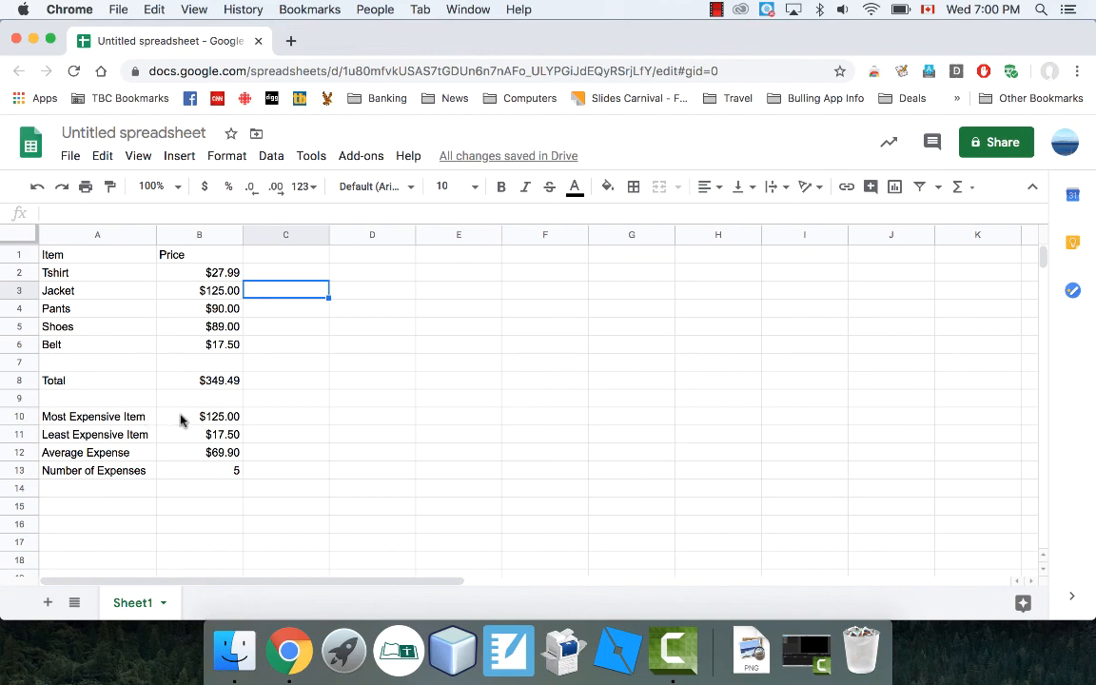
click(198, 470)
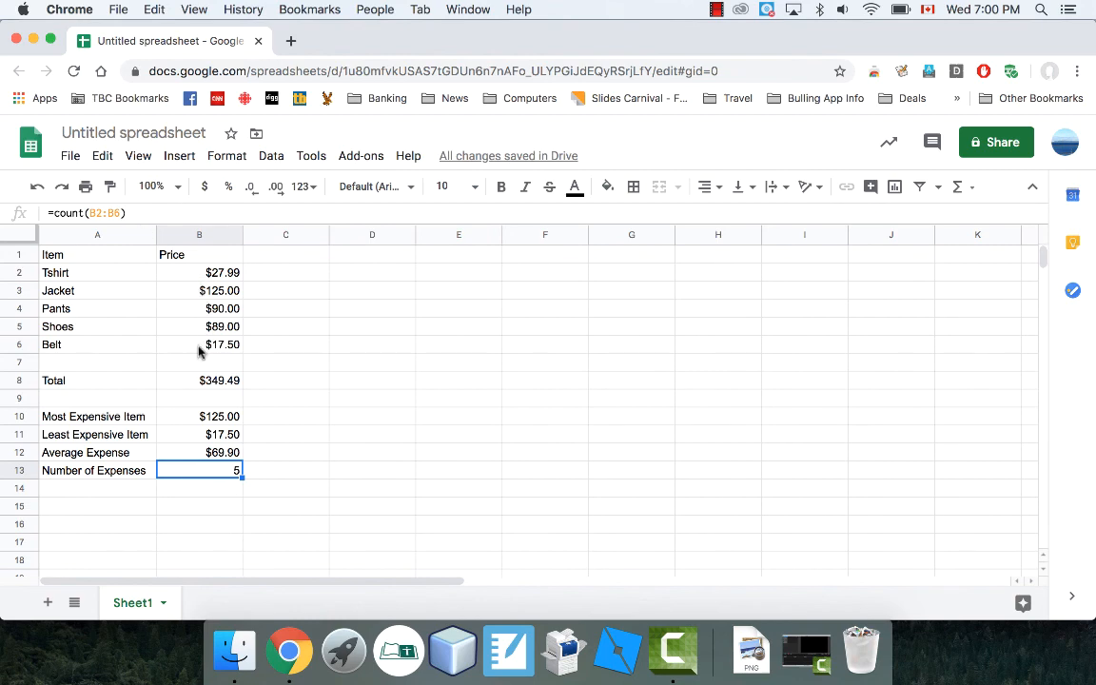
click(219, 415)
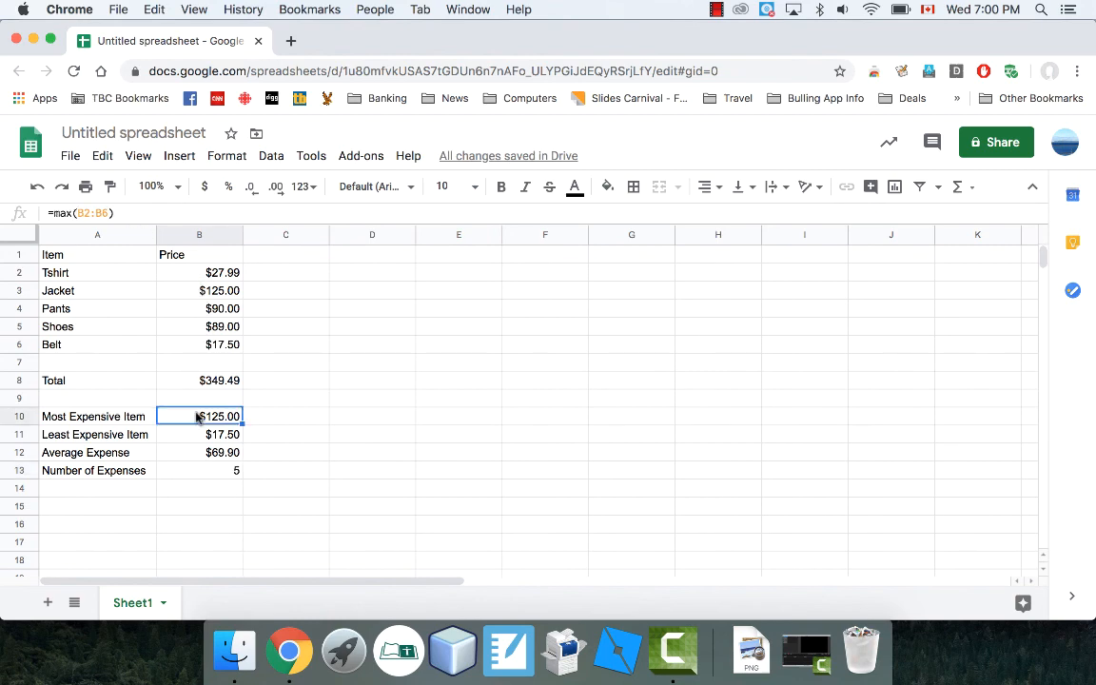
click(198, 434)
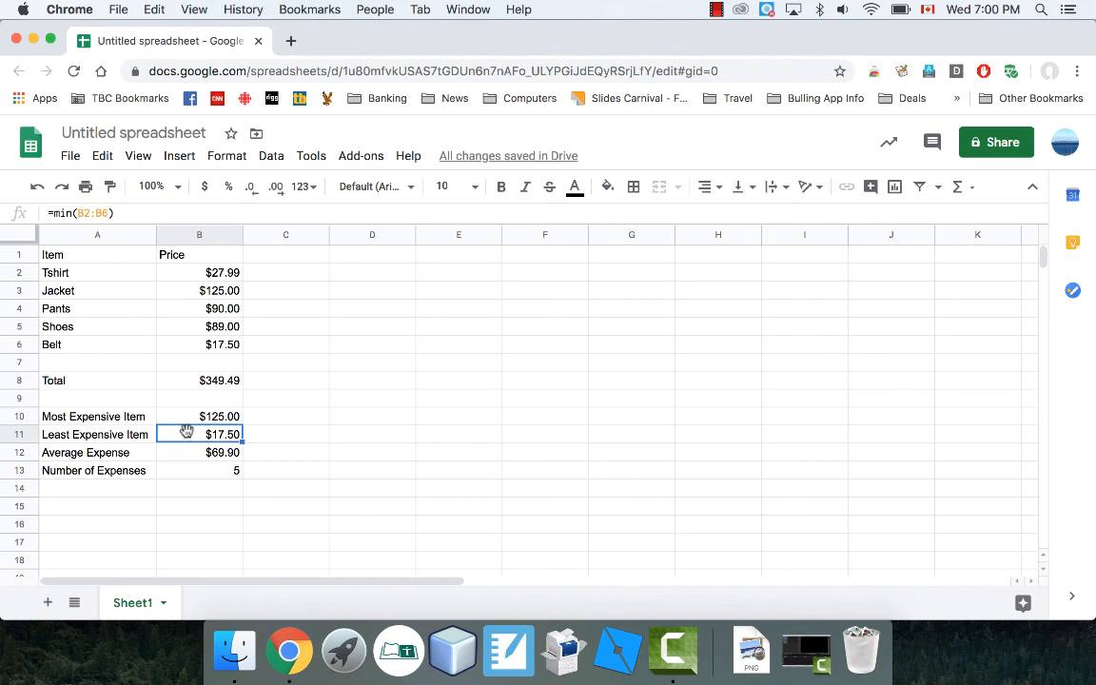
mouse_move(190, 456)
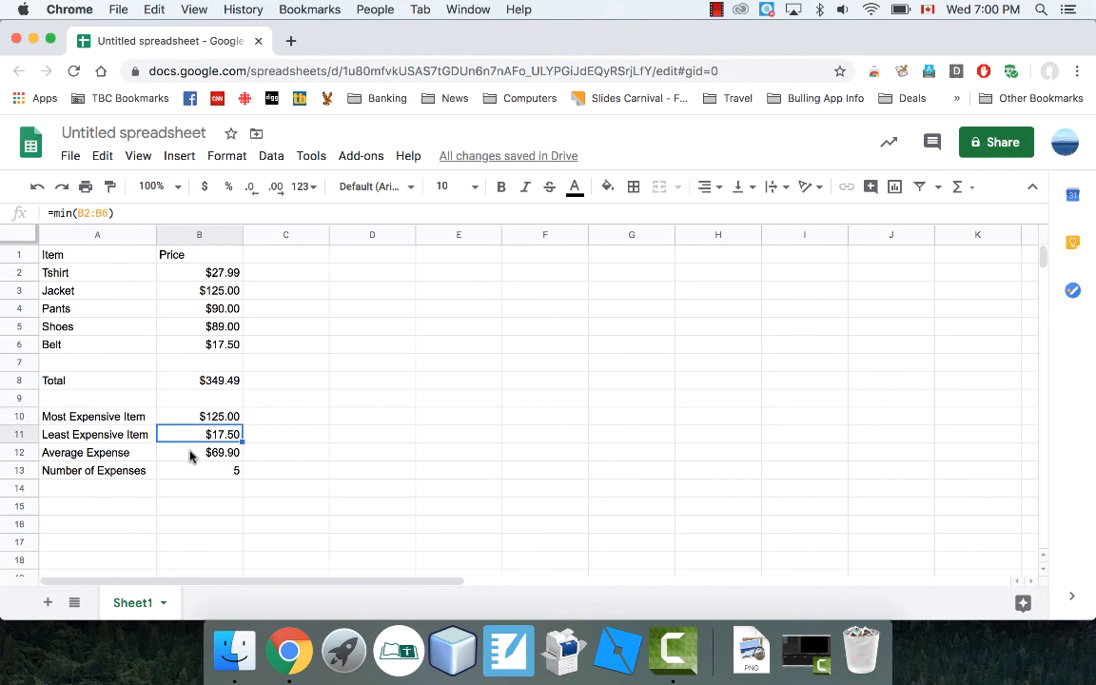
click(199, 452)
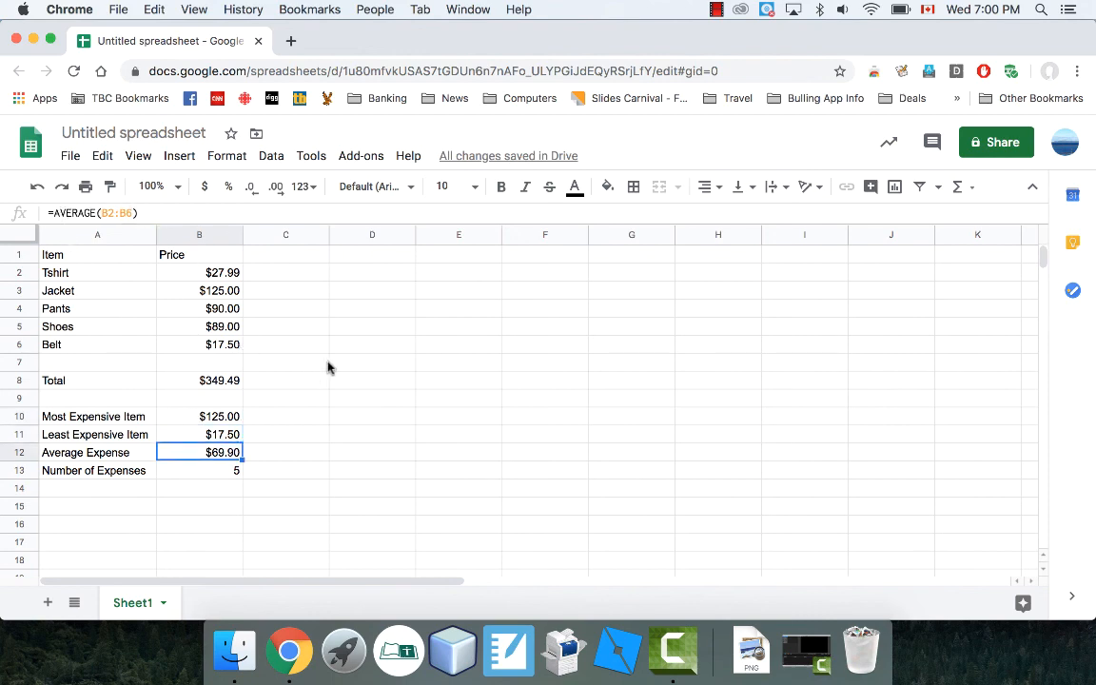
click(372, 361)
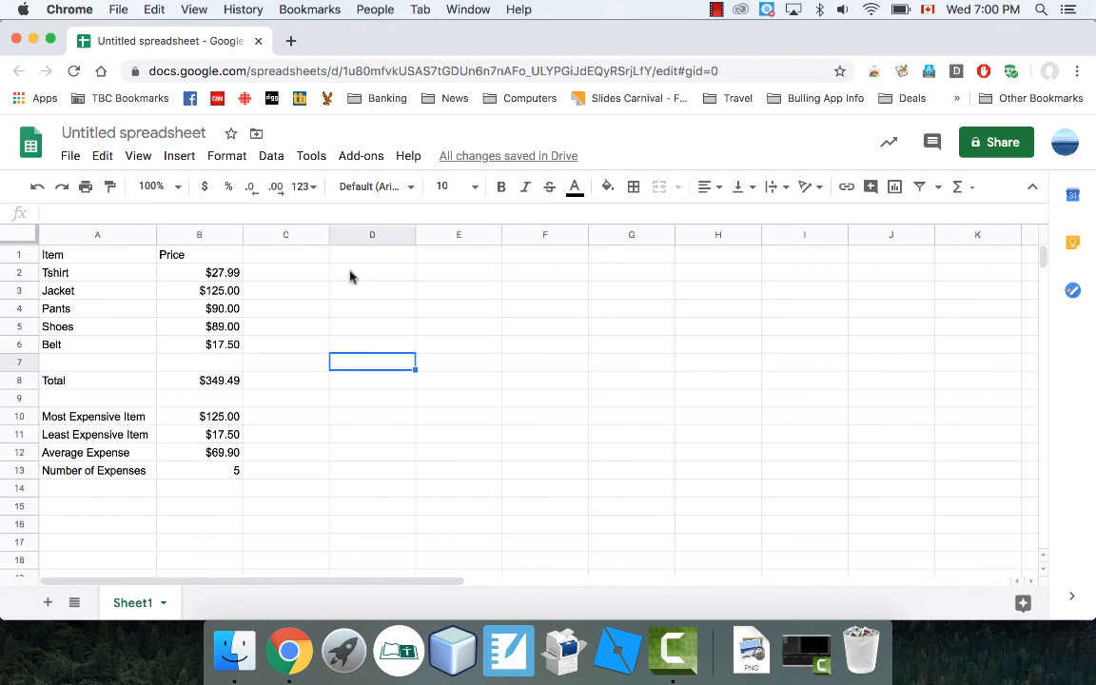
mouse_move(300, 262)
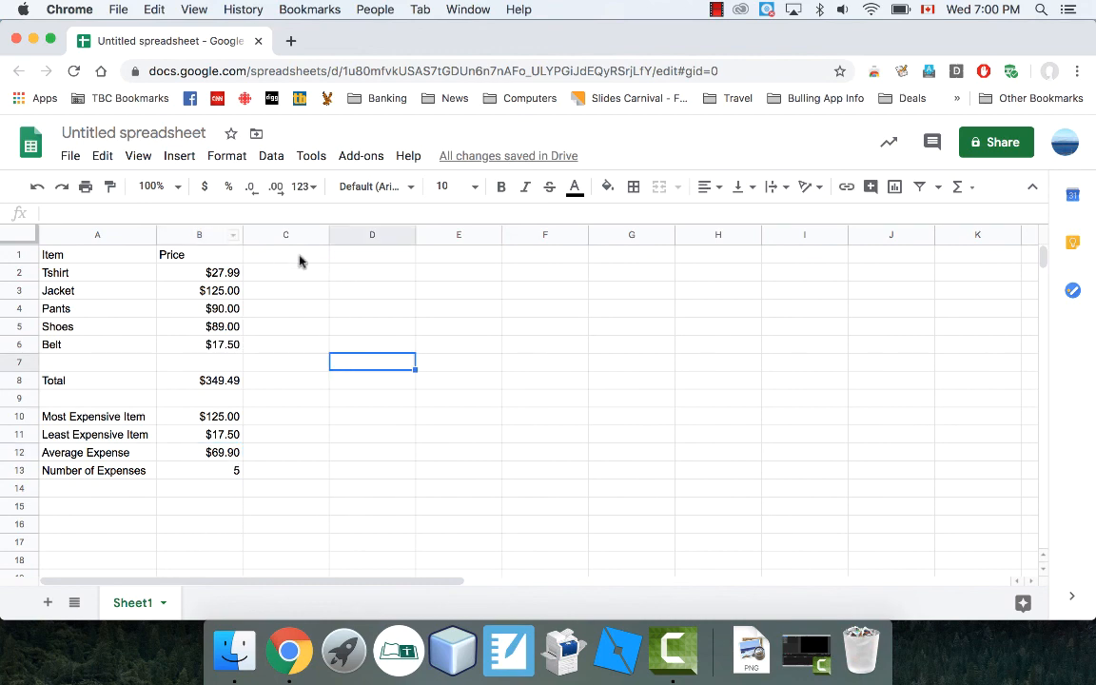
click(286, 272)
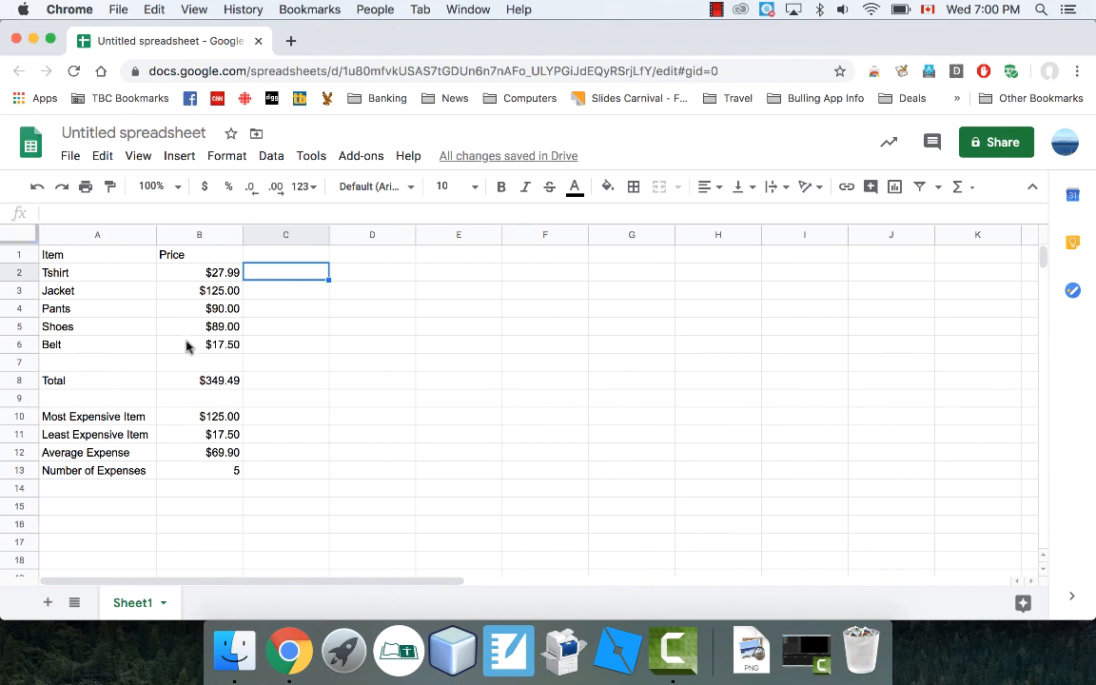
mouse_move(194, 455)
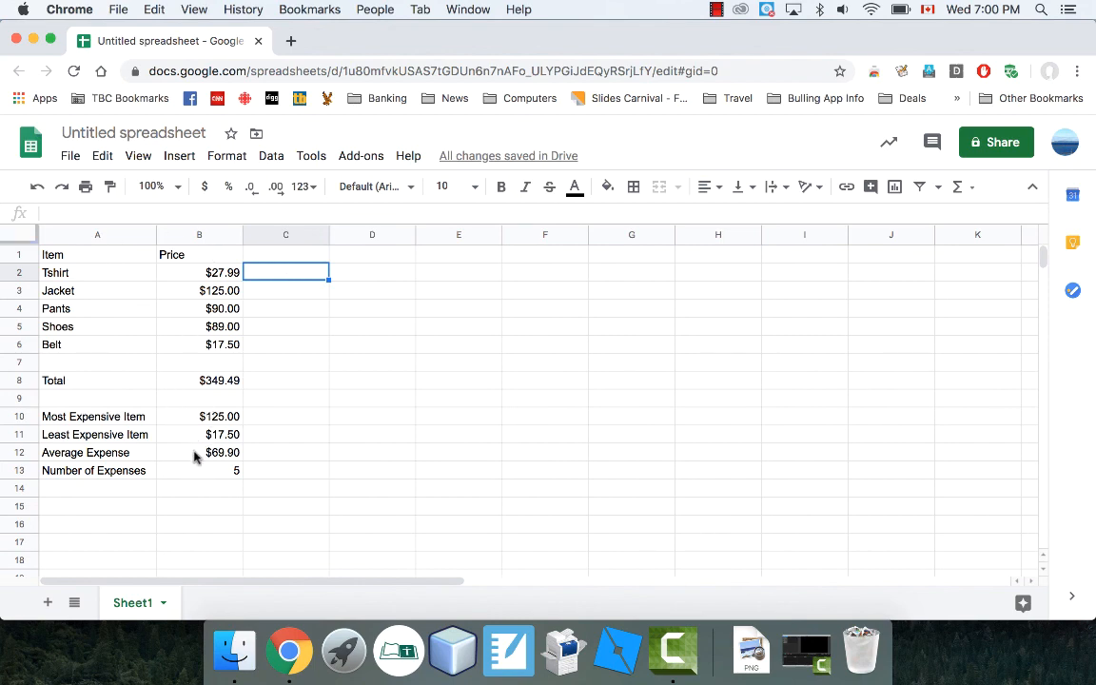
Rename the spreadsheet to 'Math Functions Demo'
click(133, 133)
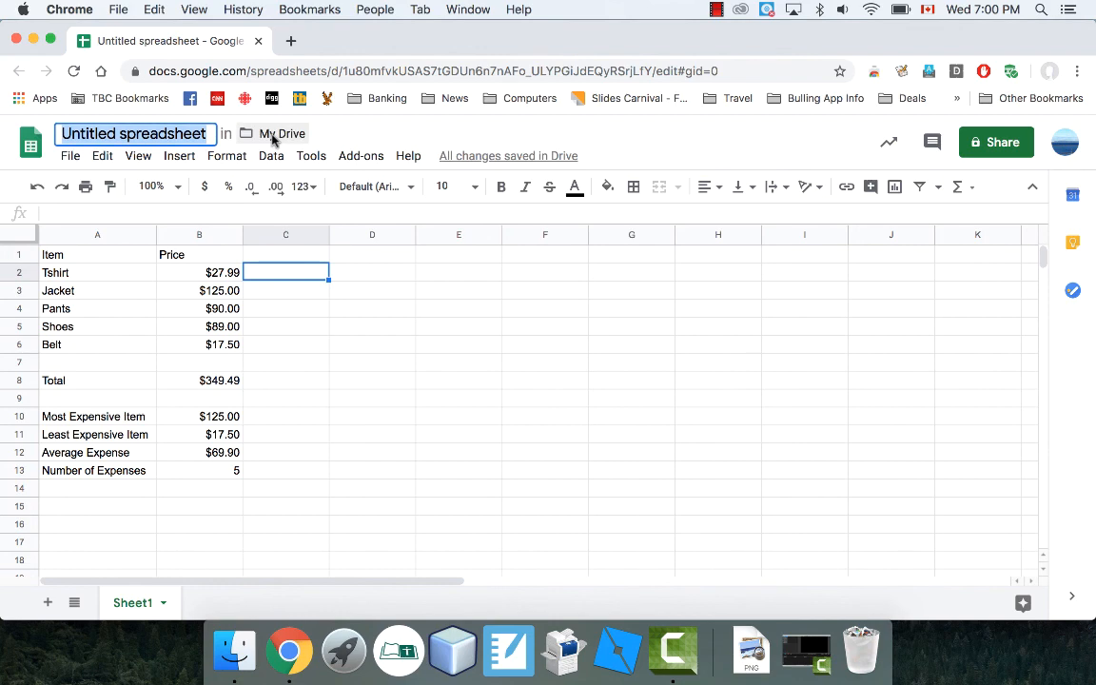
text(Math Functions Demo)
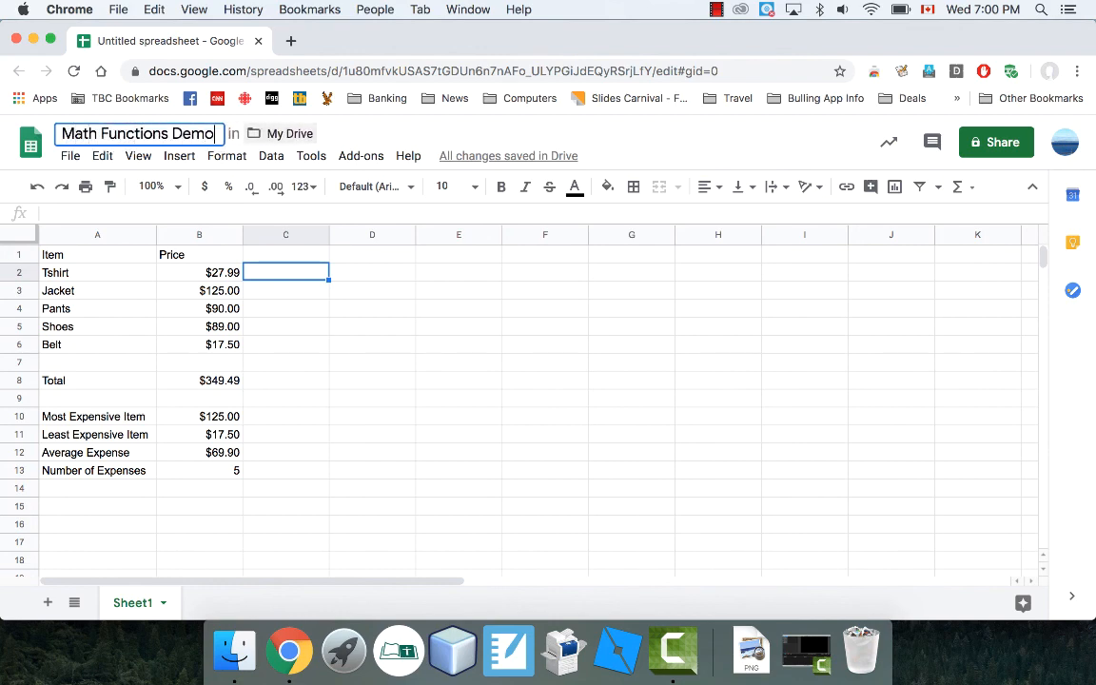
click(285, 308)
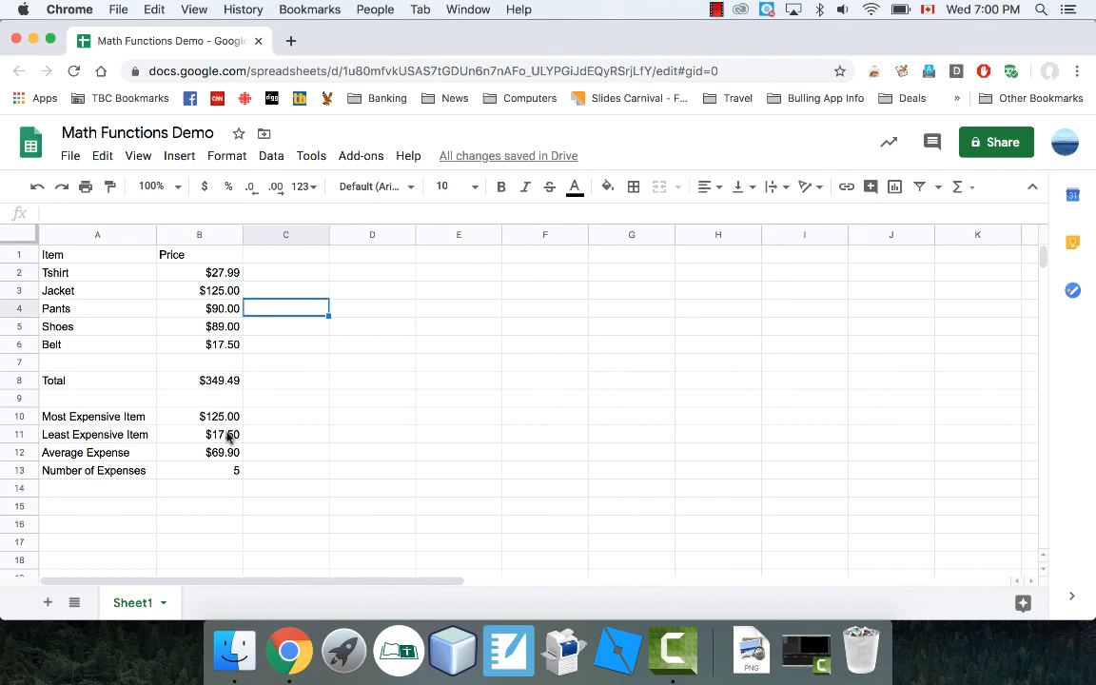
mouse_move(696, 340)
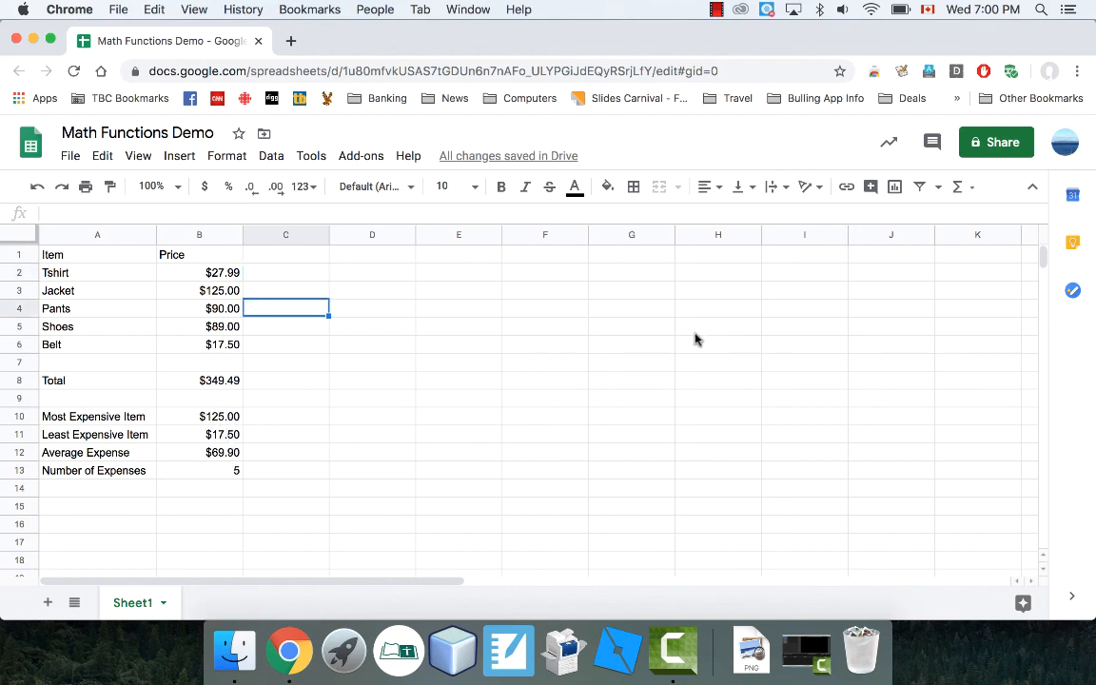
click(716, 9)
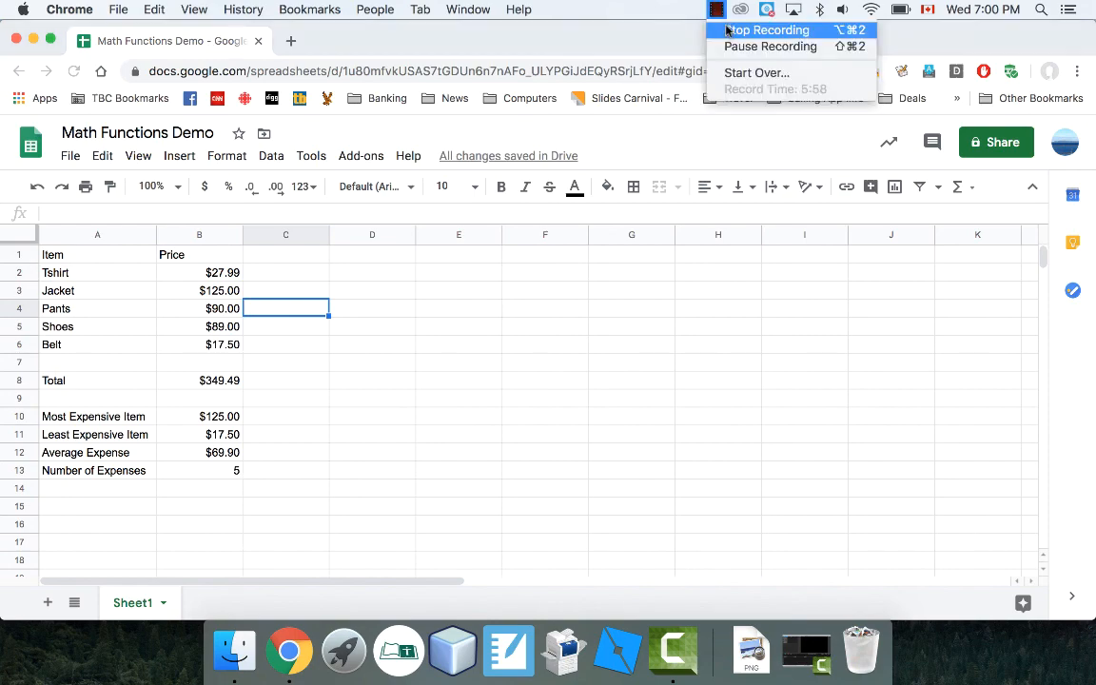